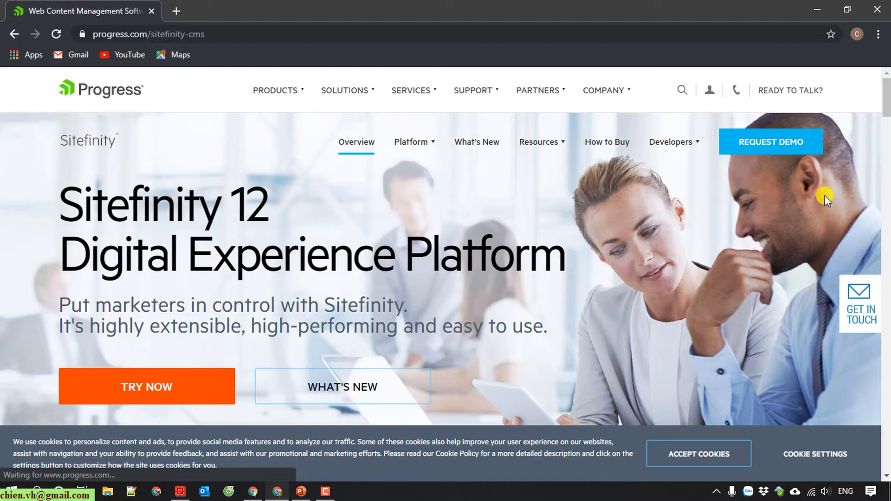
mouse_move(183, 84)
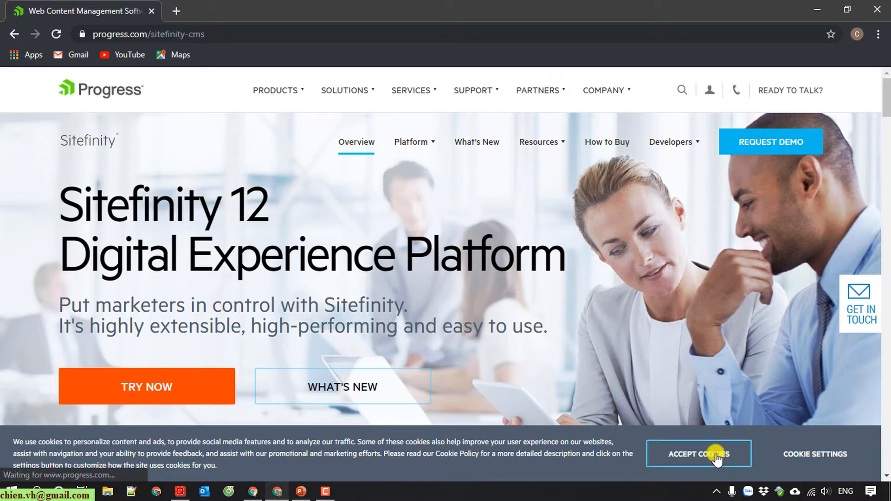
- Accept cookies on the Sitefinity 12 page and scroll down the product overview
left_click(698, 453)
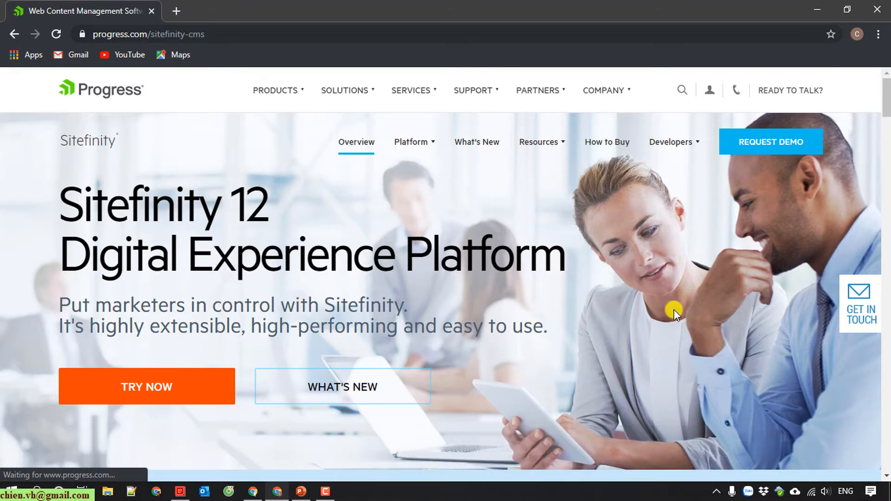
mouse_move(3, 179)
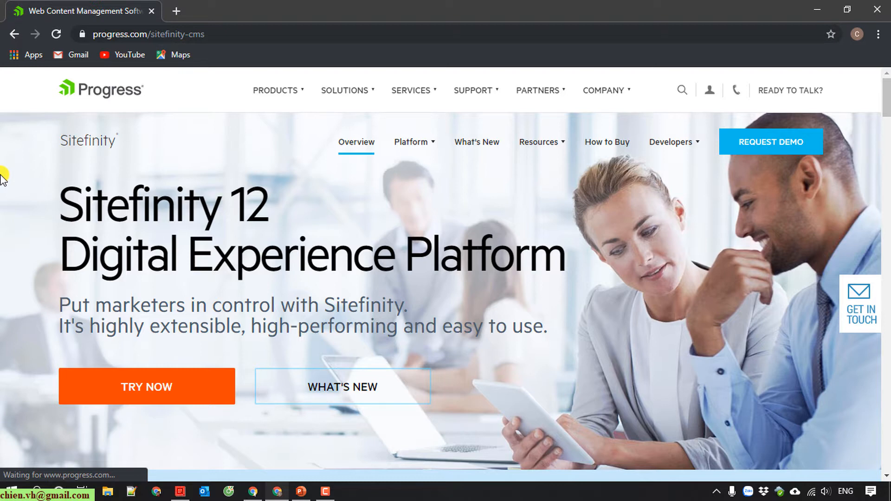
mouse_move(23, 189)
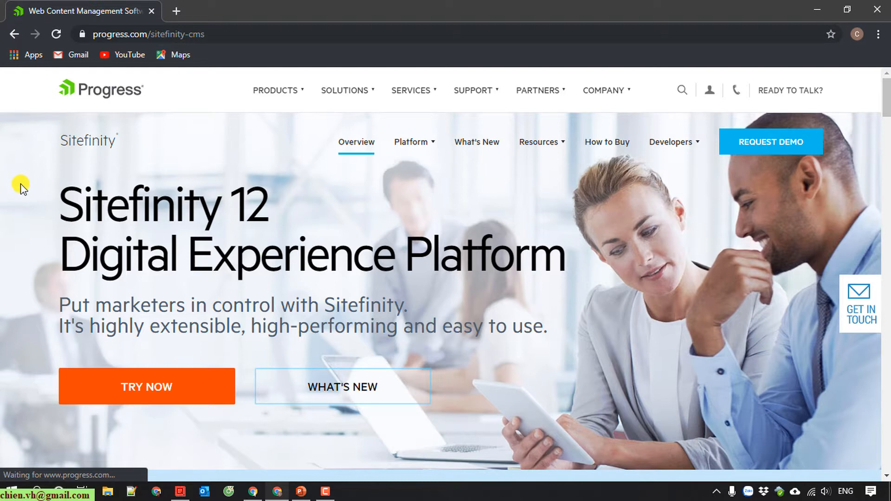
scroll("down", 3)
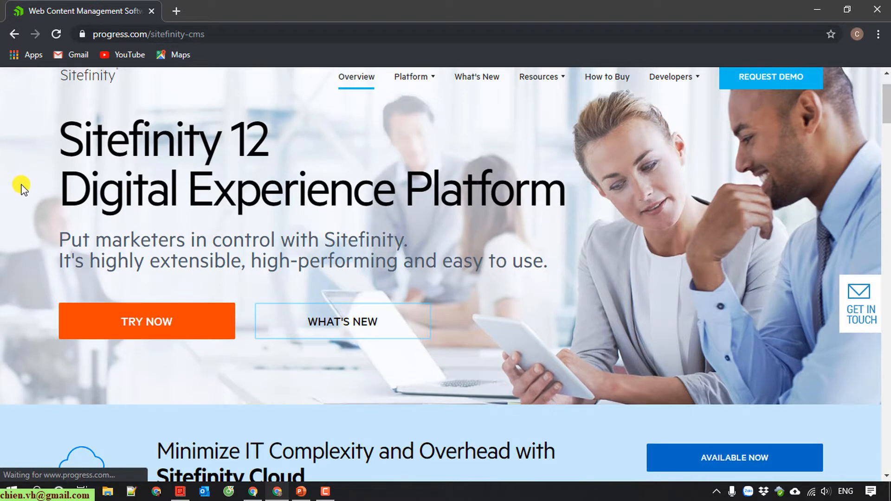
mouse_move(204, 324)
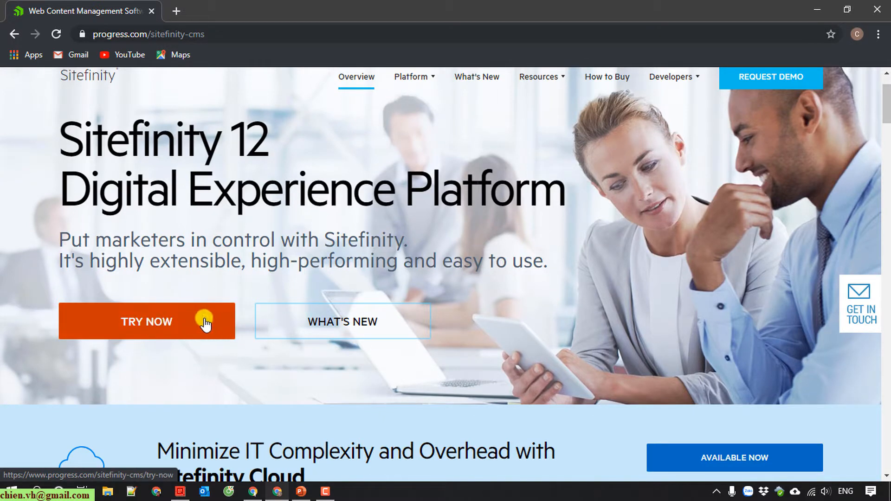
- Go to the Sitefinity Free Trial page and find the Download Trial and Online Sandbox cards
left_click(147, 321)
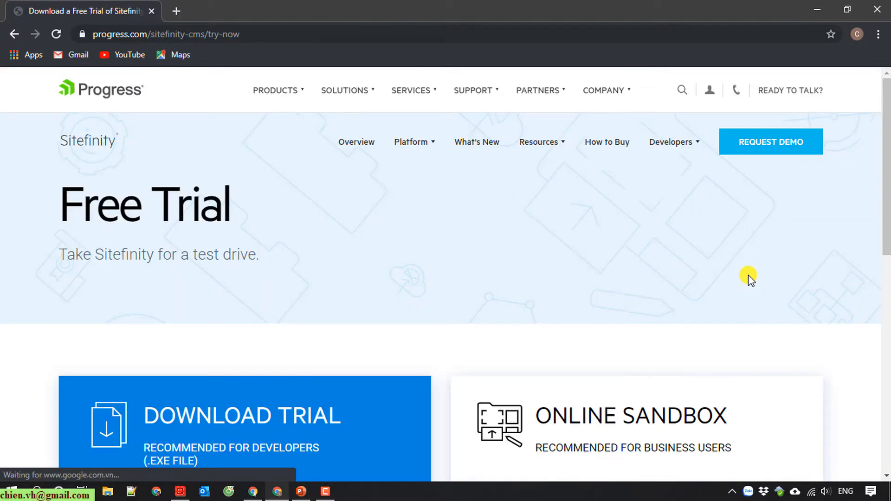
mouse_move(564, 268)
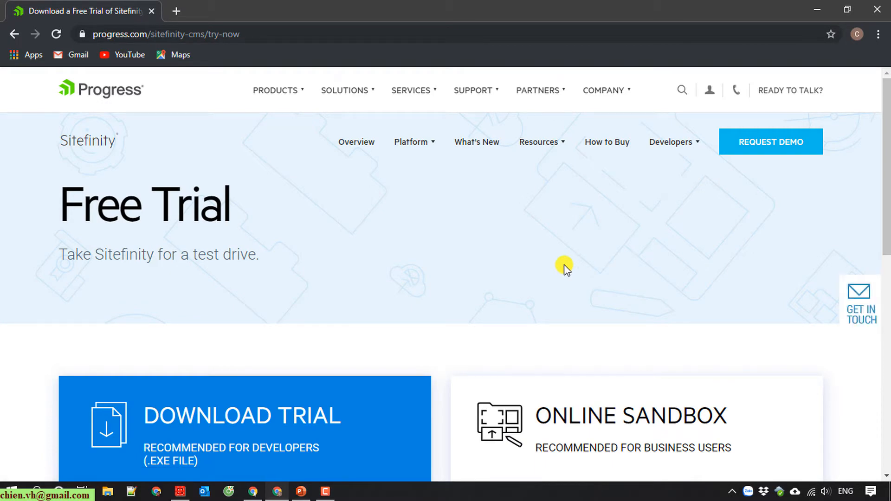
scroll("down", 3)
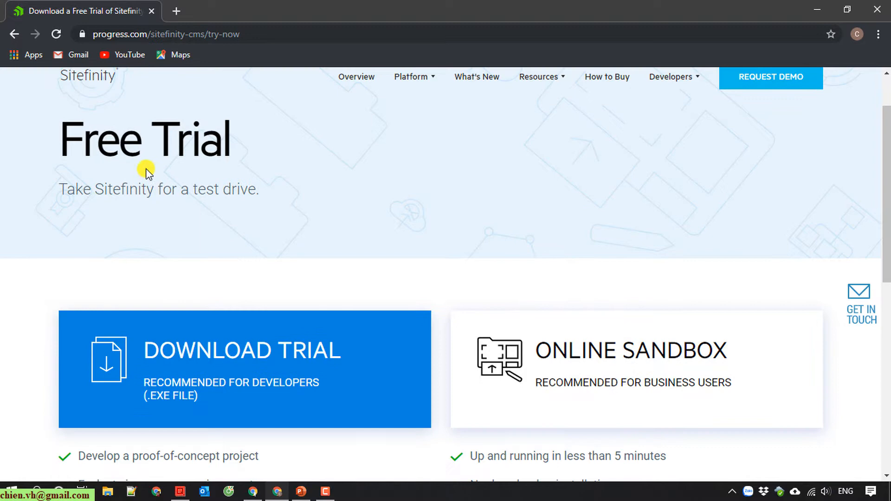
mouse_move(413, 238)
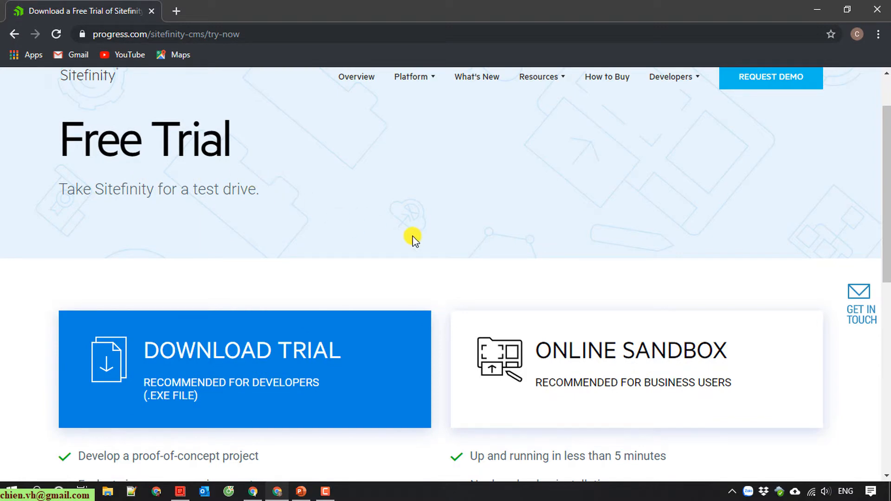
scroll("down", 3)
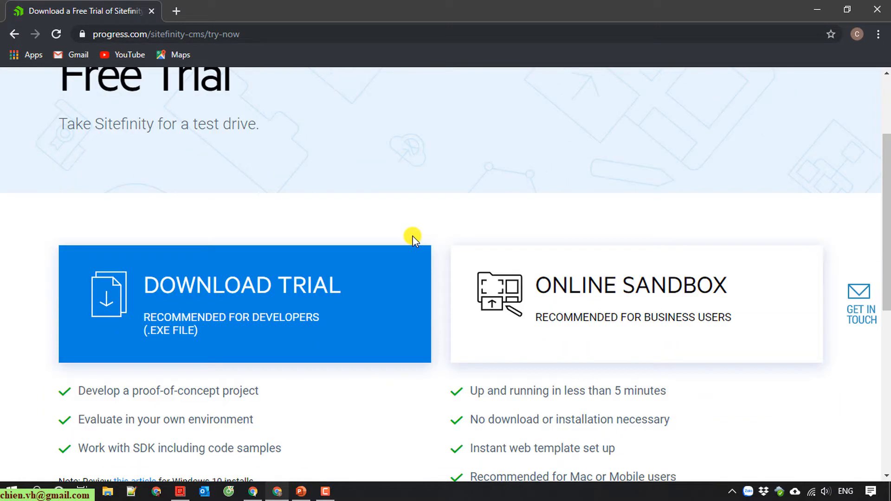
mouse_move(431, 233)
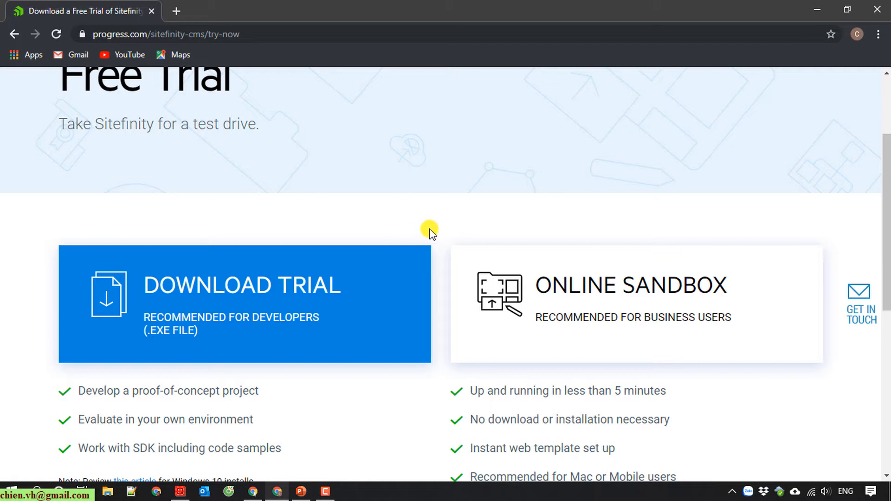
mouse_move(376, 238)
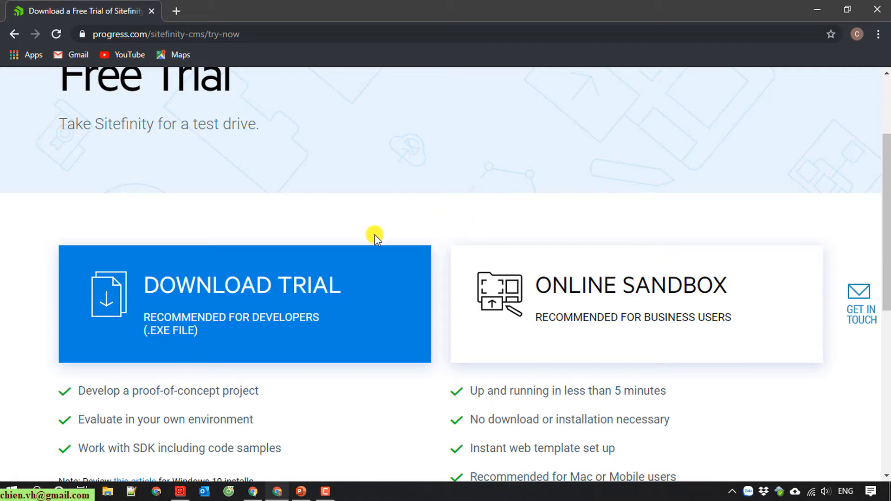
mouse_move(289, 340)
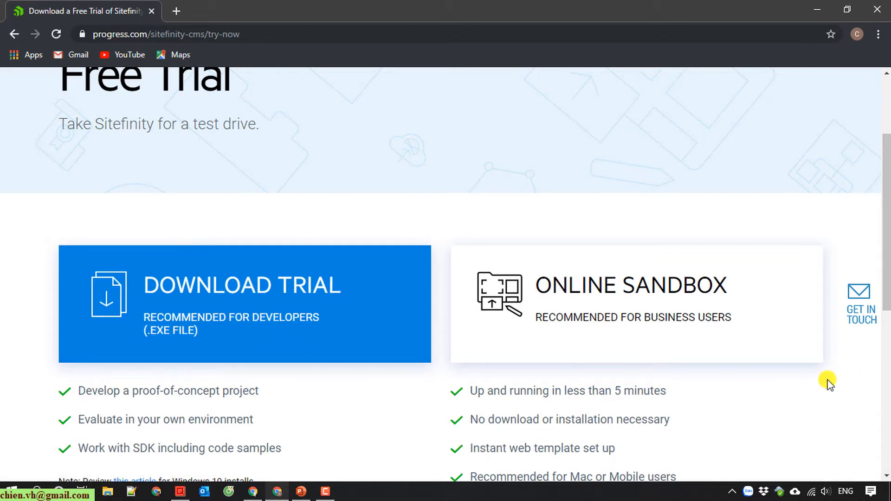
mouse_move(812, 375)
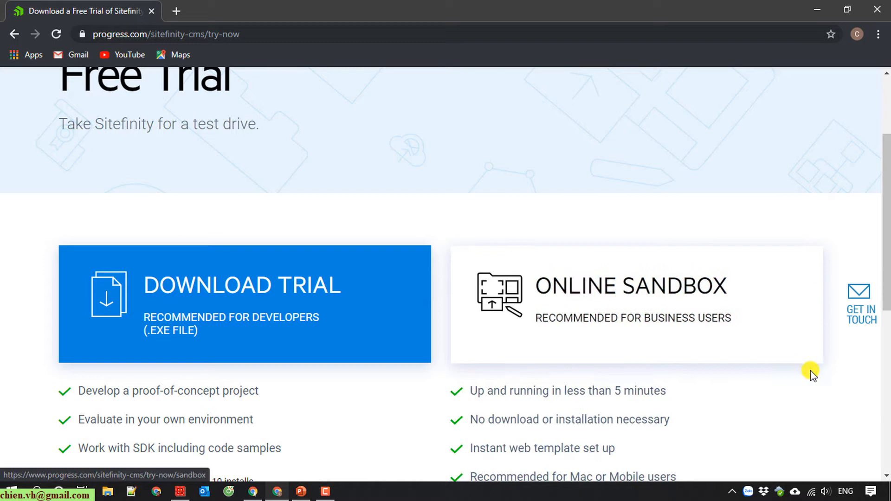
mouse_move(796, 383)
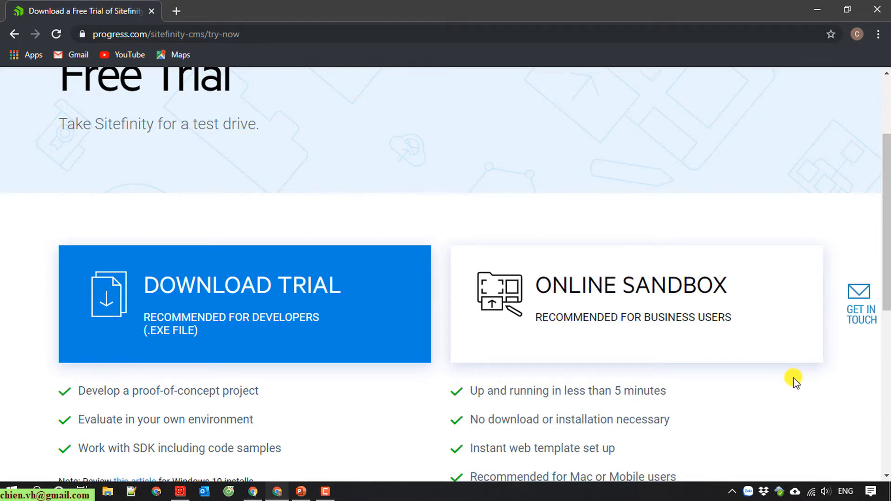
scroll("down", 3)
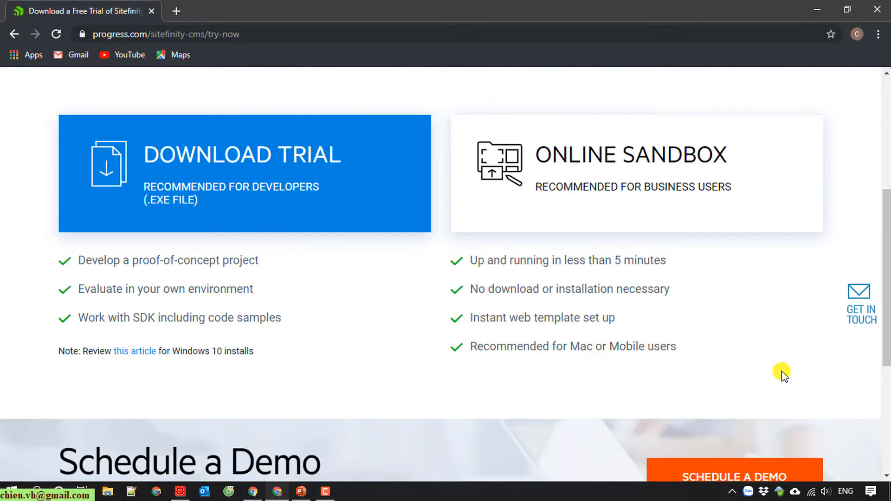
scroll("up", 3)
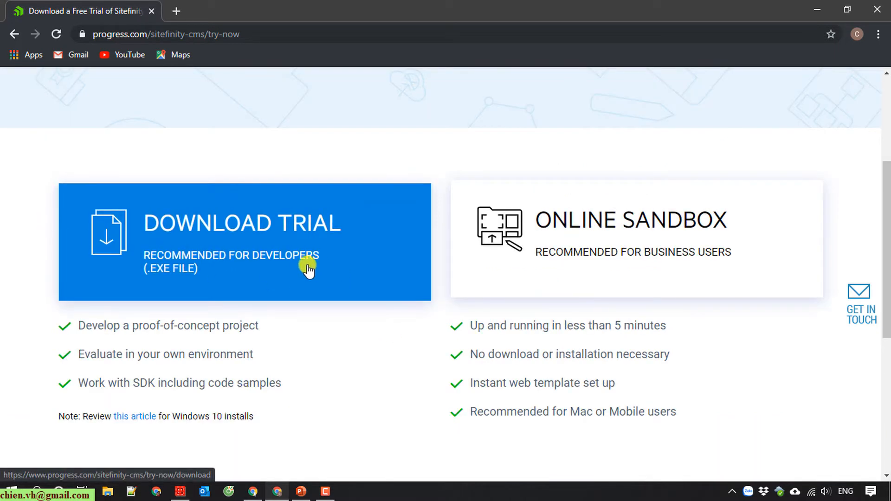
mouse_move(228, 227)
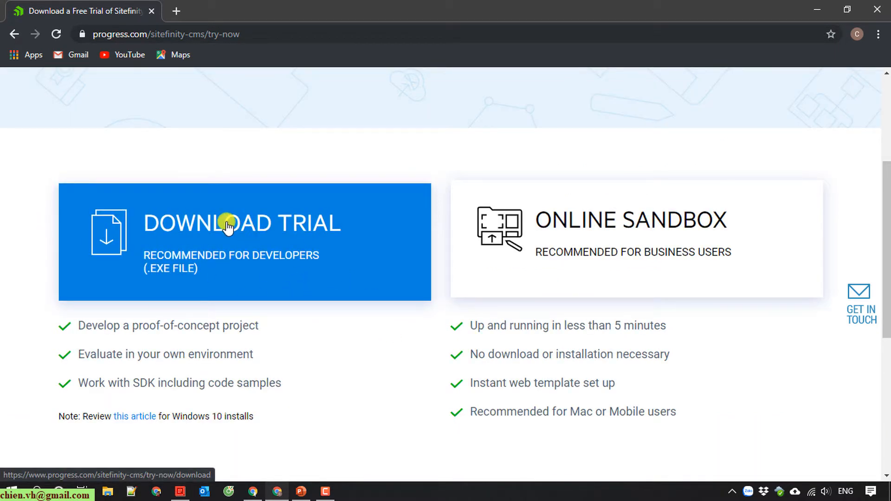
mouse_move(324, 284)
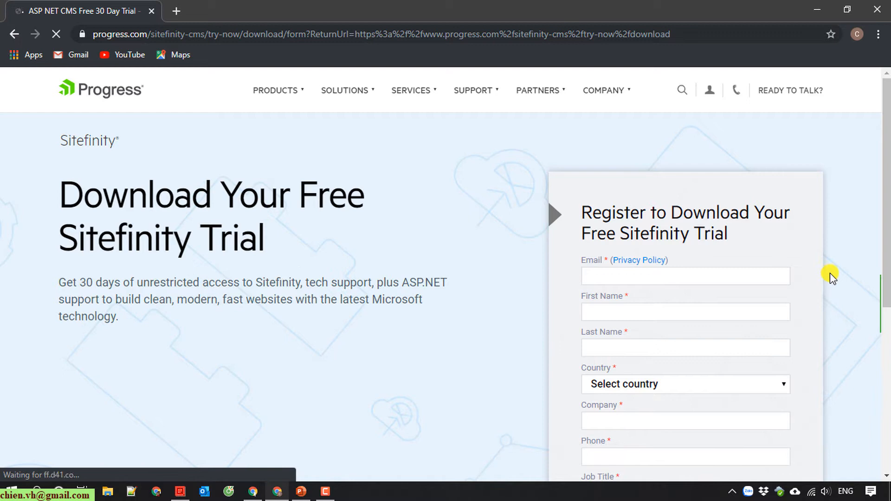
mouse_move(465, 245)
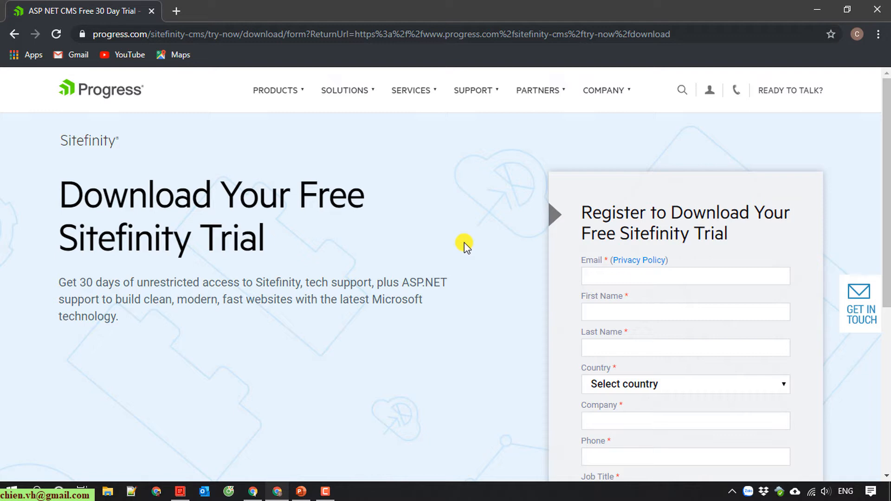
mouse_move(639, 282)
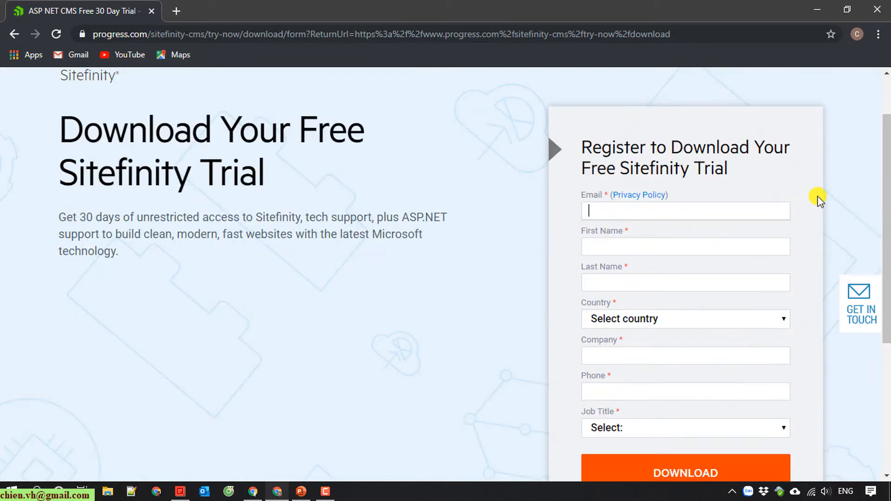
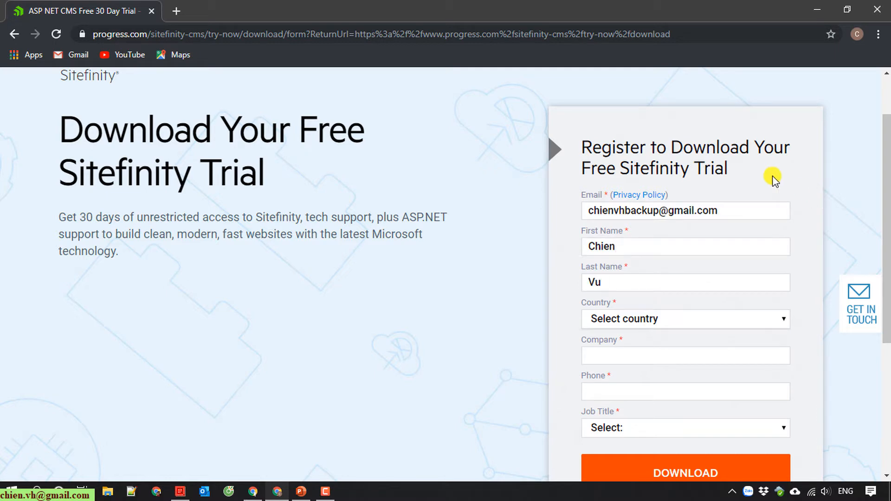
- Enter name and email, choose Viet Nam, and select NOVA HOMES TRADING JOINT STOCK COMPANY
left_click(684, 319)
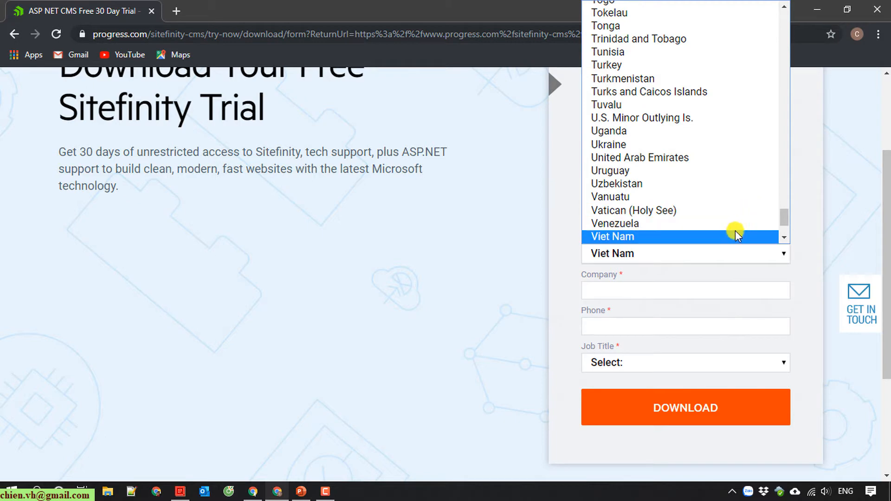
left_click(612, 236)
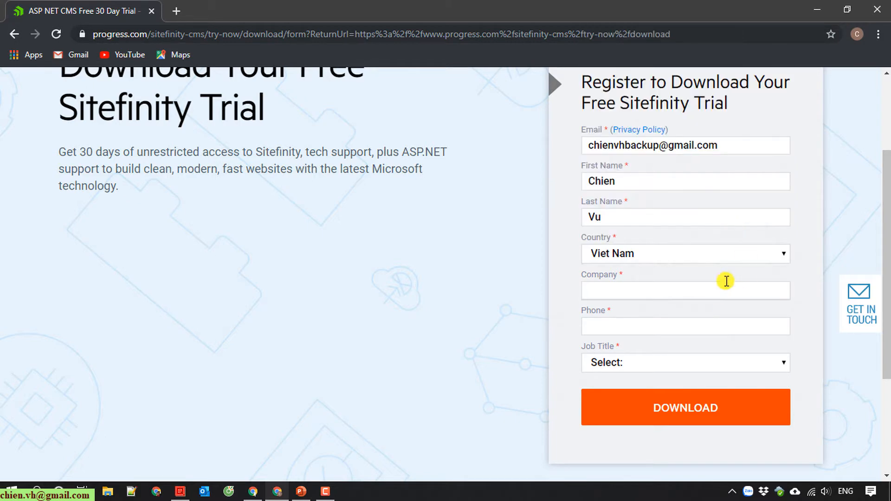
type("Home")
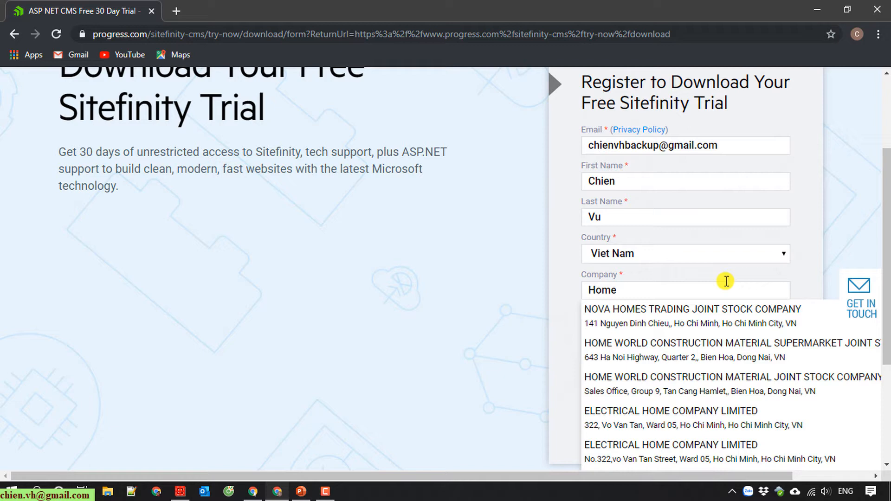
mouse_move(627, 285)
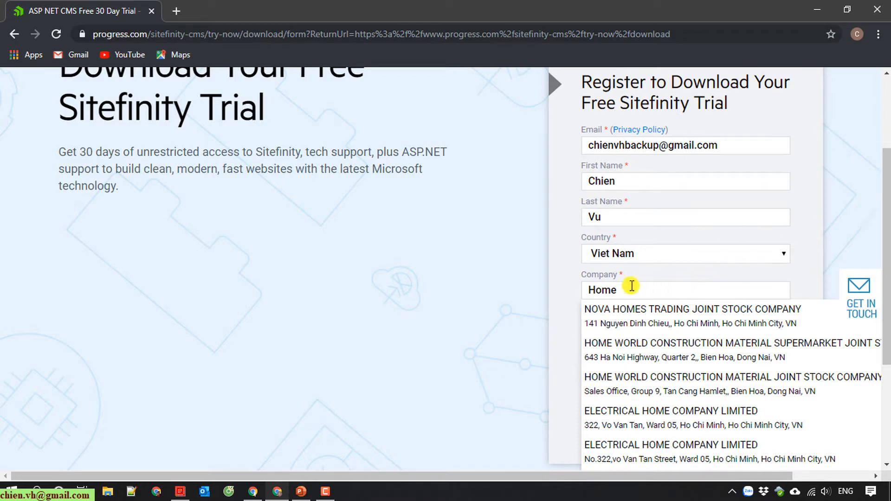
mouse_move(579, 330)
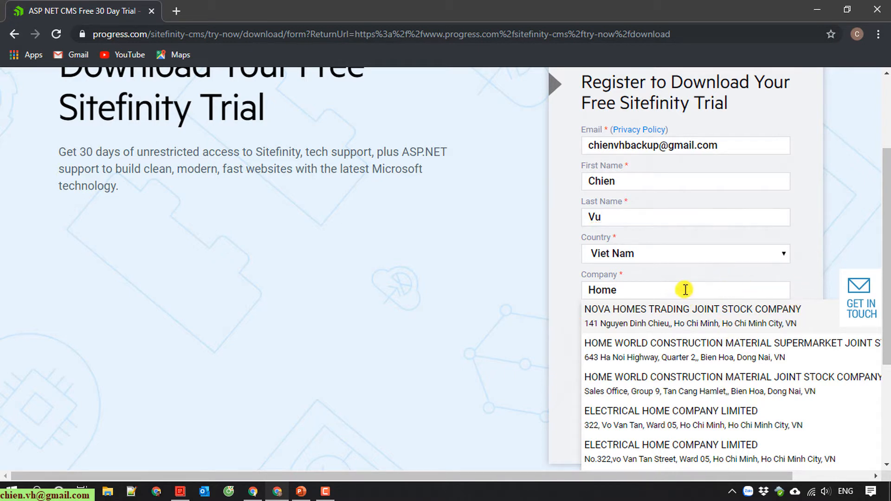
left_click(691, 309)
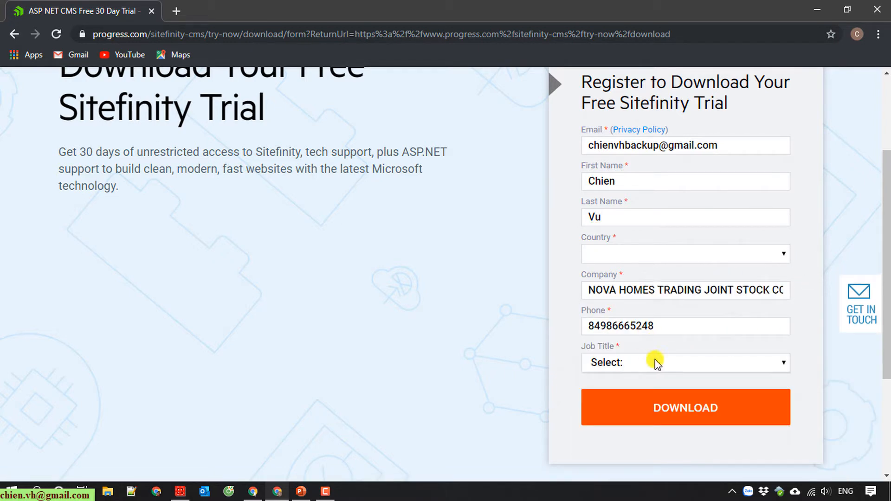
- Choose Developer as job title, reselect Viet Nam as country, and submit the form
scroll("down", 3)
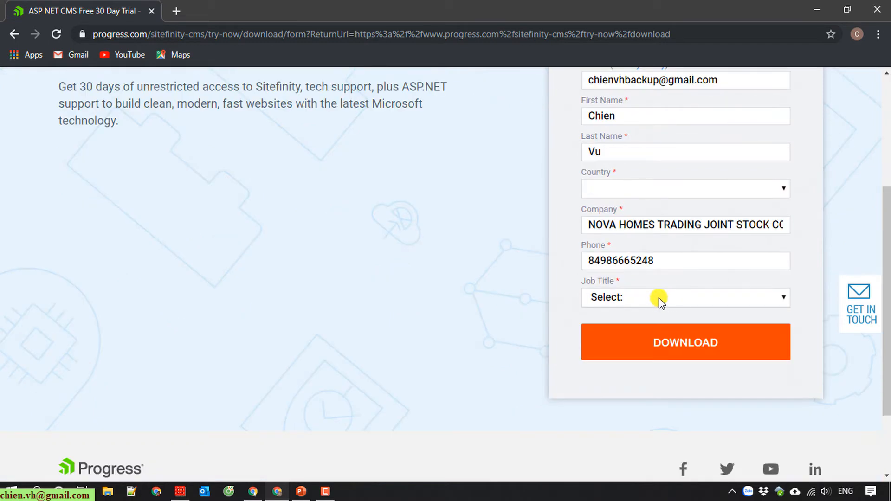
left_click(685, 297)
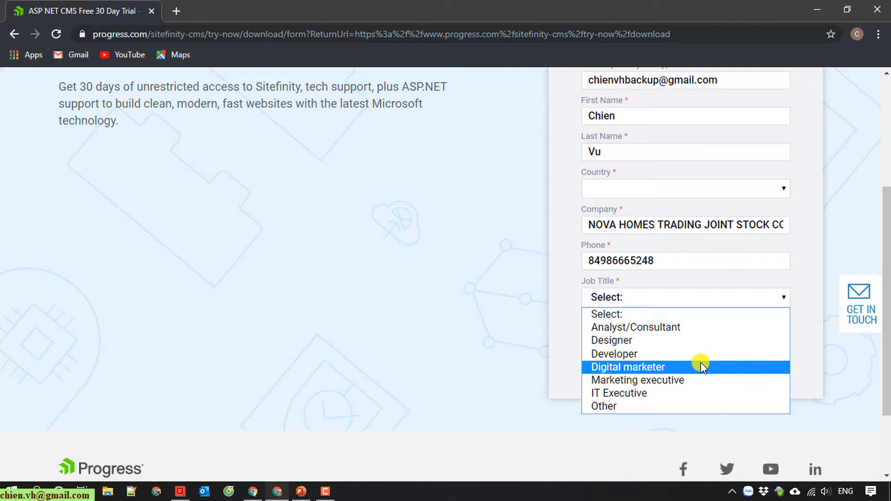
mouse_move(611, 354)
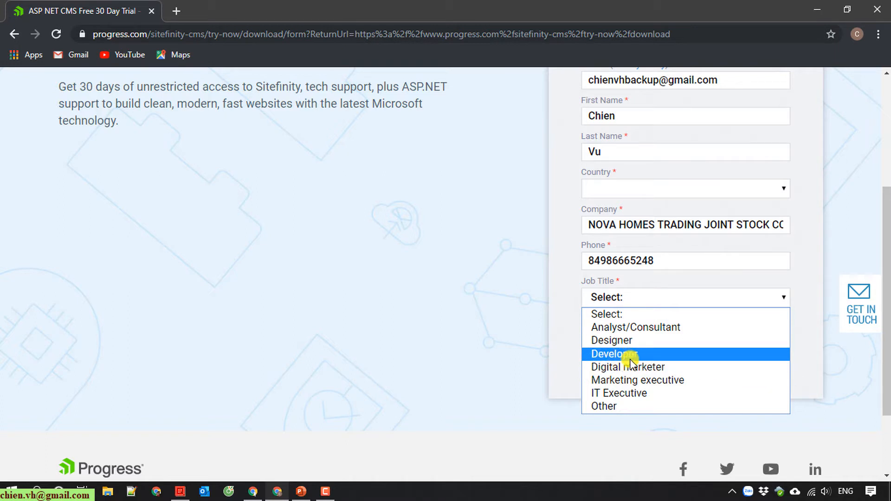
left_click(612, 354)
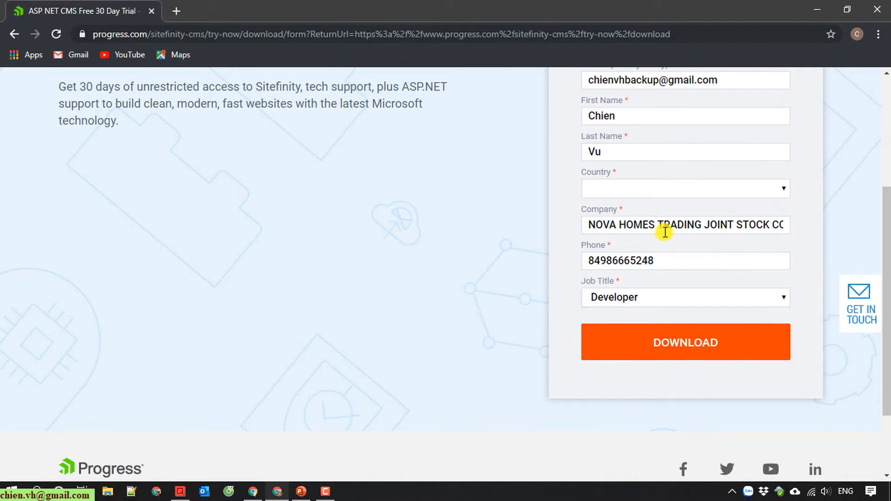
mouse_move(684, 224)
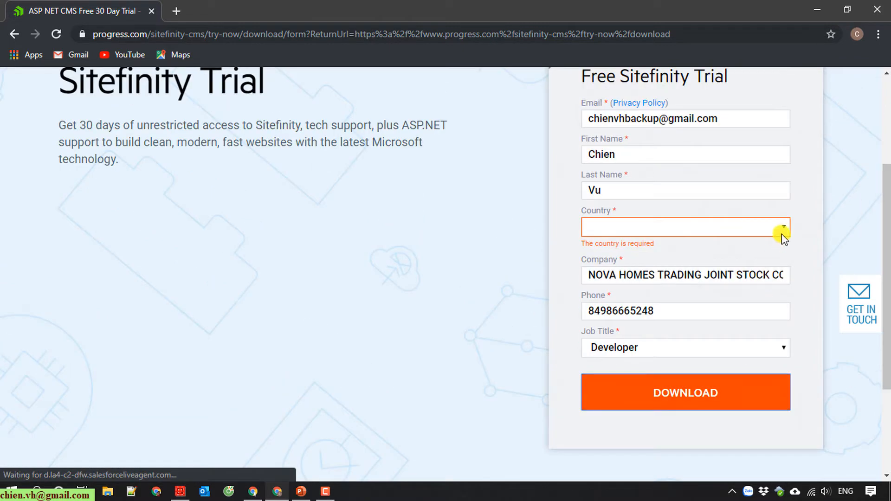
left_click(781, 226)
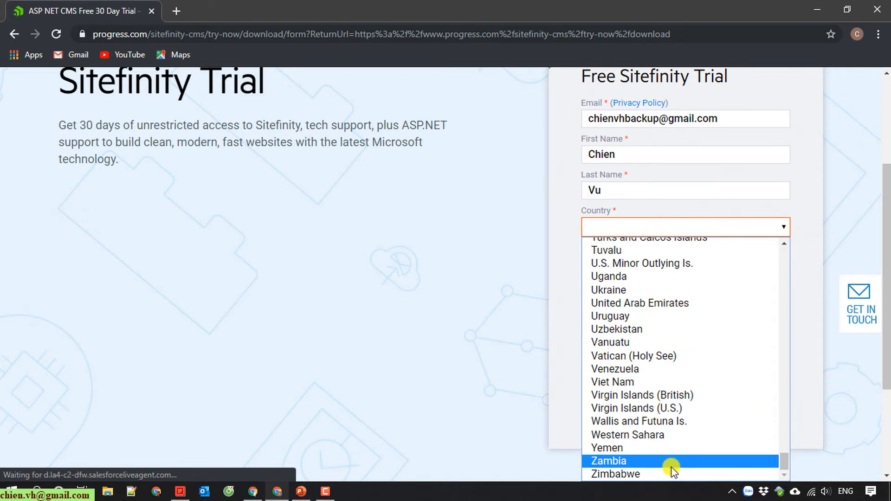
left_click(612, 382)
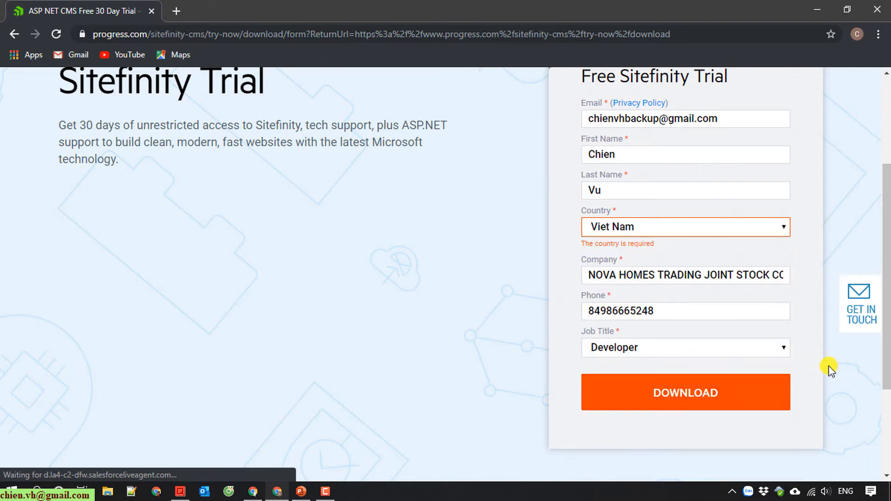
left_click(684, 392)
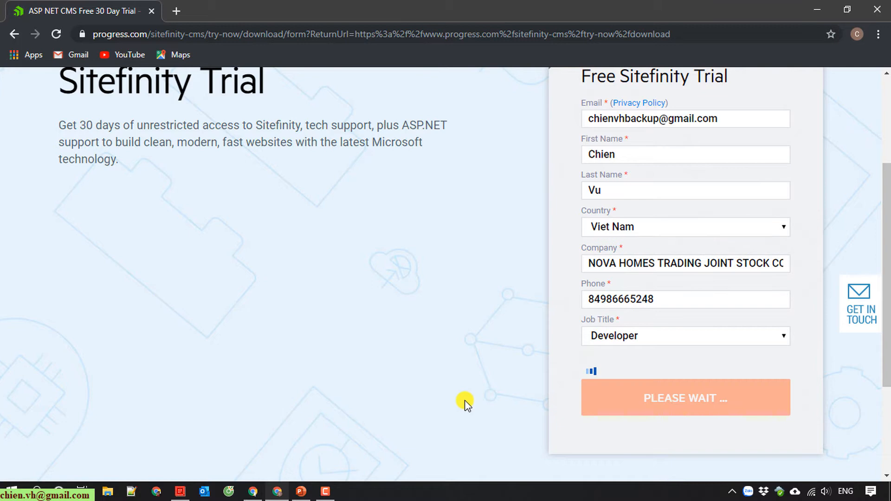
left_click(683, 397)
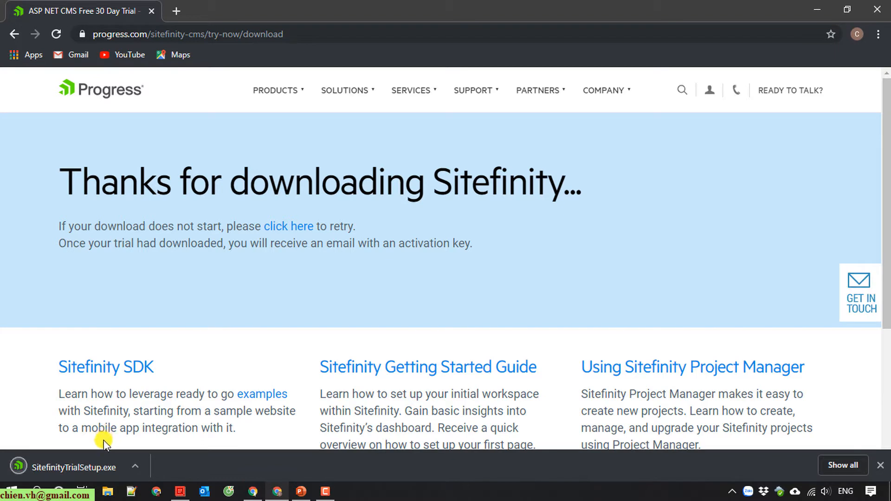
mouse_move(60, 230)
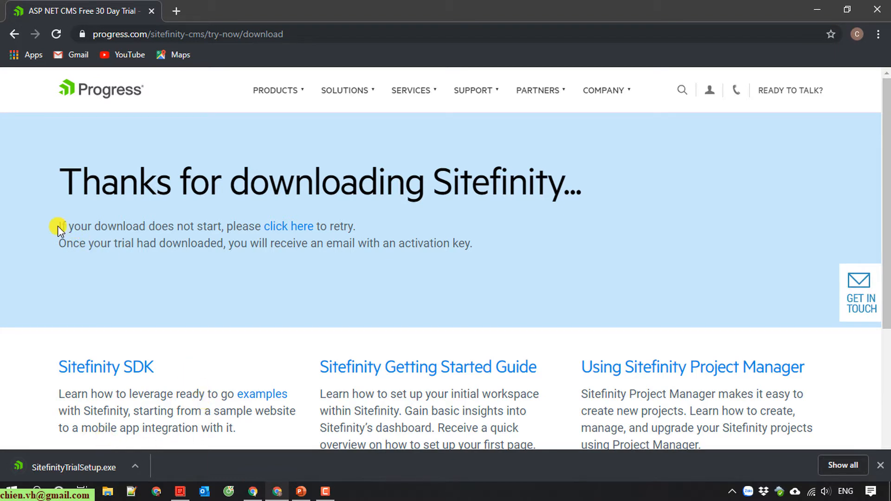
mouse_move(200, 249)
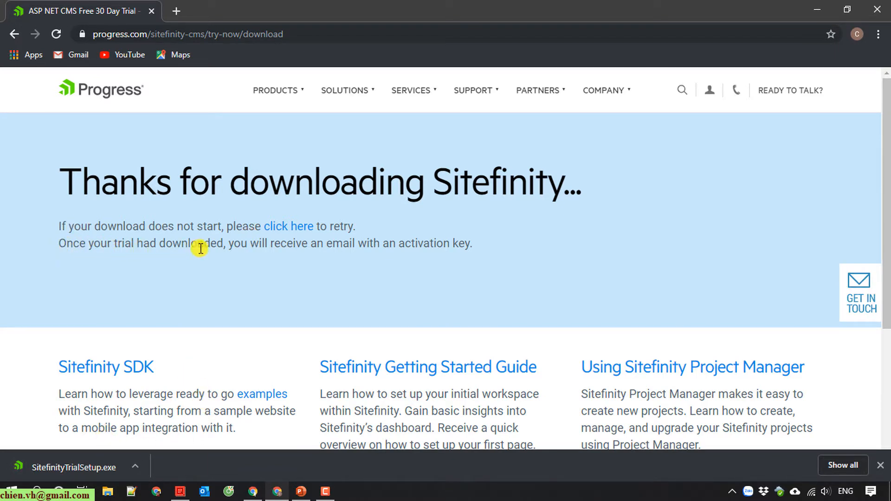
mouse_move(452, 249)
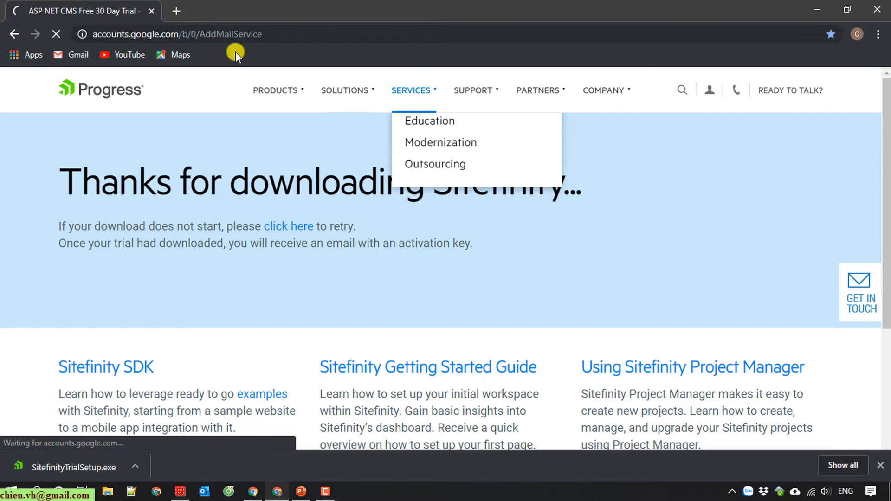
- Open the 'Welcome to your Sitefinity trial!' email in Gmail and reveal the activation key
left_click(71, 54)
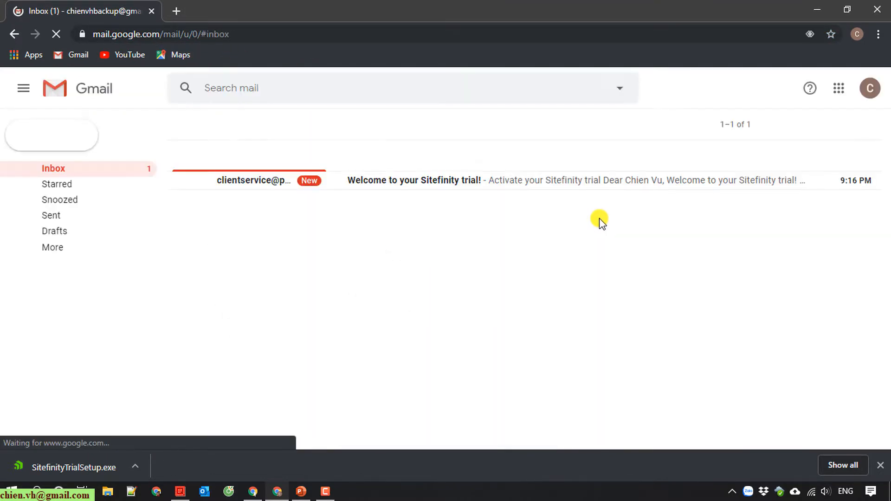
left_click(414, 180)
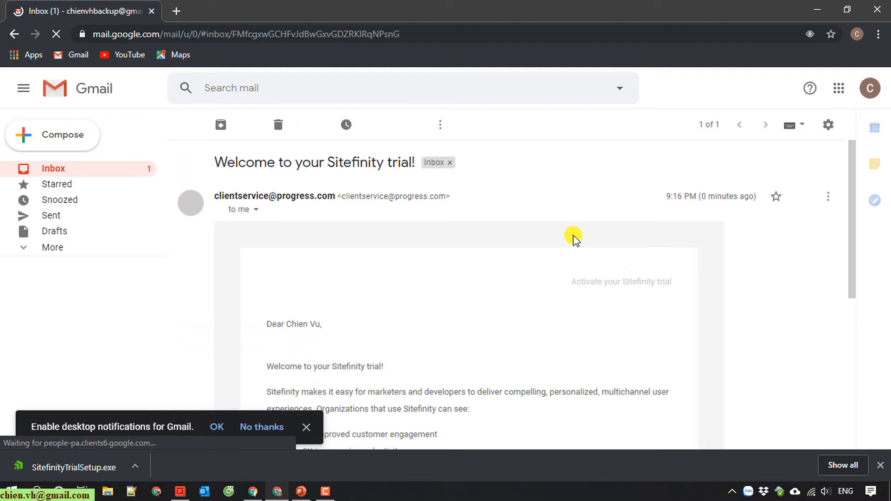
scroll("down", 3)
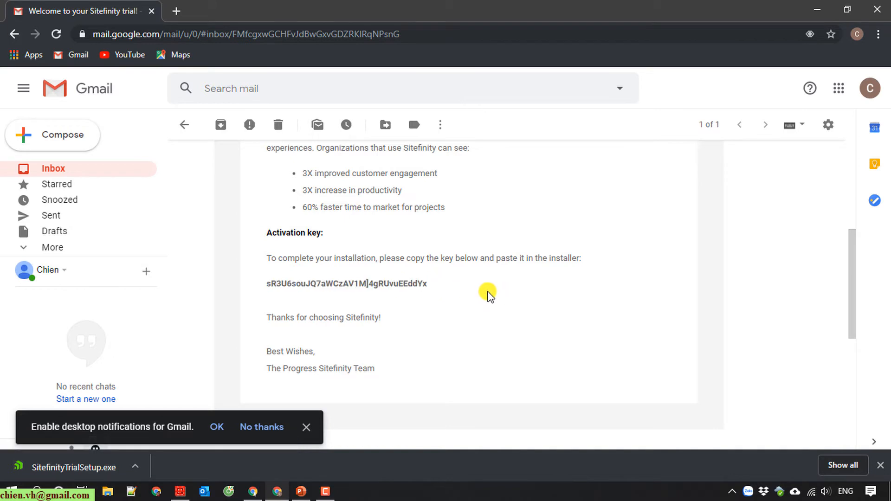
mouse_move(79, 455)
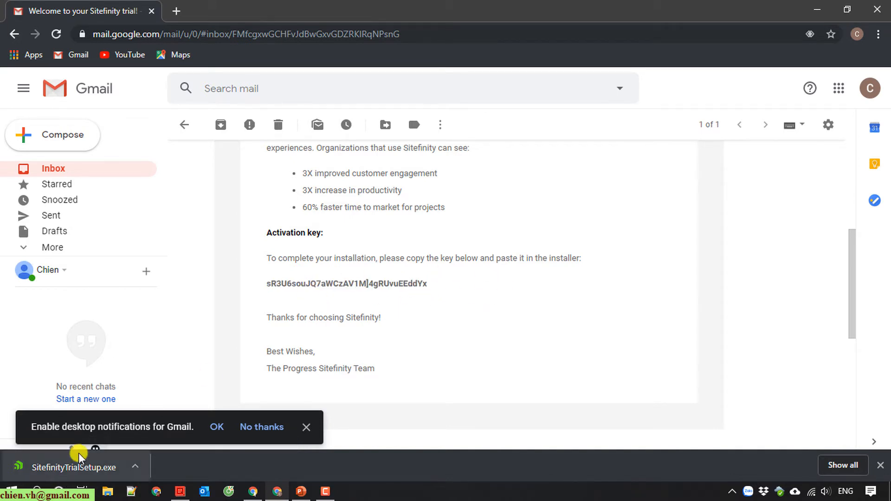
left_click(306, 427)
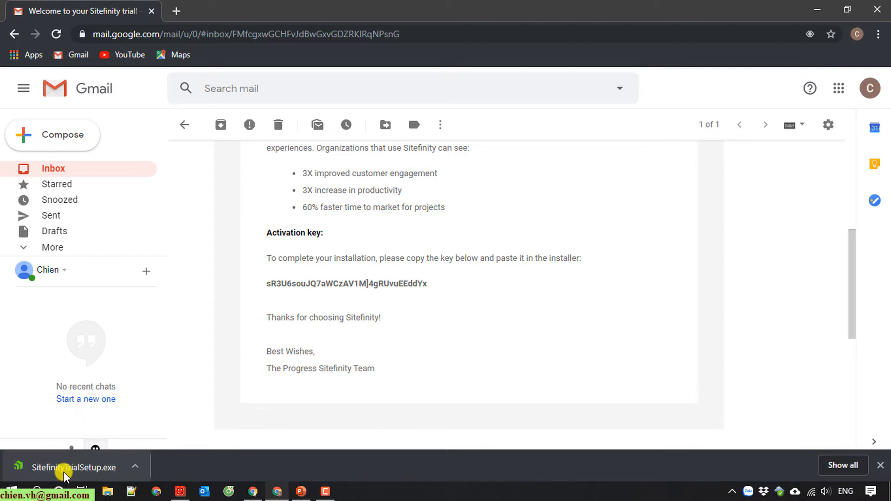
mouse_move(181, 470)
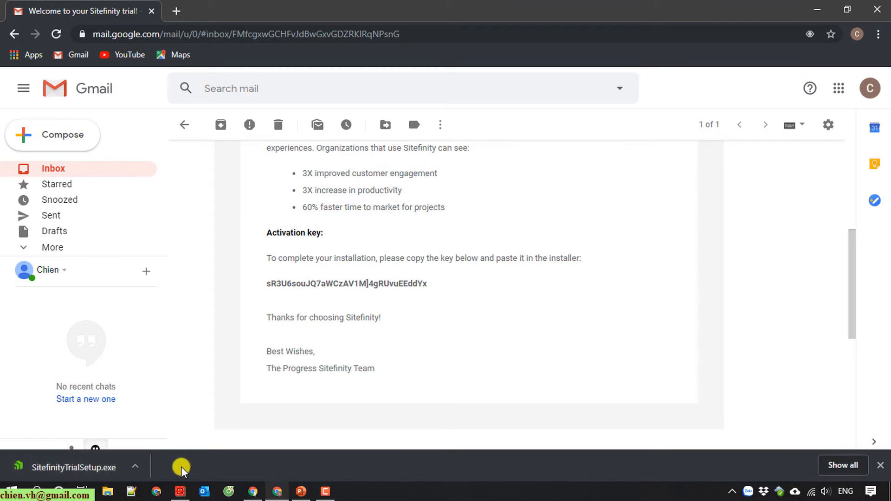
- Launch SitefinityTrialSetup.exe from Chrome's download bar and minimize Chrome
left_click(74, 467)
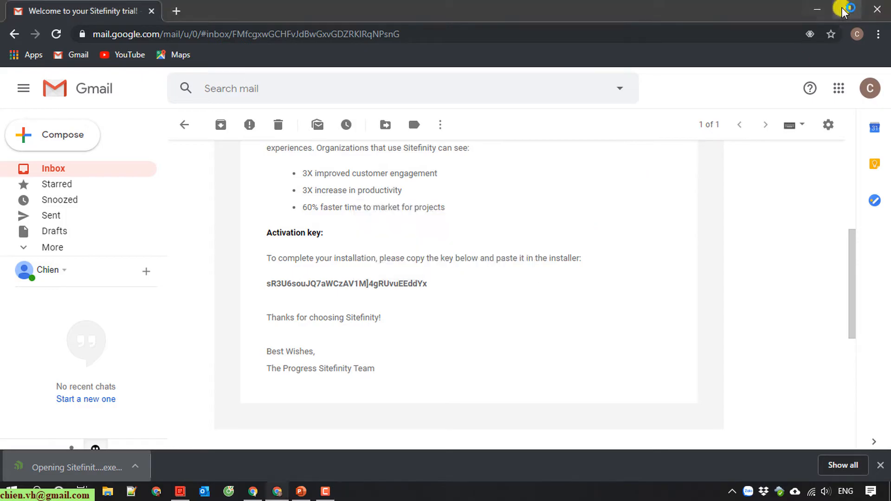
left_click(817, 10)
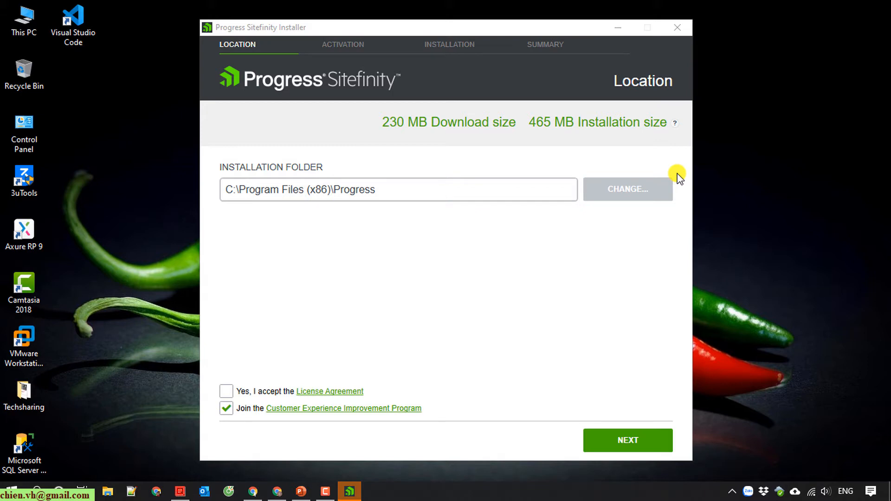
- Accept the License Agreement, leave the improvement program unchecked, and continue to Activation
left_click(226, 408)
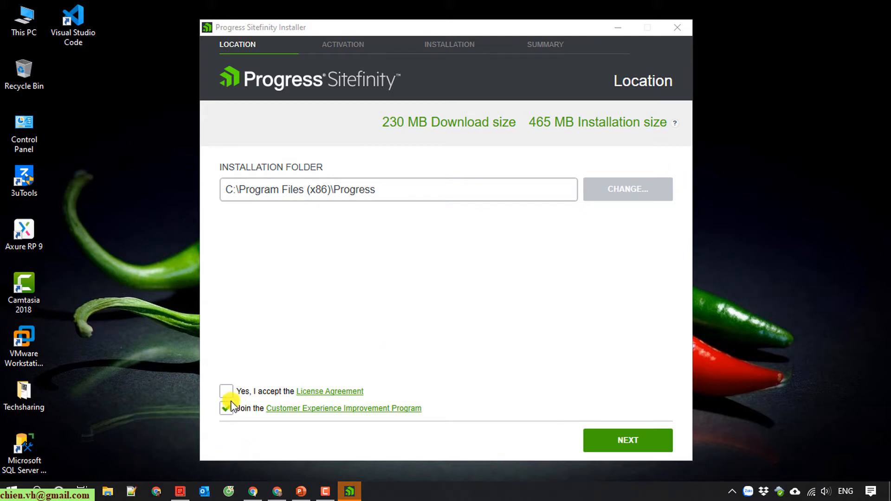
left_click(226, 408)
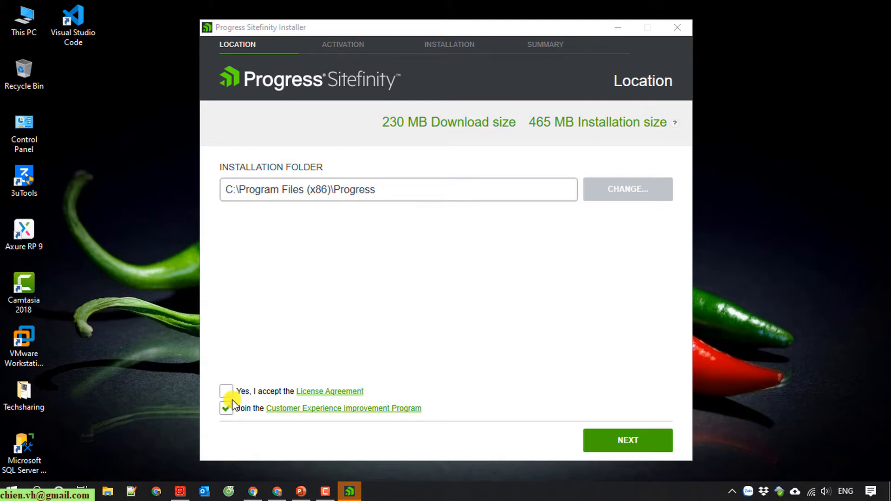
left_click(226, 391)
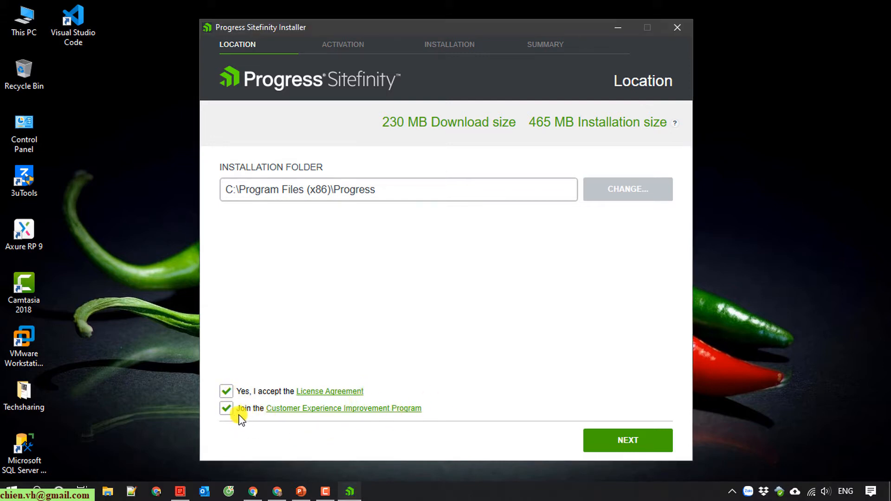
left_click(226, 408)
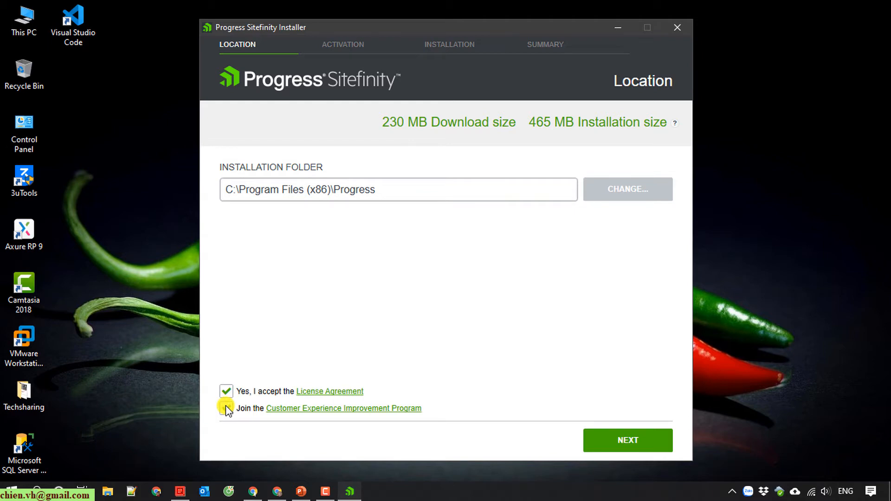
left_click(225, 408)
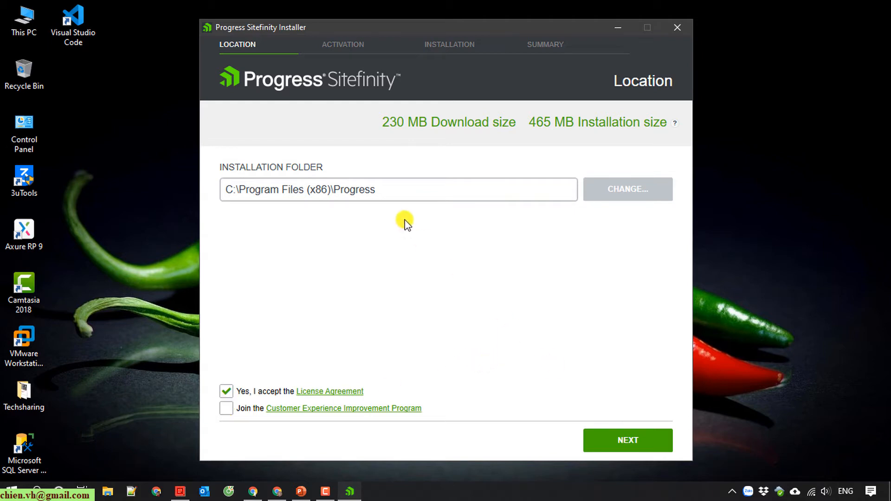
mouse_move(304, 168)
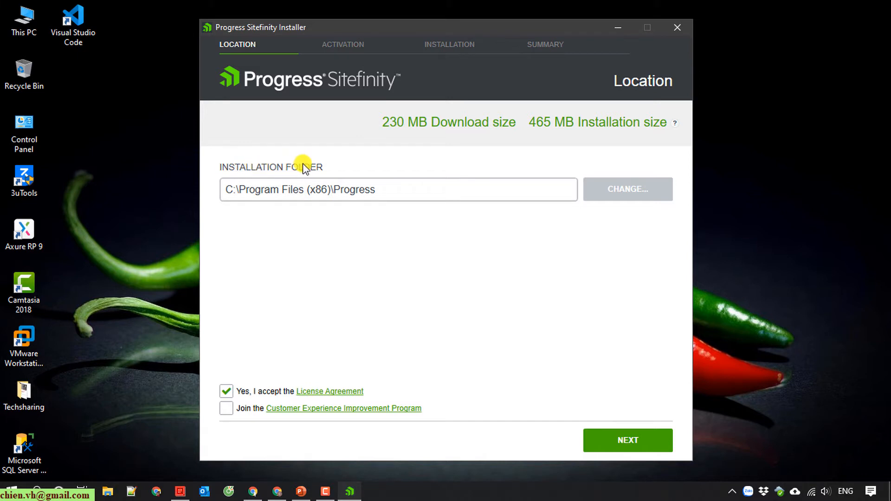
mouse_move(446, 195)
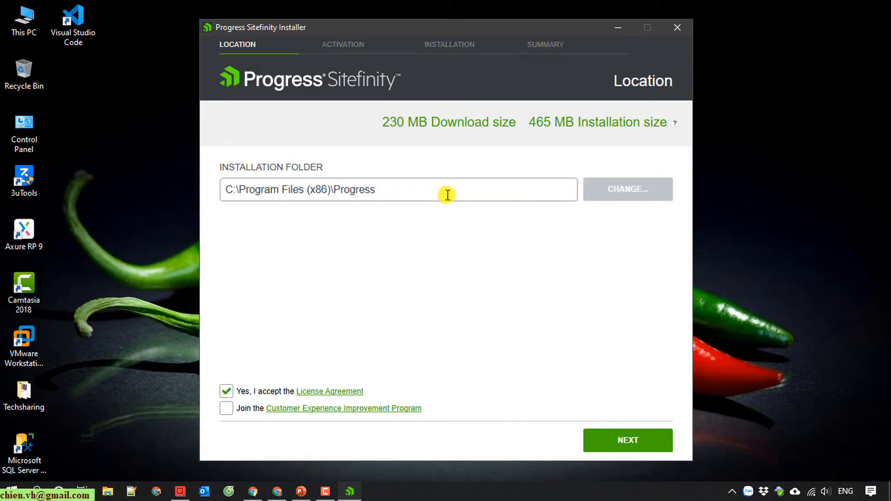
mouse_move(627, 189)
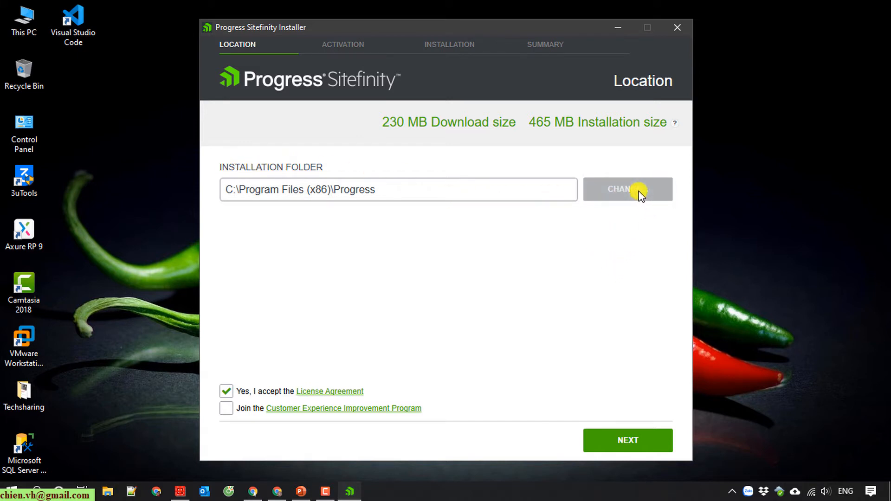
mouse_move(419, 197)
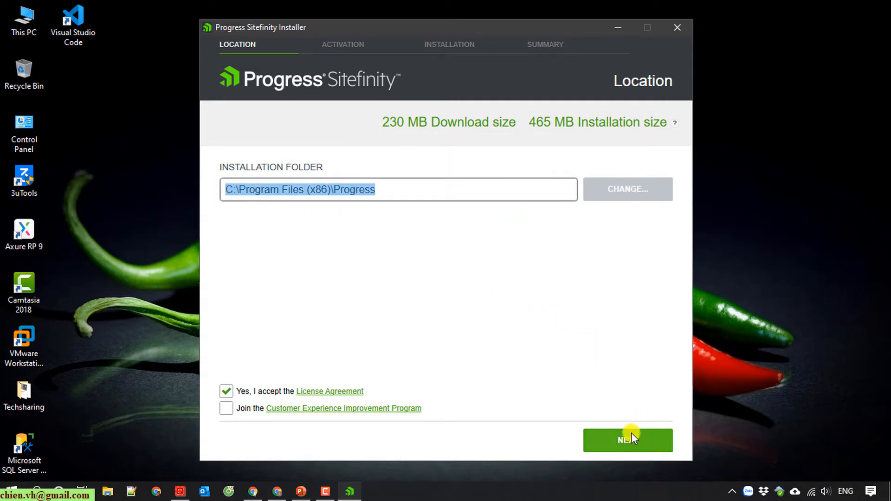
left_click(626, 440)
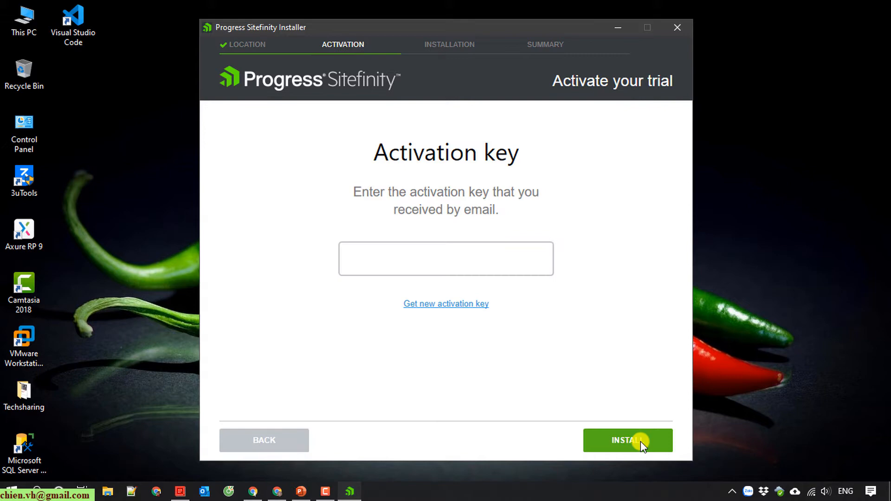
mouse_move(487, 174)
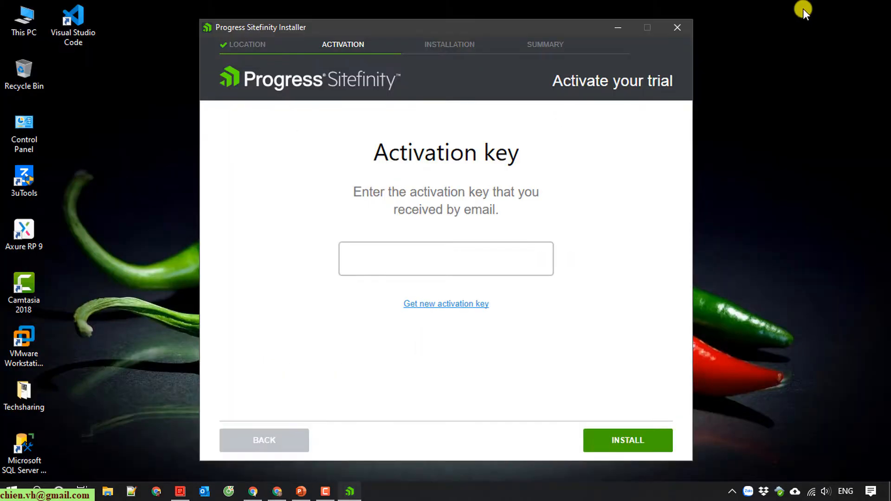
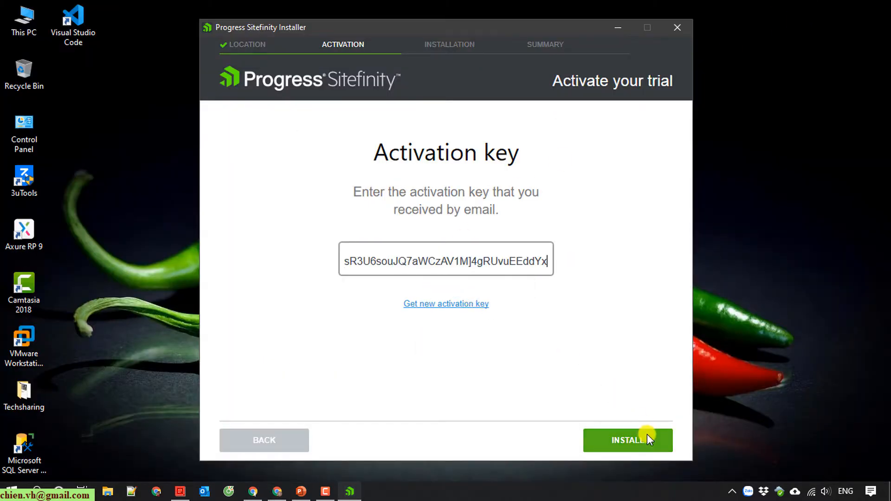
left_click(627, 439)
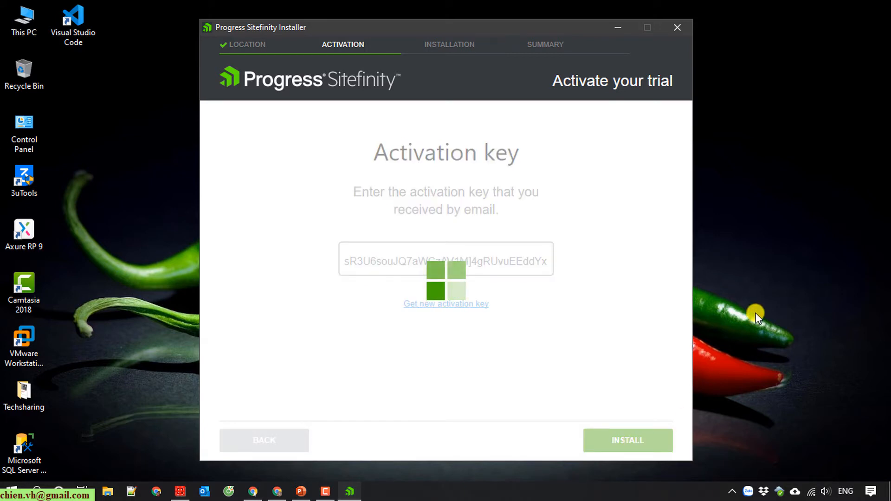
left_click(627, 440)
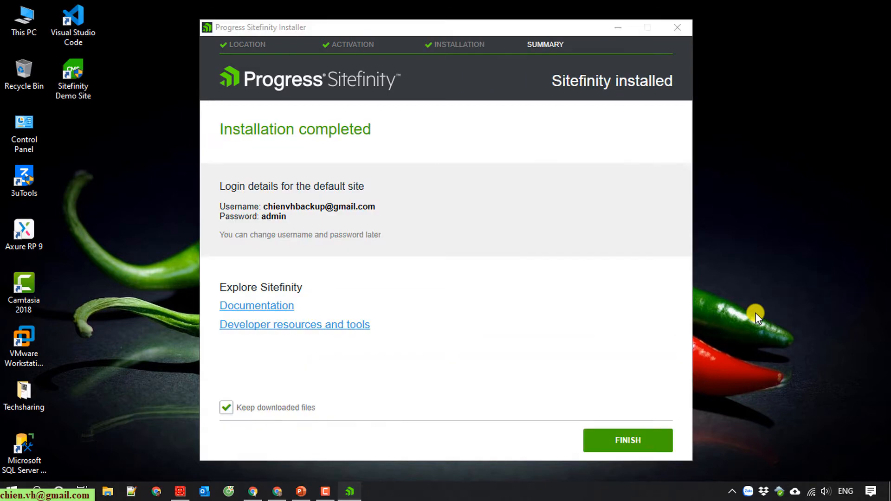
- Continue from the installer summary to Chrome's 'Thank You For Installing Sitefinity' page
left_click(627, 440)
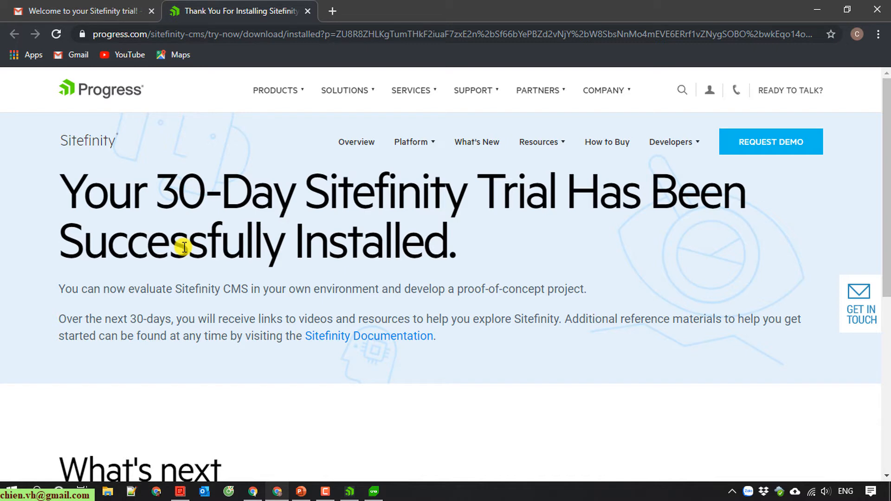
mouse_move(397, 214)
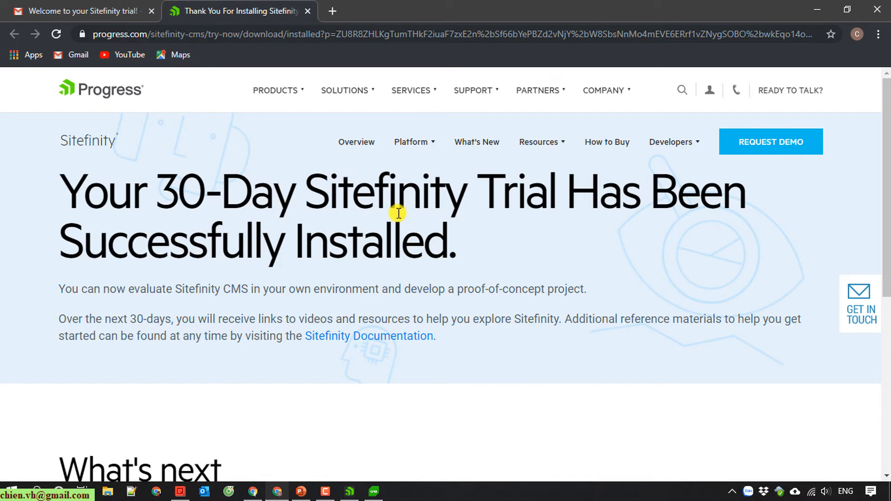
- Scroll the trial confirmation page down to the 'What's next' Contact Sales section
scroll("down", 3)
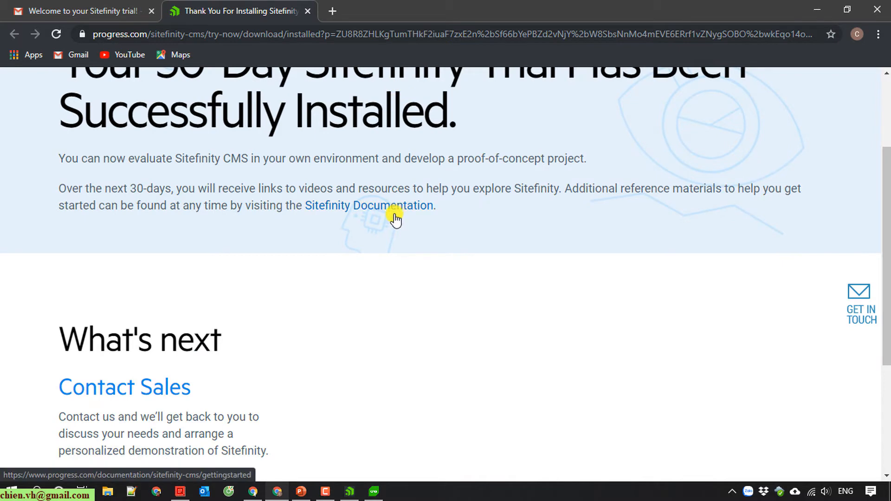
mouse_move(415, 284)
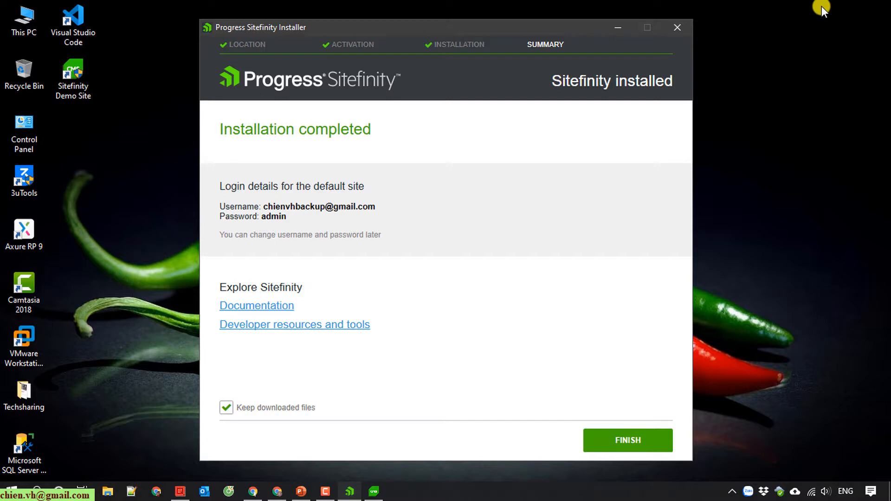
mouse_move(843, 88)
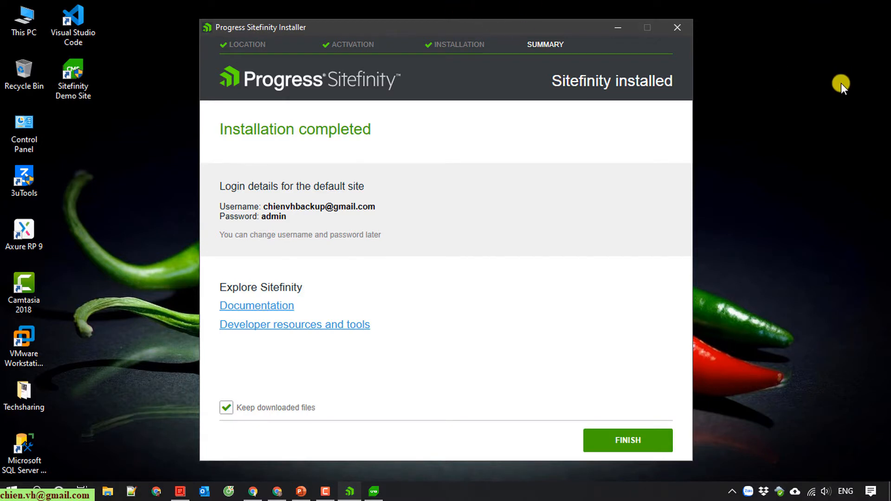
mouse_move(688, 102)
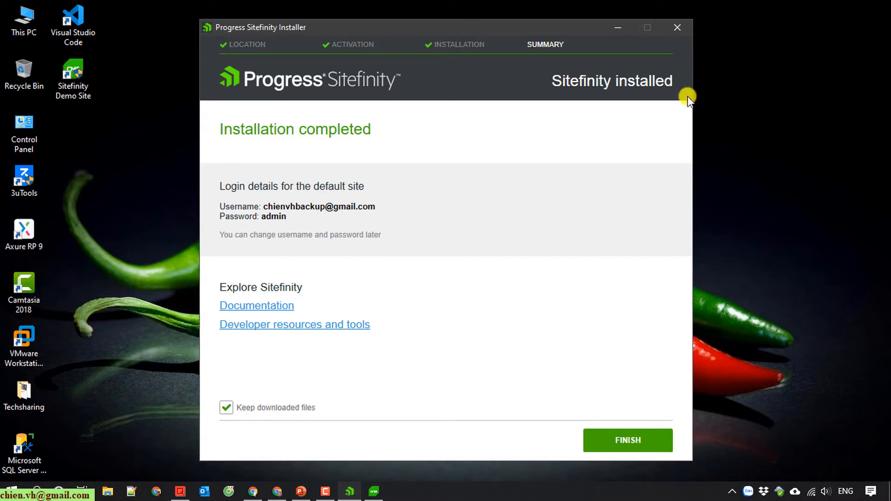
mouse_move(283, 157)
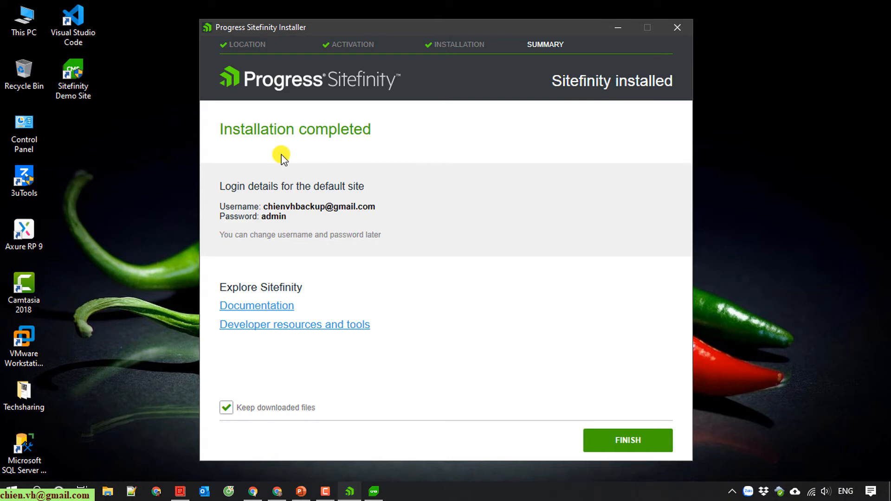
mouse_move(390, 245)
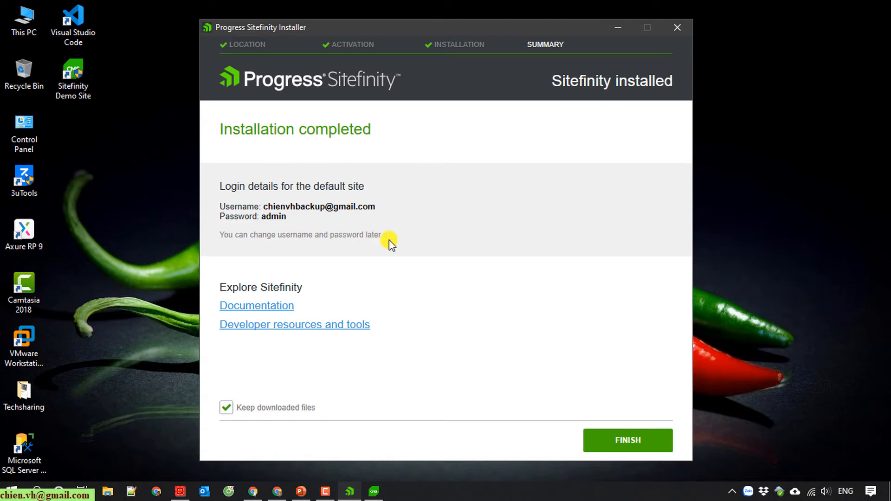
mouse_move(303, 296)
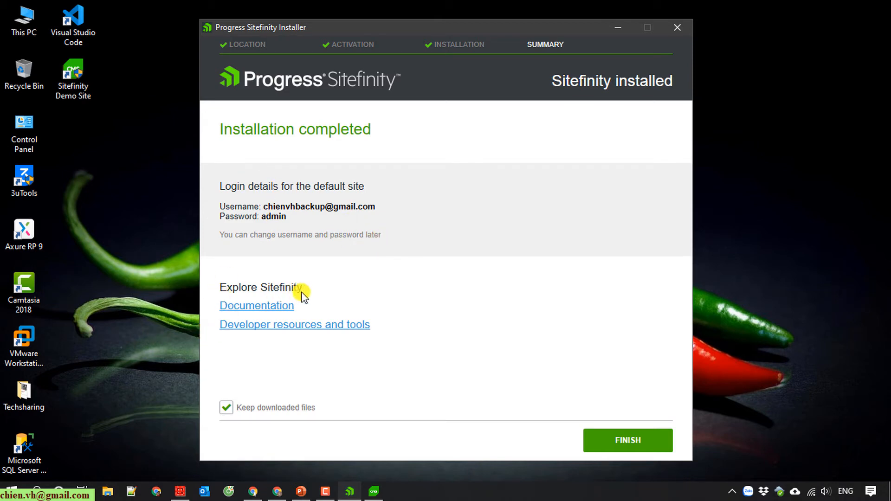
mouse_move(698, 233)
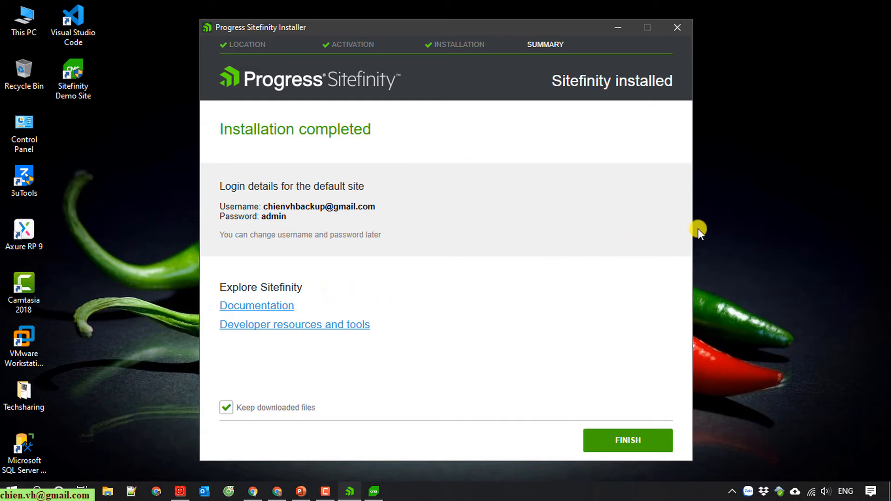
mouse_move(296, 312)
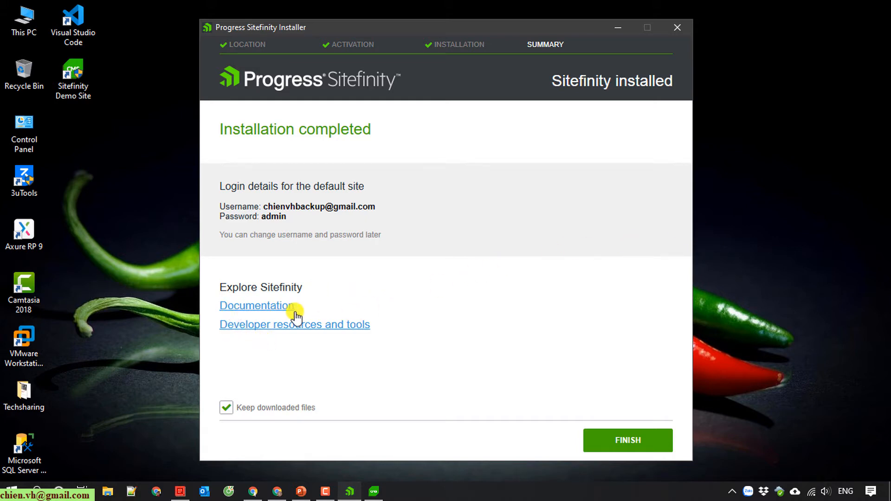
mouse_move(241, 343)
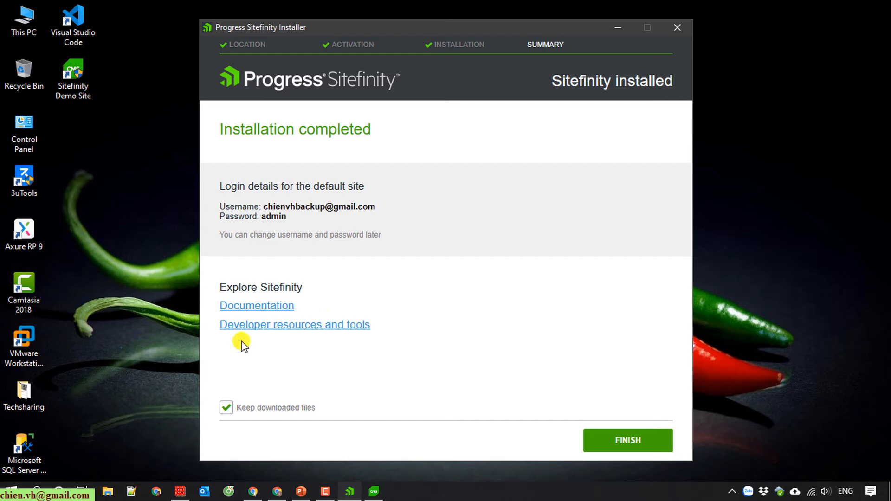
mouse_move(349, 326)
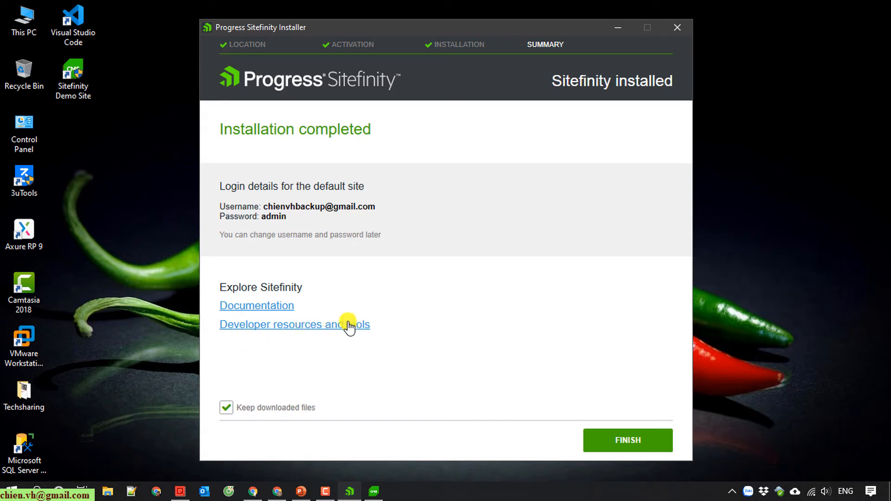
mouse_move(259, 309)
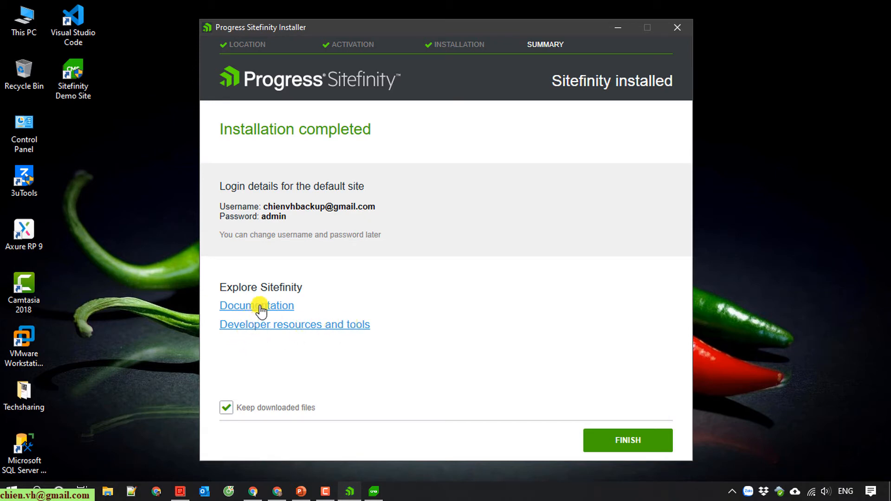
- Follow the Documentation link under Explore Sitefinity to the CMS documentation page
left_click(256, 305)
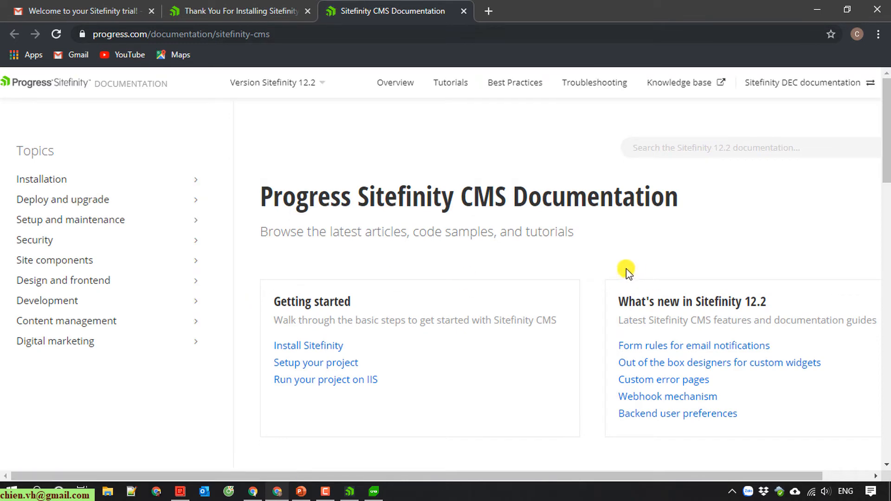
mouse_move(176, 223)
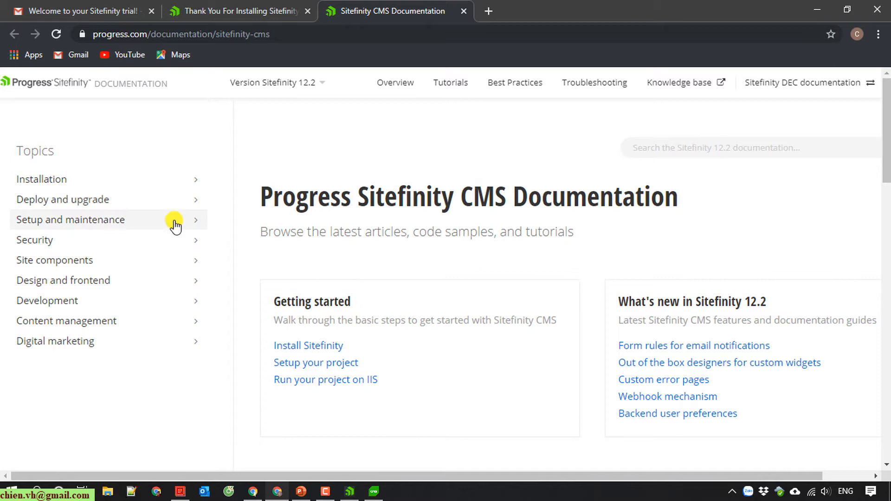
mouse_move(49, 123)
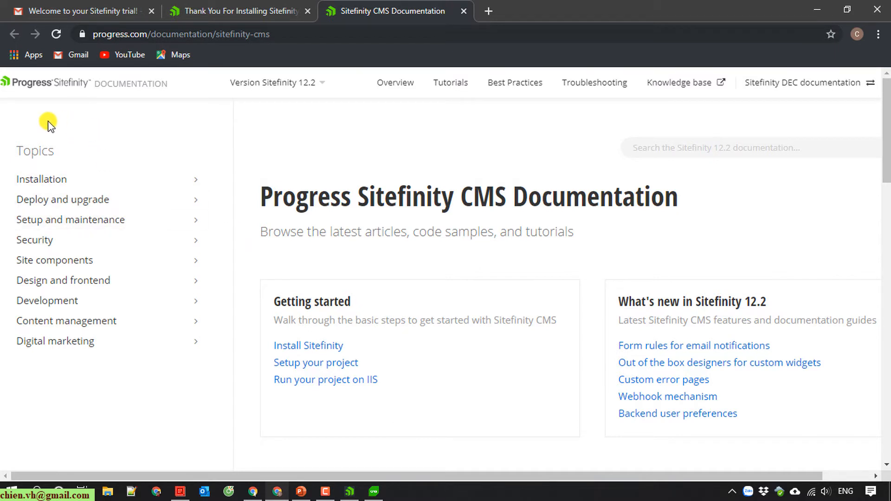
mouse_move(31, 199)
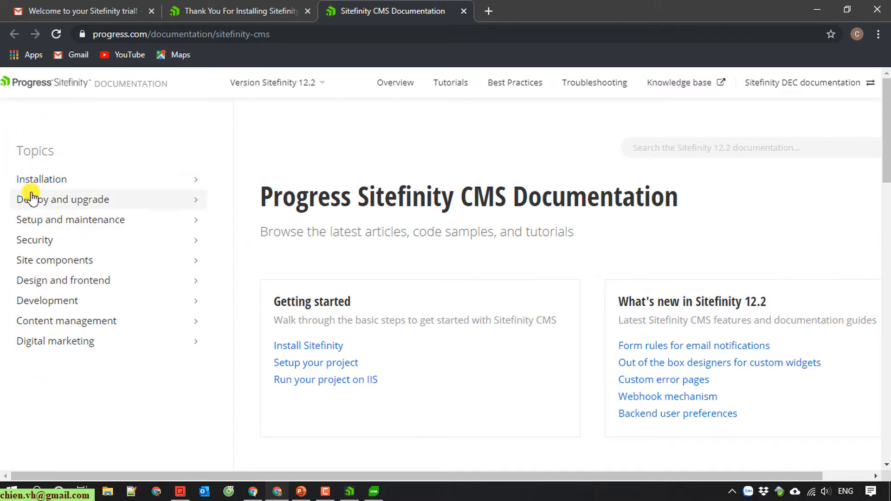
mouse_move(119, 190)
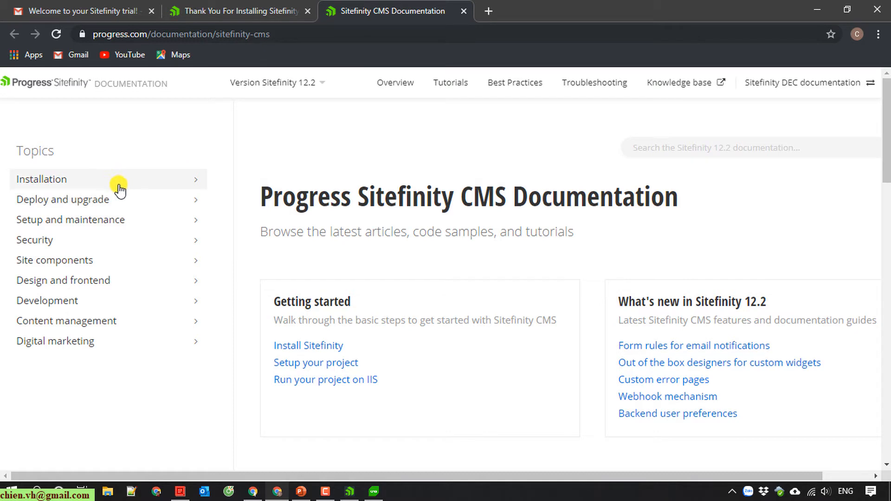
mouse_move(70, 219)
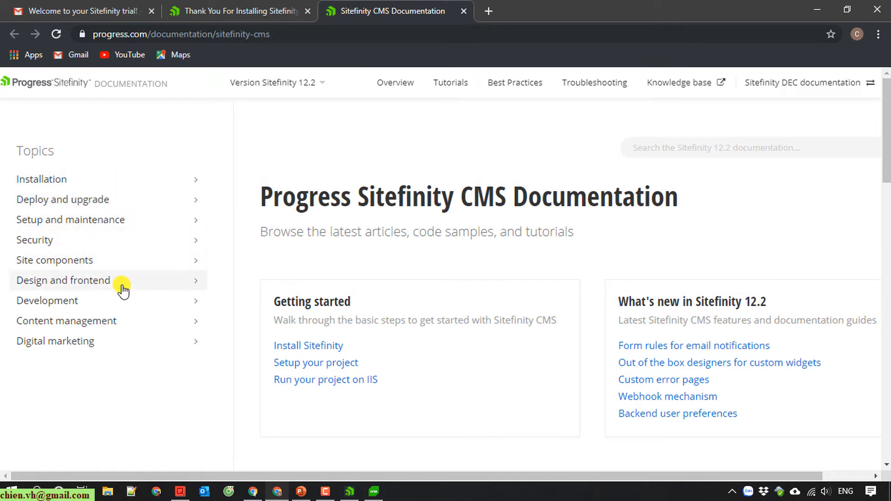
- Scroll the Sitefinity CMS documentation home page and clear the selected subtitle text
scroll("down", 3)
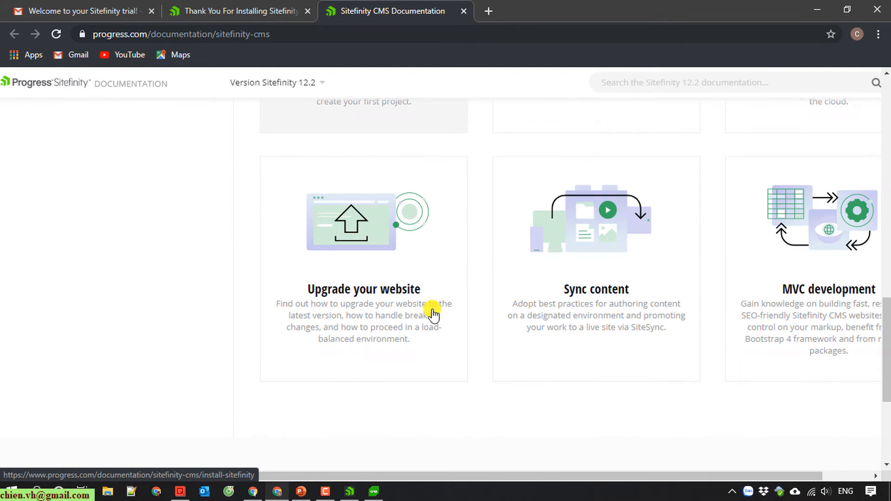
scroll("up", 3)
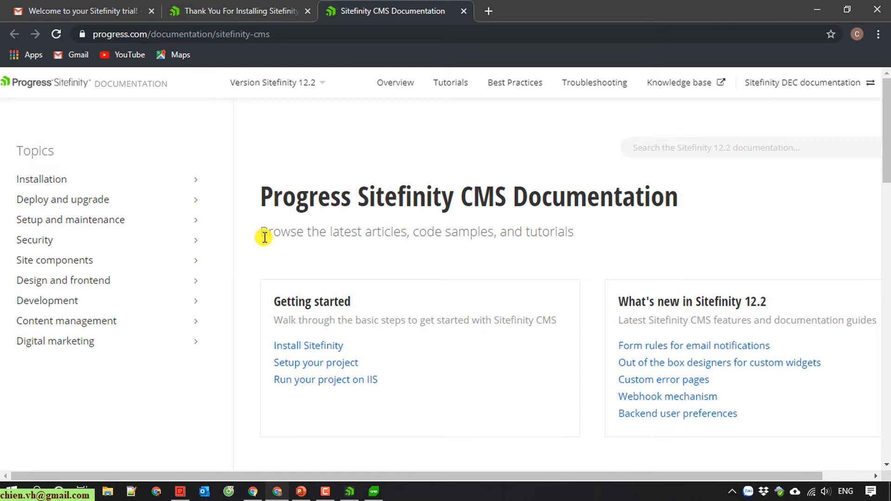
mouse_move(264, 233)
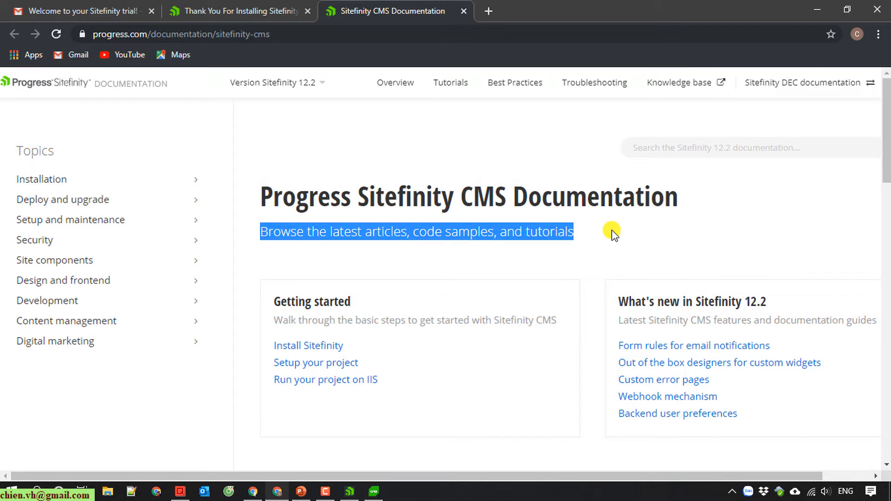
mouse_move(22, 369)
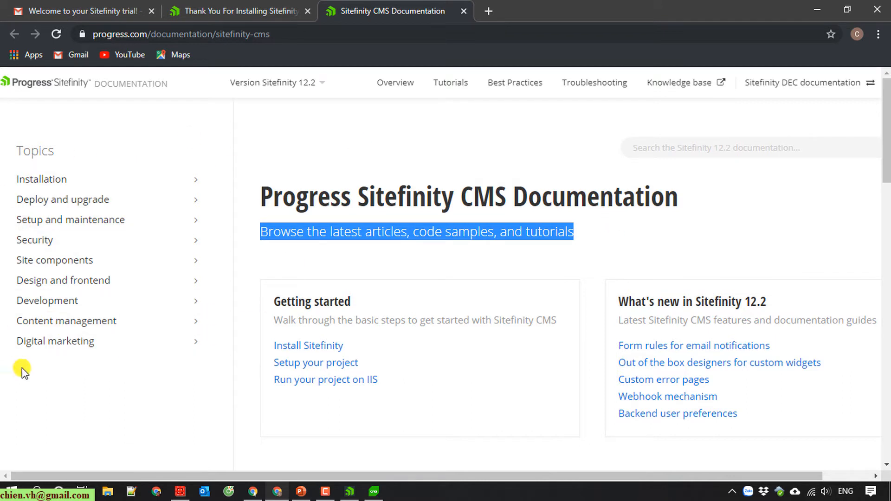
mouse_move(140, 337)
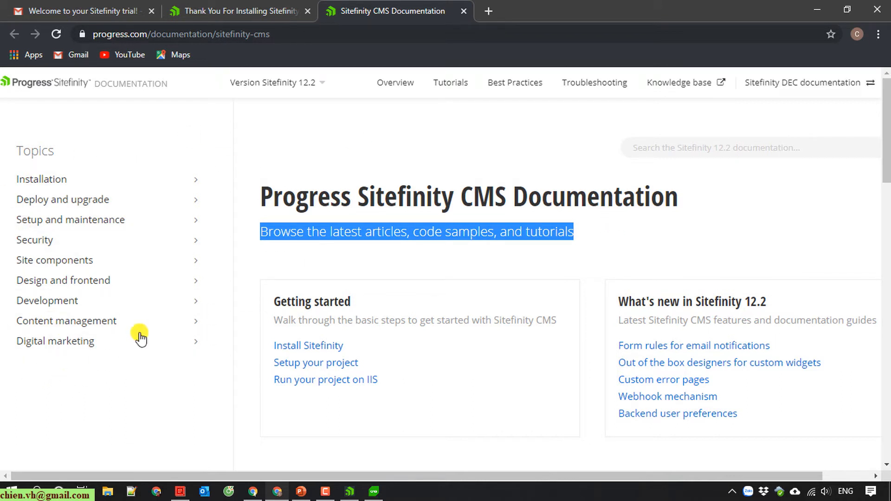
left_click(262, 231)
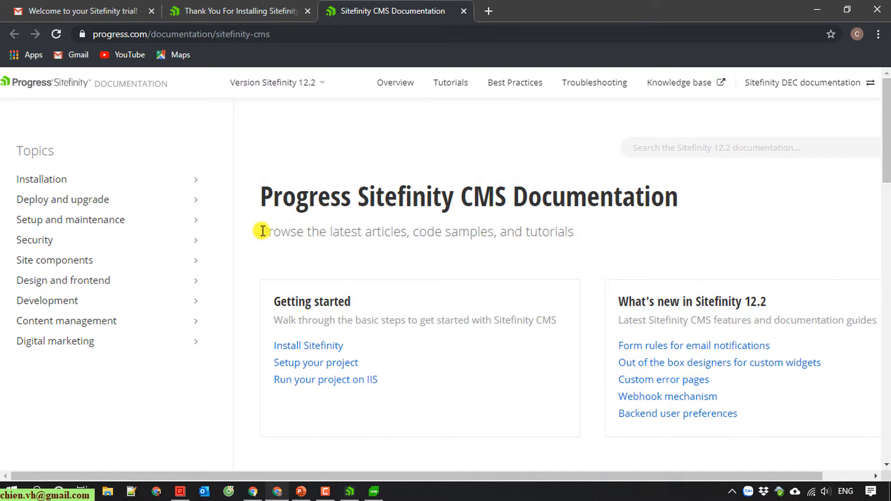
mouse_move(263, 227)
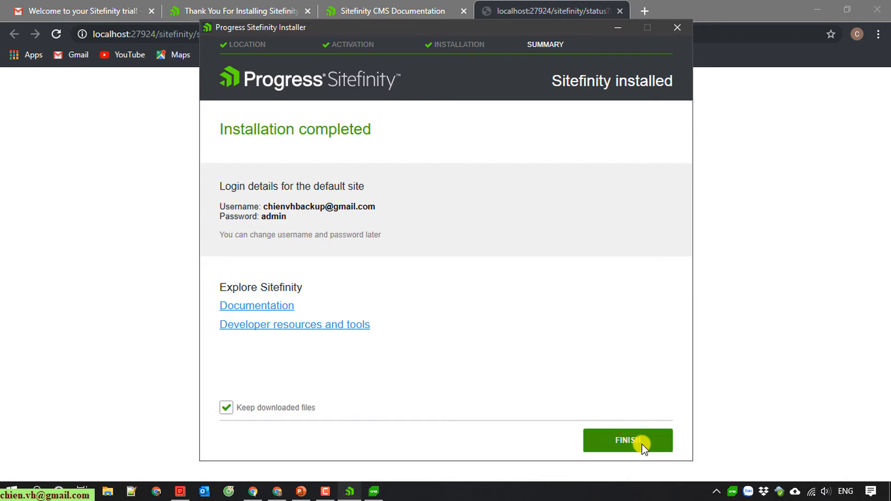
- Finish the installer so the local Default site starts loading
left_click(628, 440)
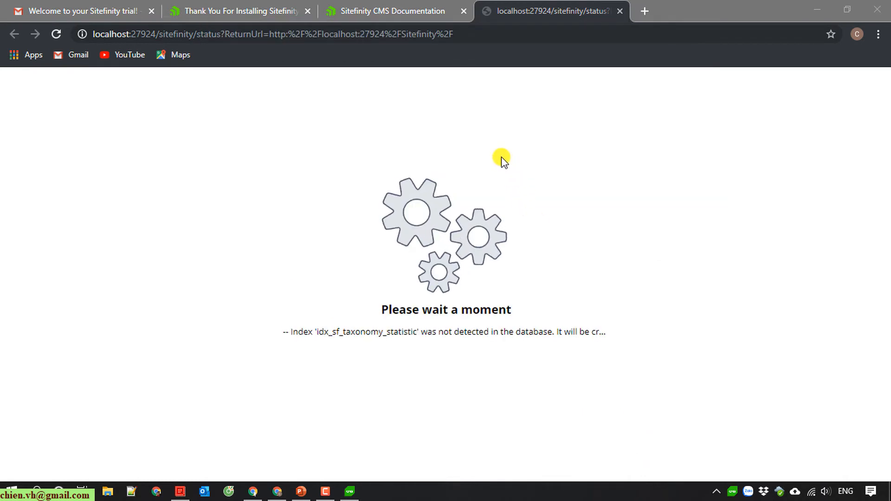
mouse_move(158, 34)
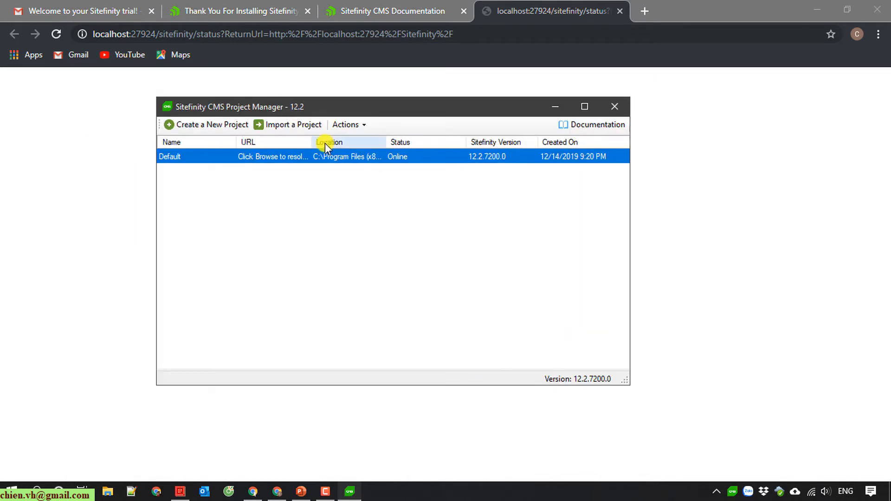
mouse_move(636, 216)
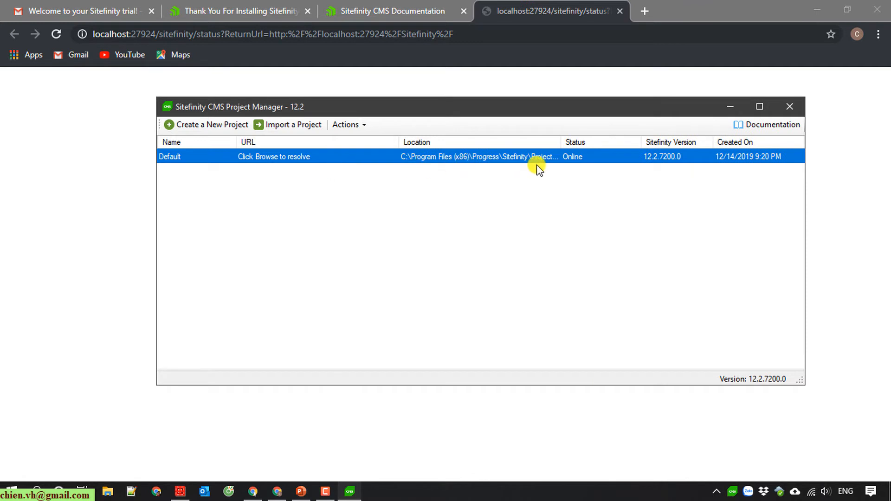
mouse_move(531, 157)
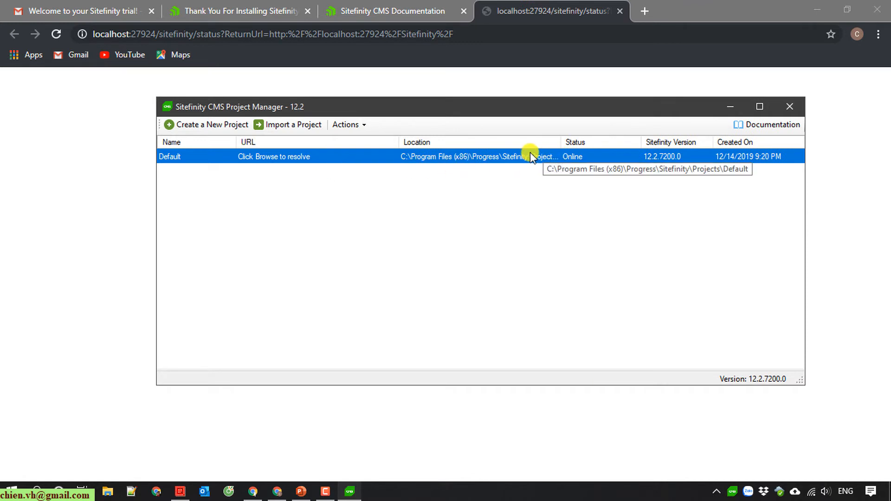
mouse_move(529, 157)
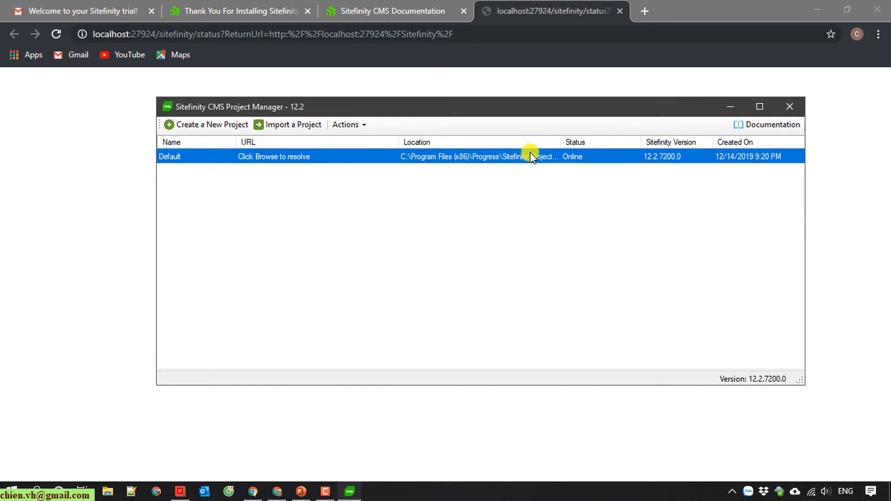
mouse_move(500, 161)
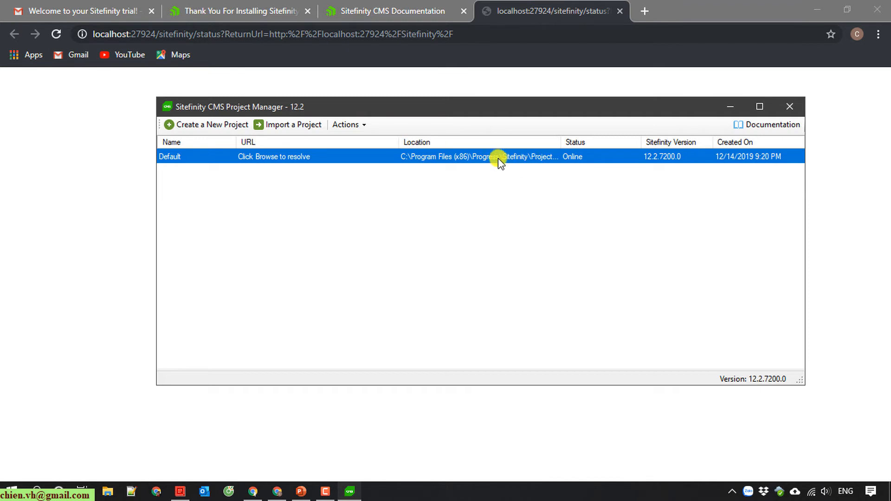
mouse_move(497, 157)
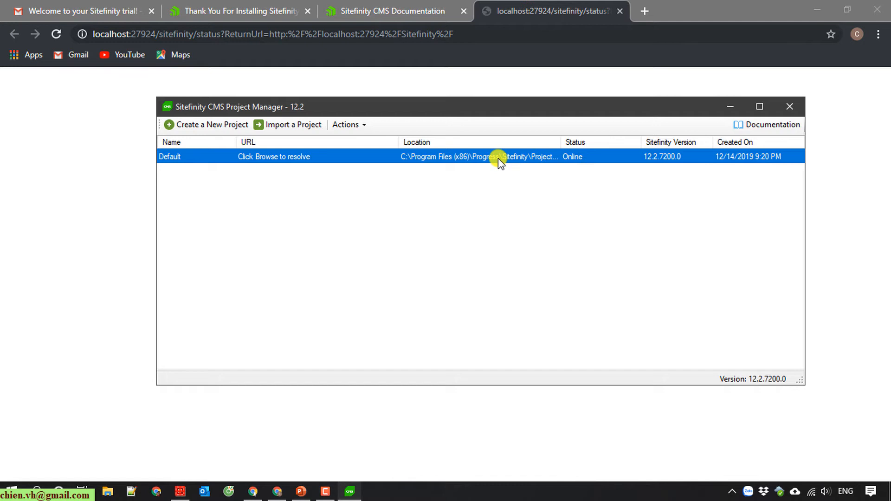
- Explore the Default project's folder in File Explorer from its context menu
right_click(498, 161)
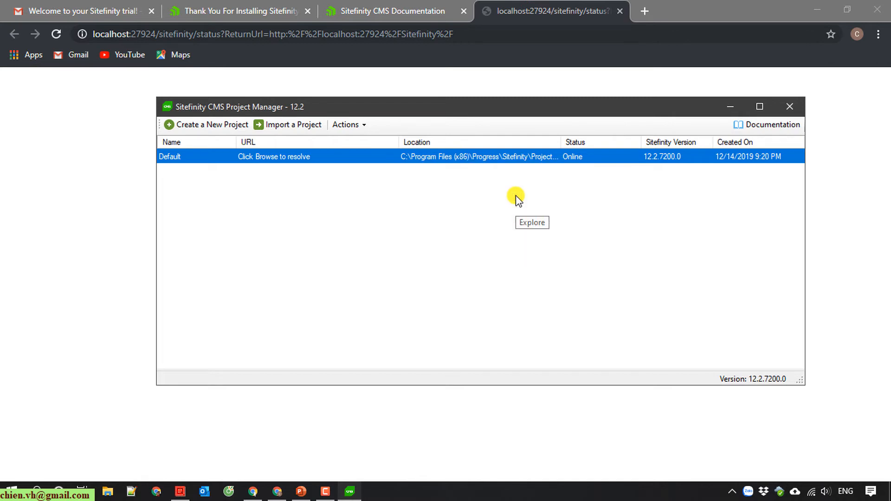
left_click(531, 222)
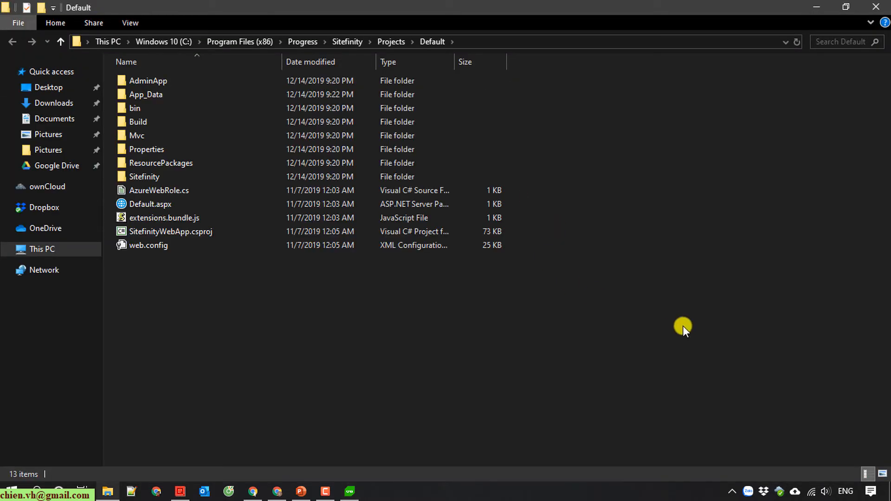
- Go up to the Projects folder and reopen the Default folder
key("ctrl+a")
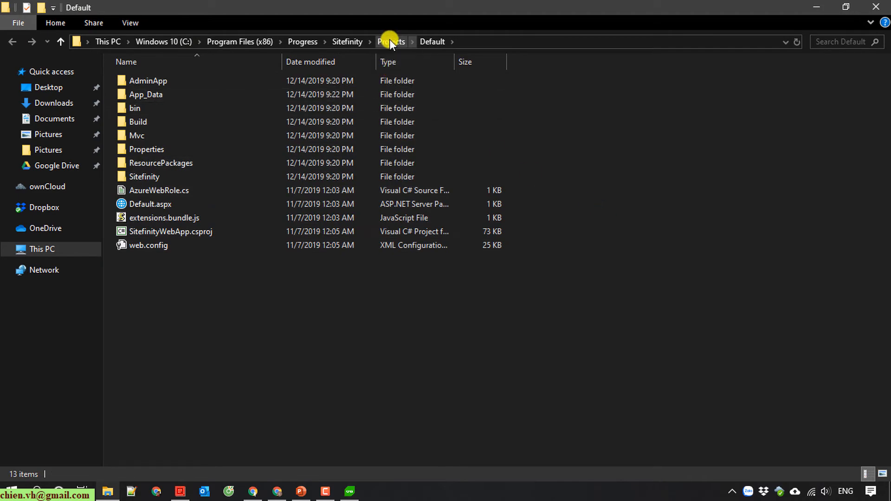
left_click(390, 41)
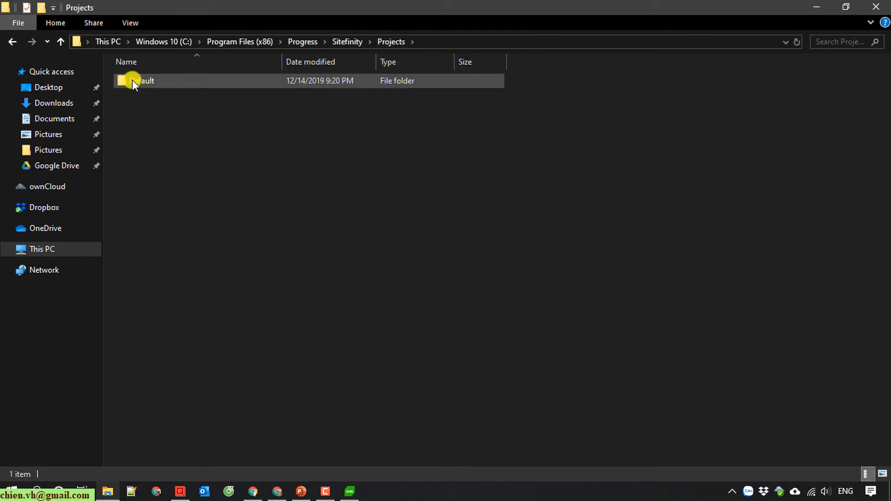
double_click(145, 81)
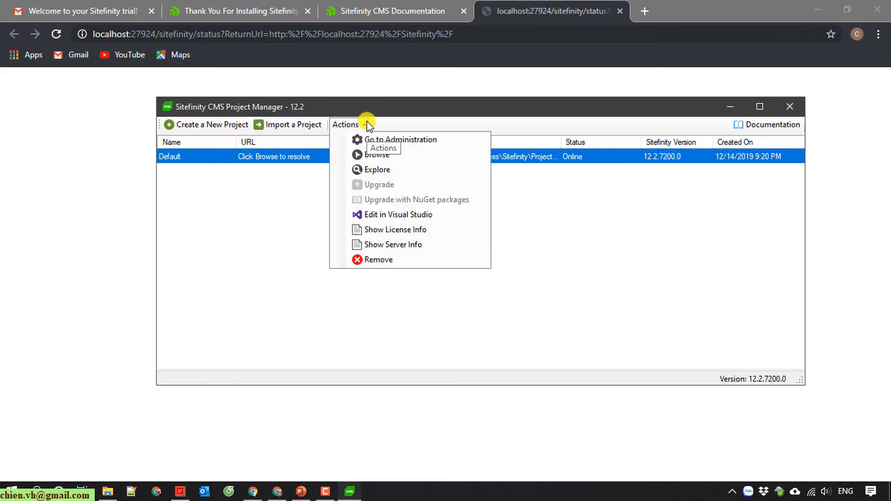
mouse_move(459, 263)
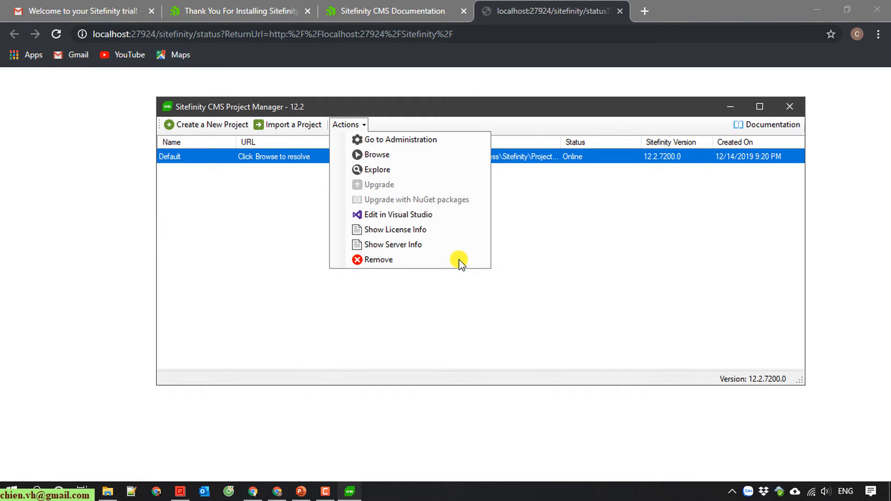
mouse_move(378, 214)
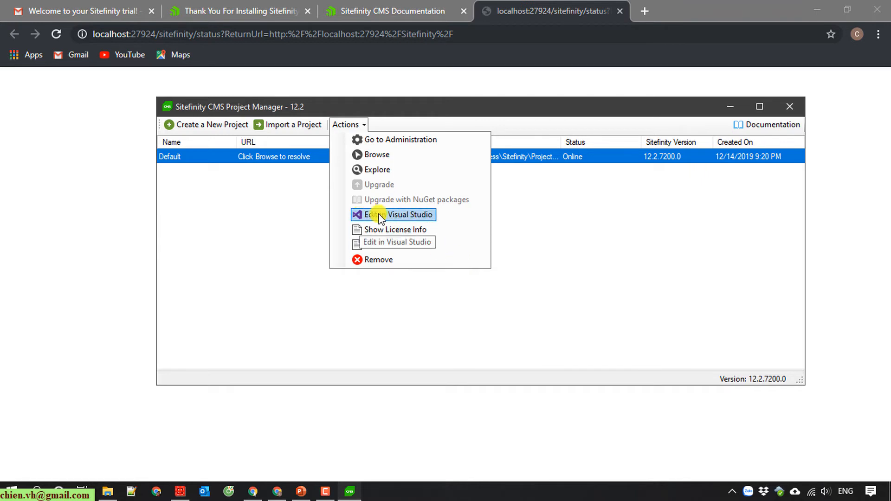
mouse_move(398, 140)
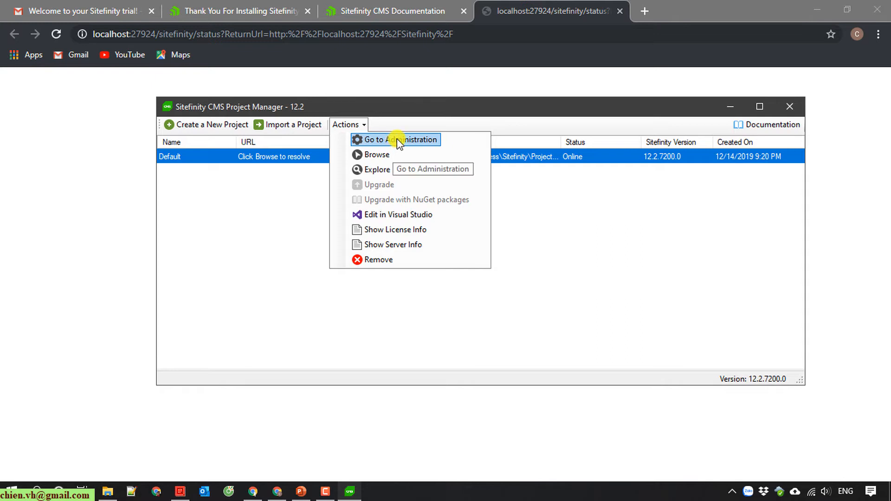
- Choose Go to Administration for the Default project
left_click(394, 140)
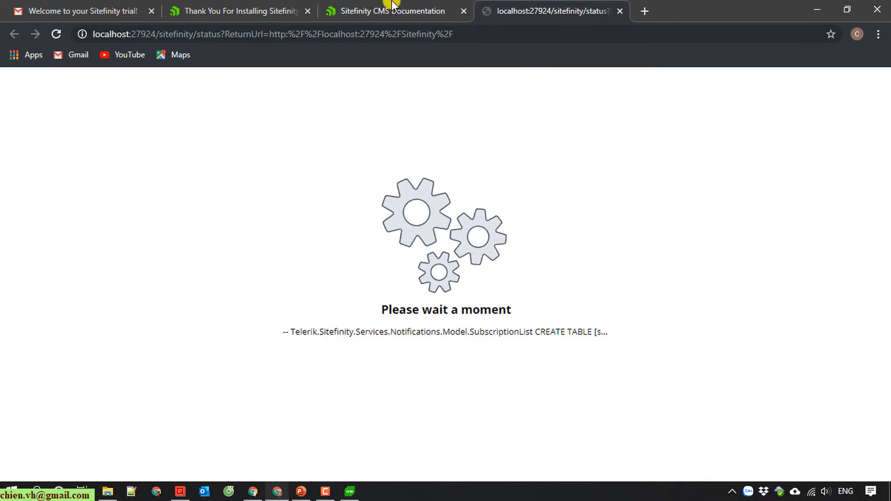
- Browse the documentation home page and expand the Deploy and upgrade topics
left_click(391, 11)
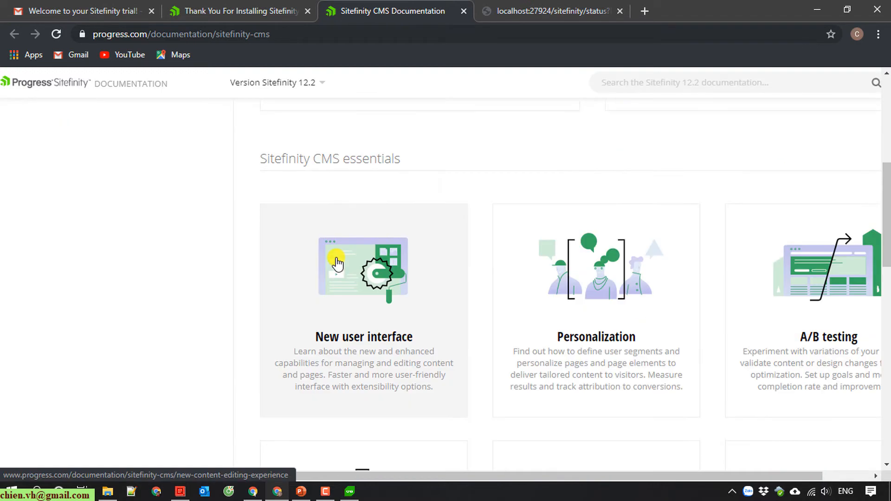
scroll("down", 3)
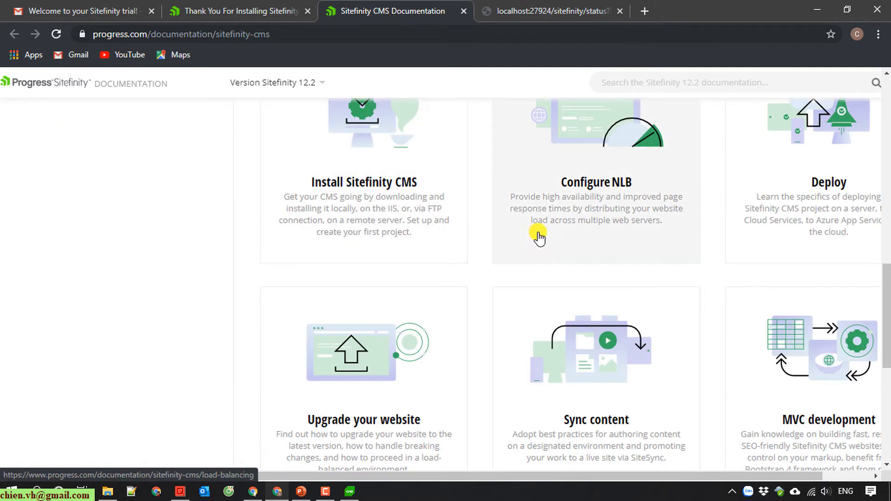
scroll("up", 3)
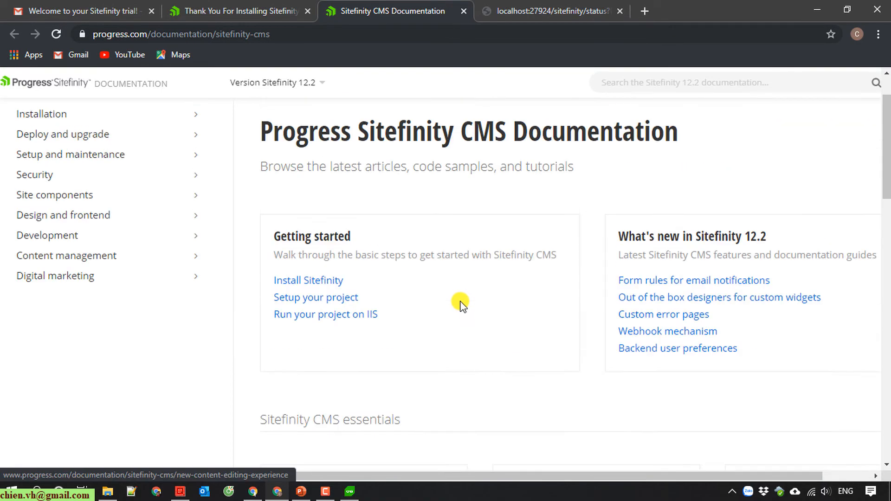
scroll("down", 3)
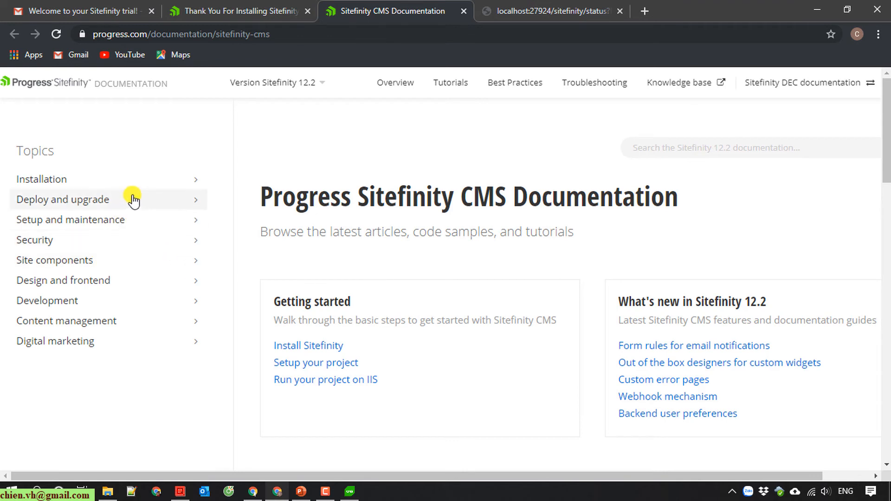
left_click(63, 199)
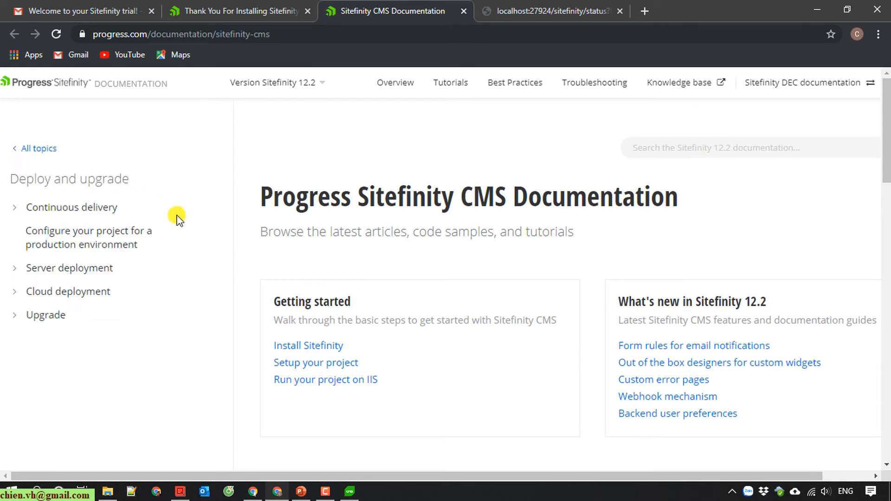
mouse_move(459, 106)
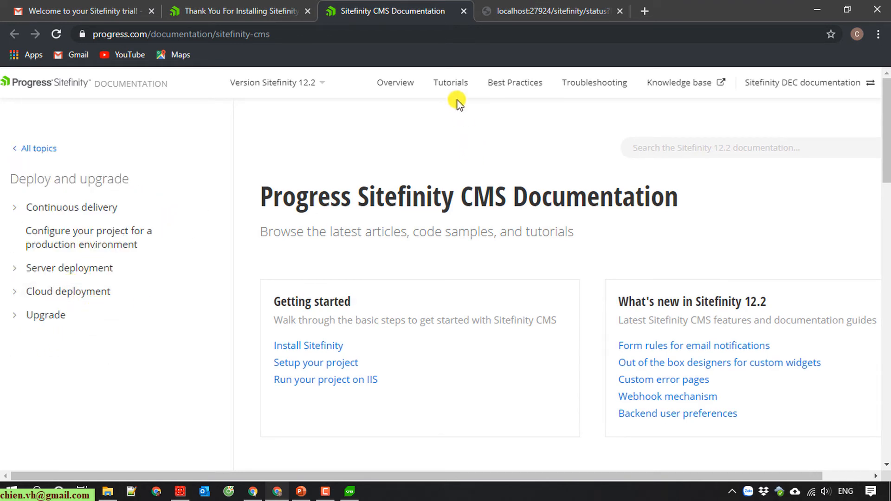
- Open the Tutorials section and scroll through its guides
left_click(450, 82)
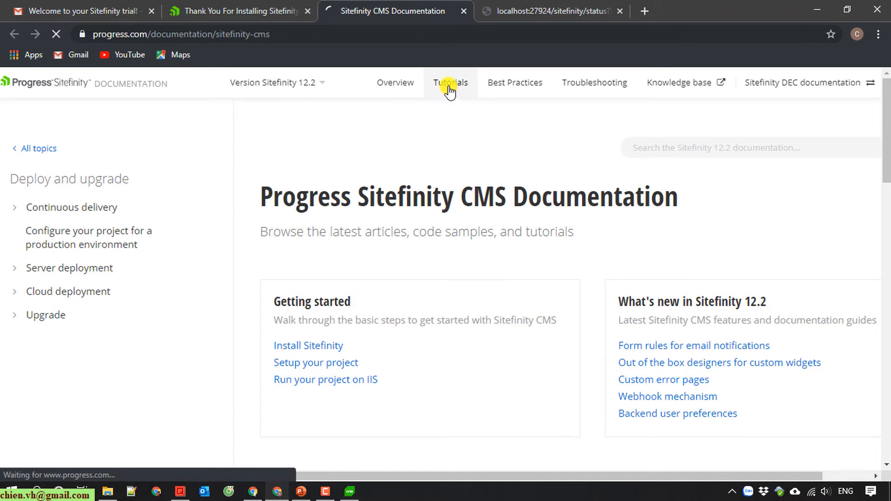
left_click(449, 83)
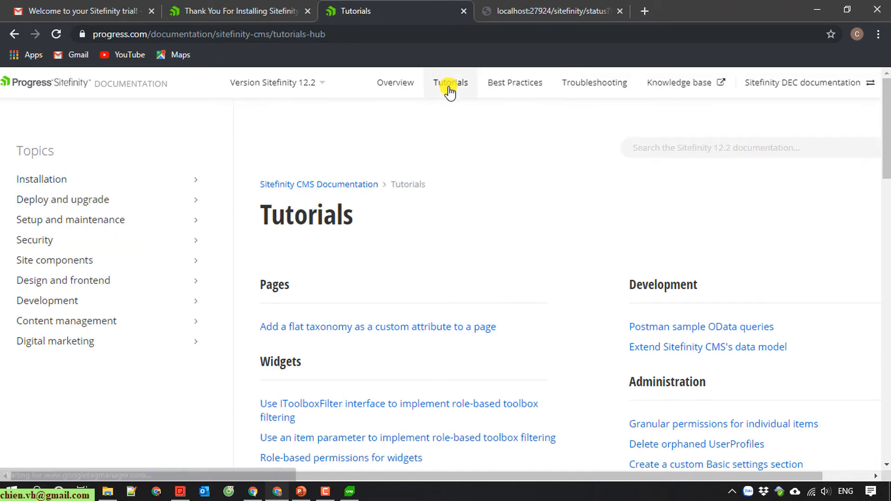
scroll("down", 3)
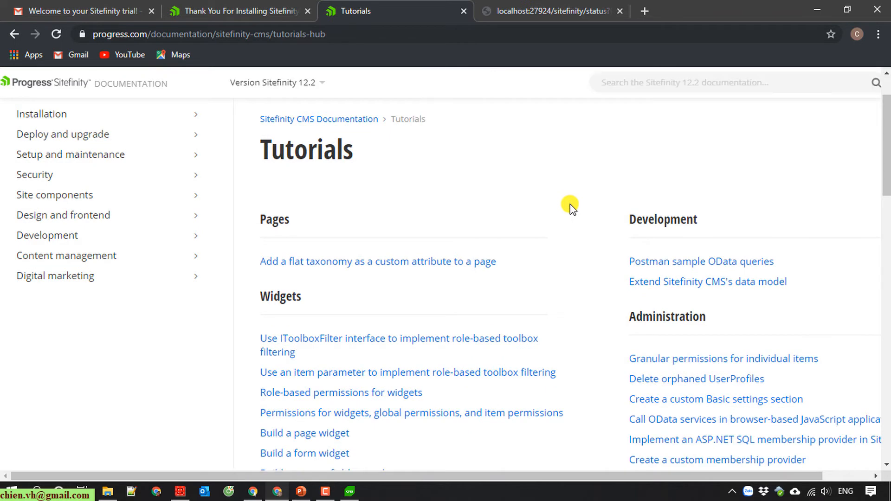
scroll("down", 3)
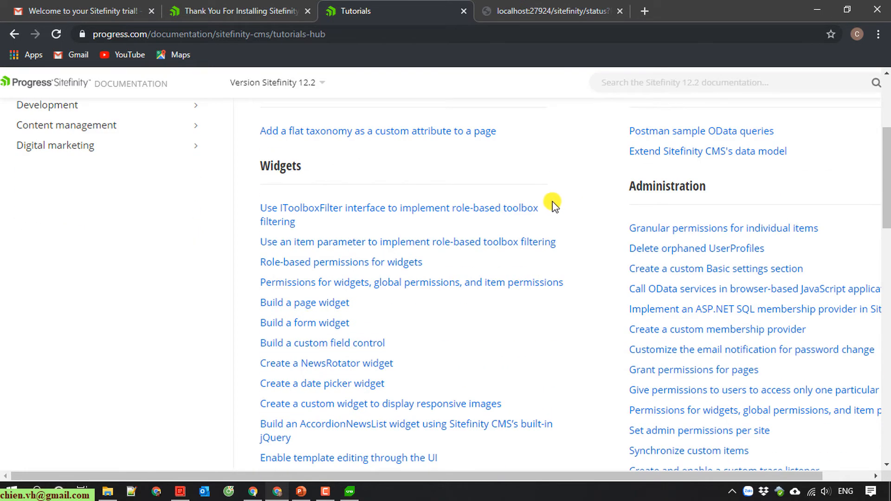
mouse_move(495, 187)
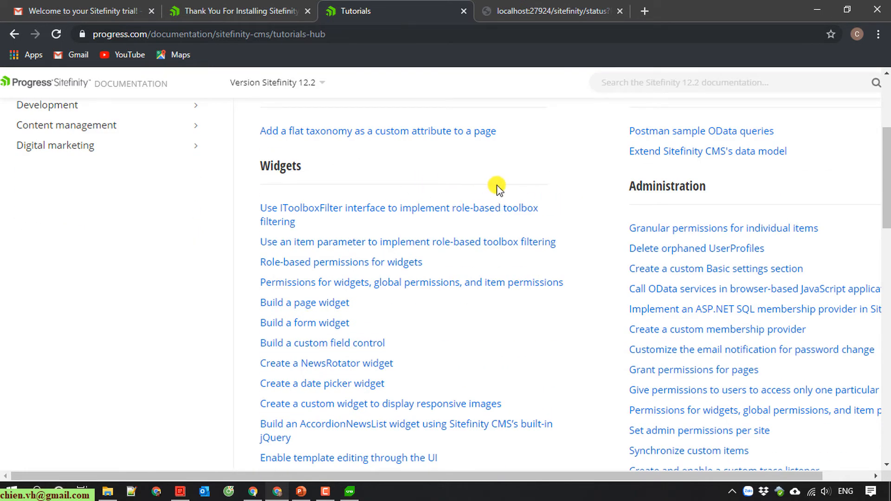
scroll("down", 3)
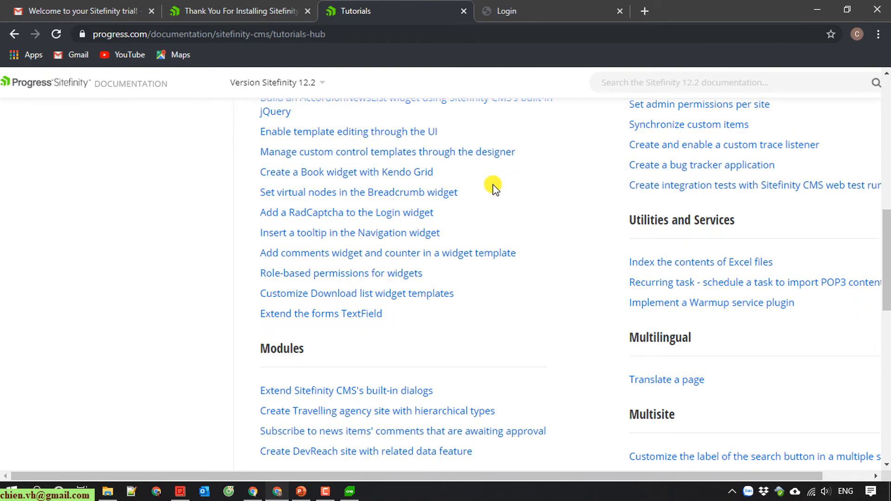
mouse_move(487, 192)
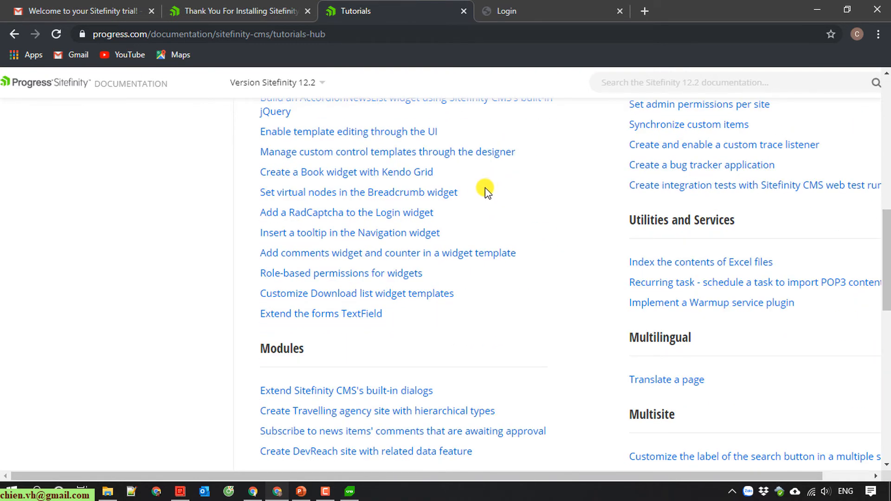
mouse_move(558, 257)
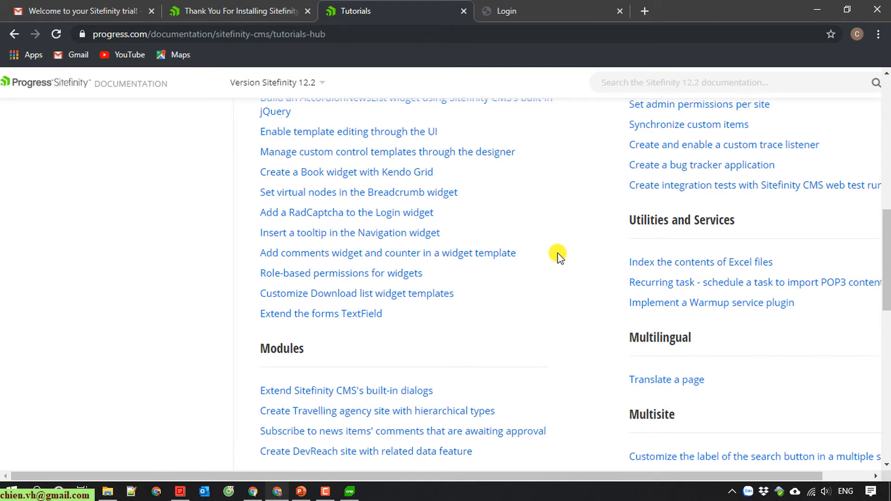
scroll("down", 3)
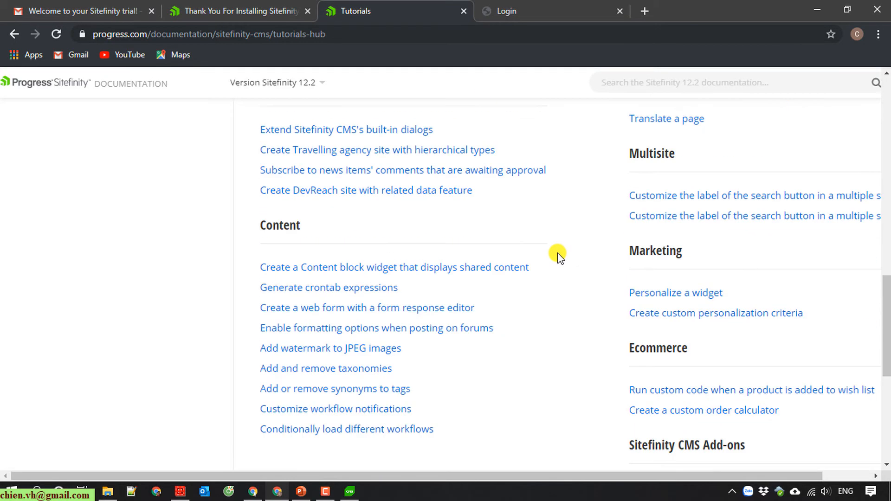
scroll("up", 3)
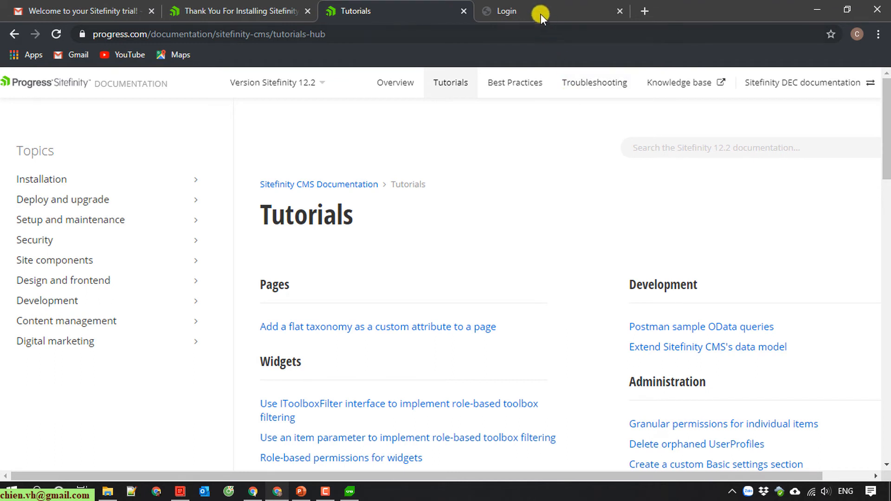
- Log in to the local Sitefinity site as chienvh with the account password
left_click(508, 11)
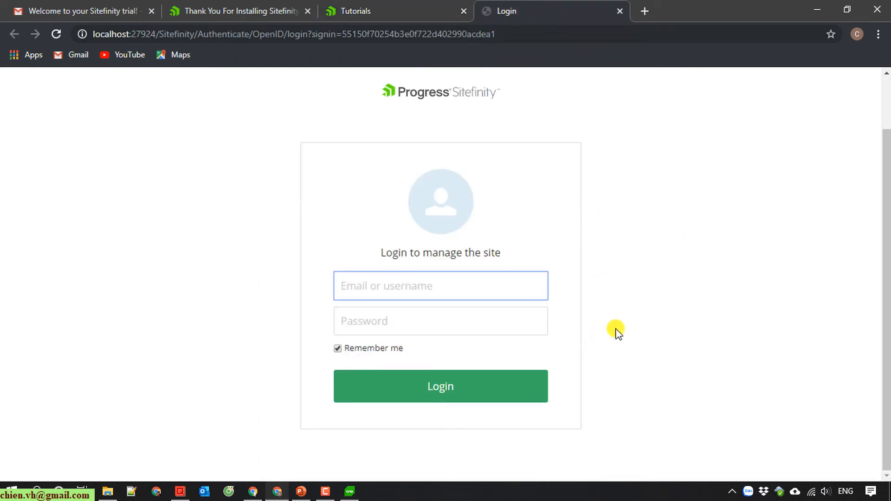
mouse_move(508, 323)
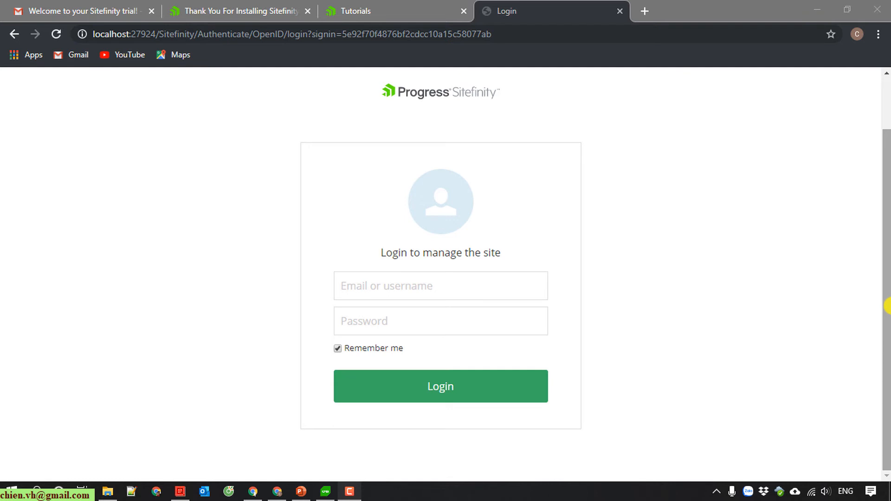
mouse_move(602, 293)
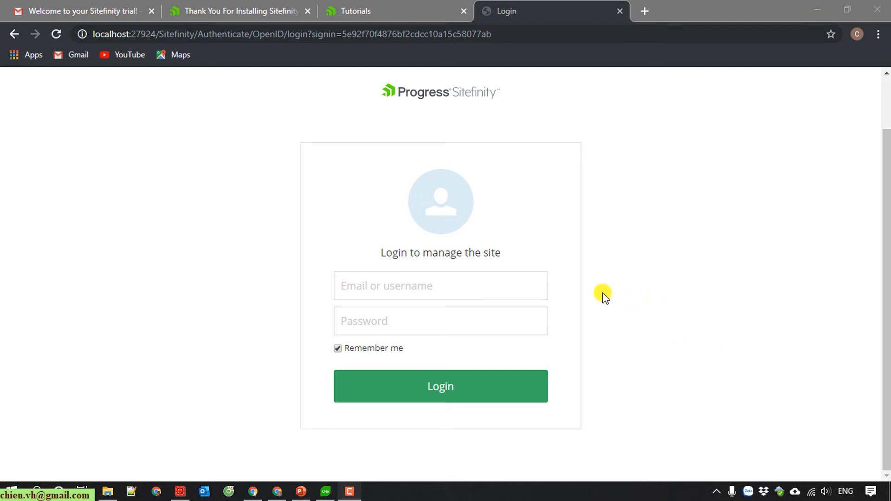
mouse_move(621, 281)
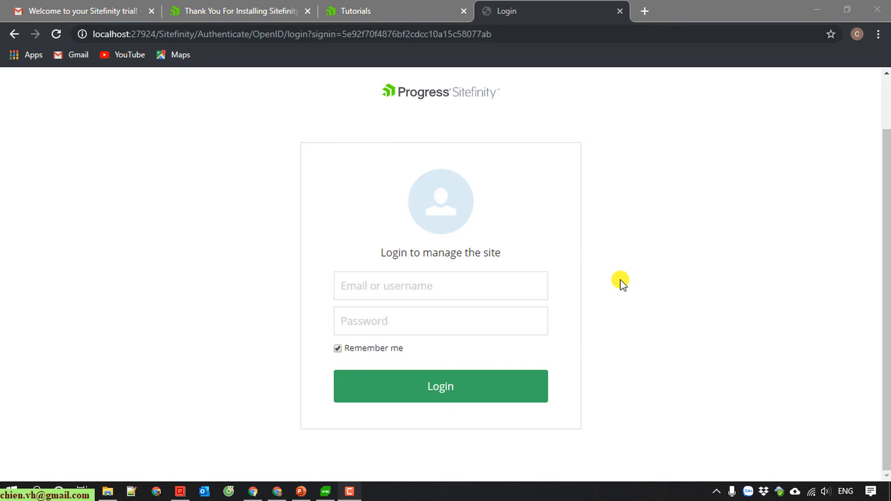
left_click(441, 286)
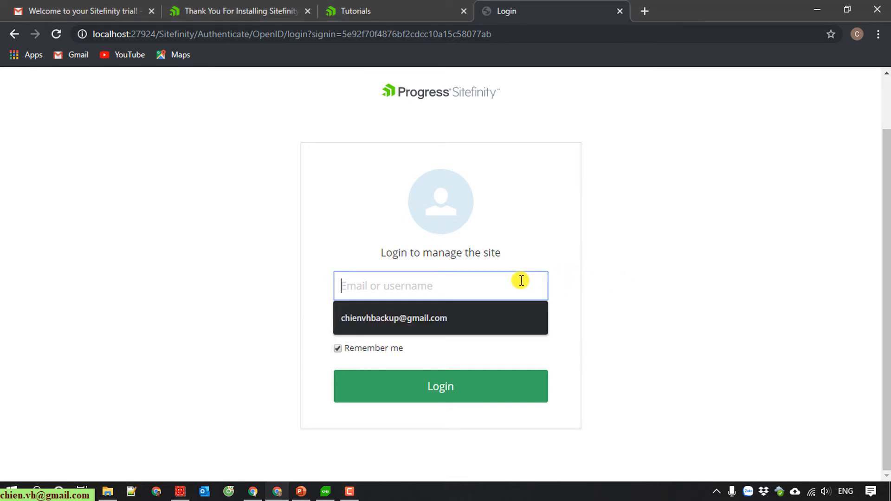
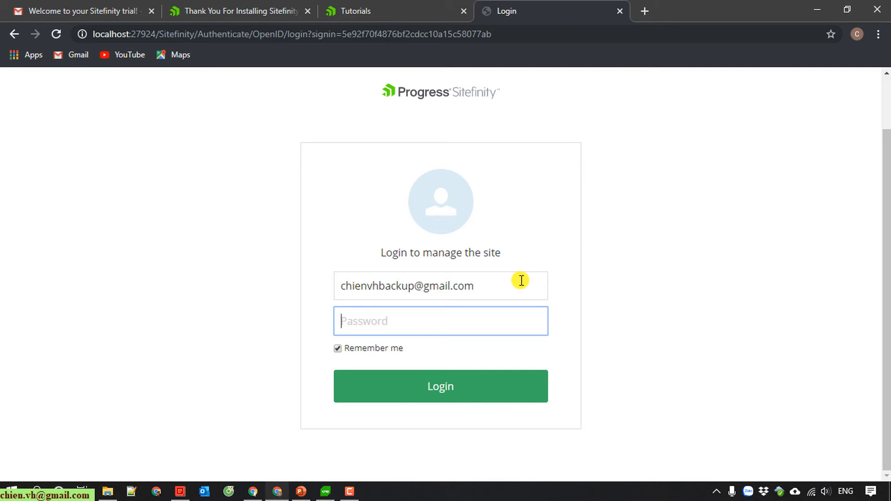
type("•")
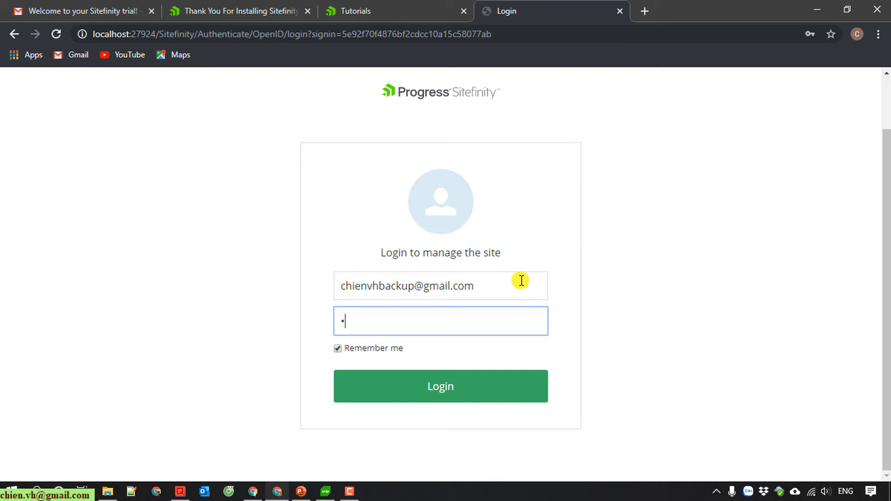
type("••••")
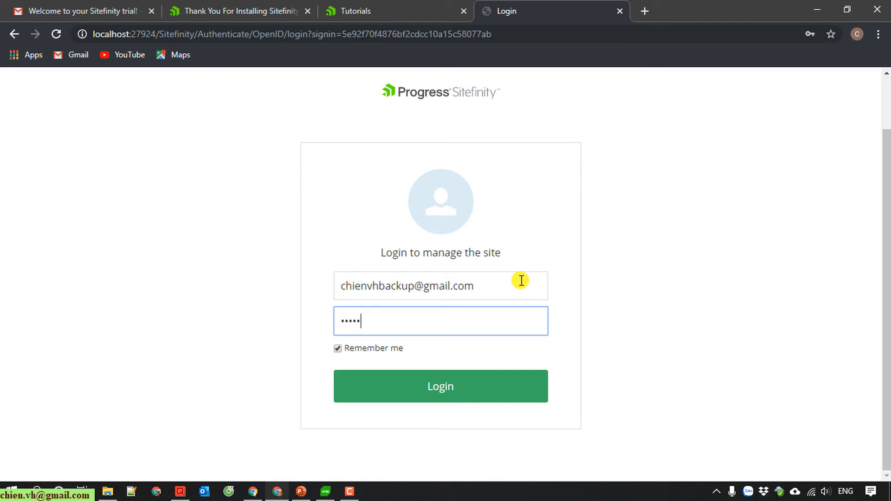
left_click(440, 386)
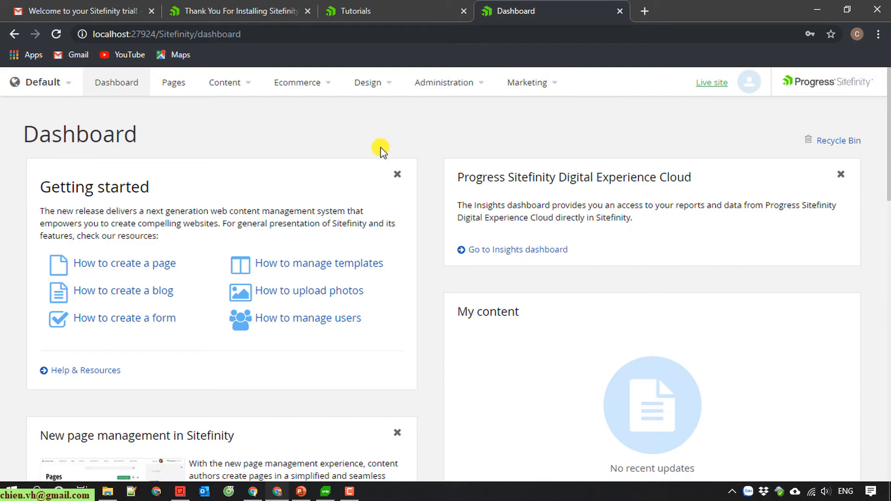
mouse_move(5, 230)
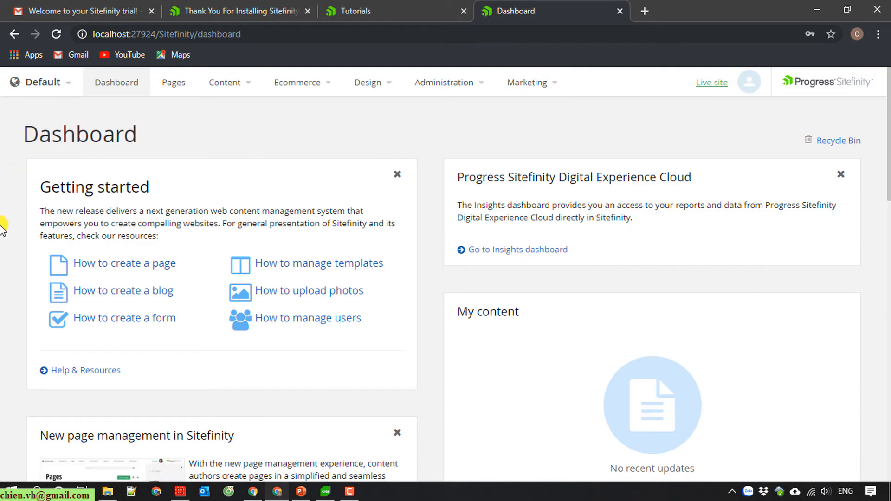
scroll("down", 3)
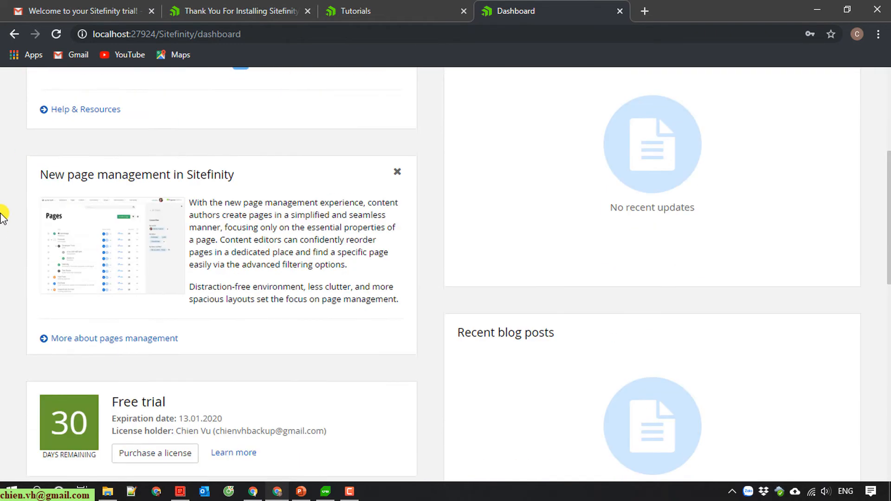
scroll("down", 3)
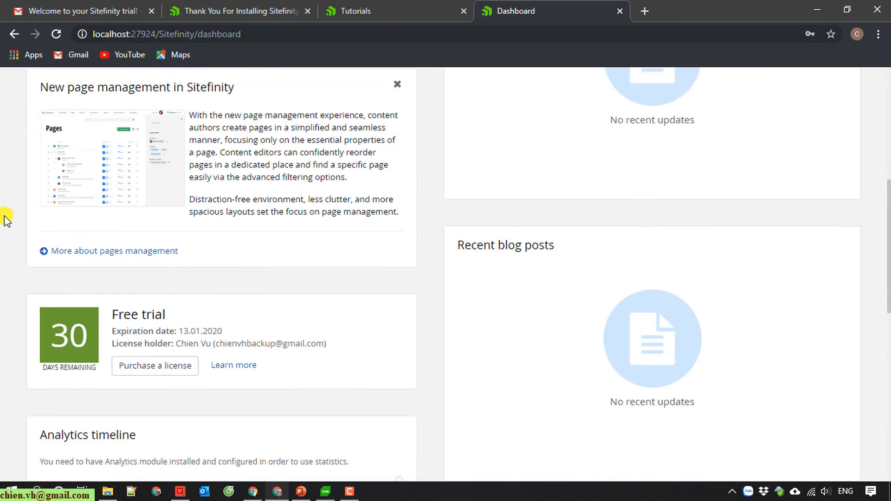
scroll("up", 3)
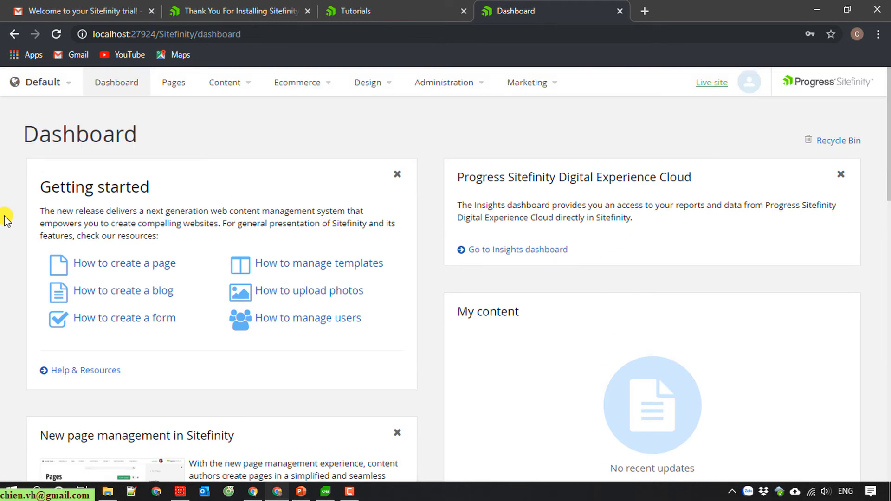
mouse_move(11, 224)
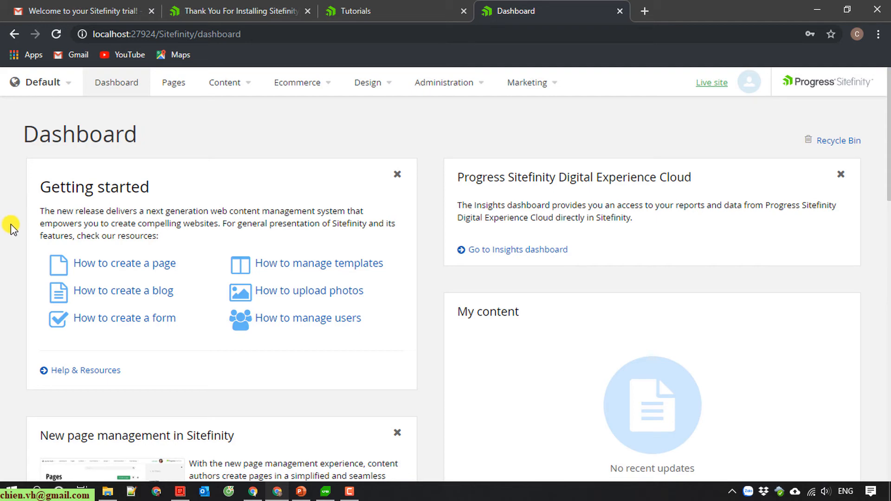
mouse_move(587, 335)
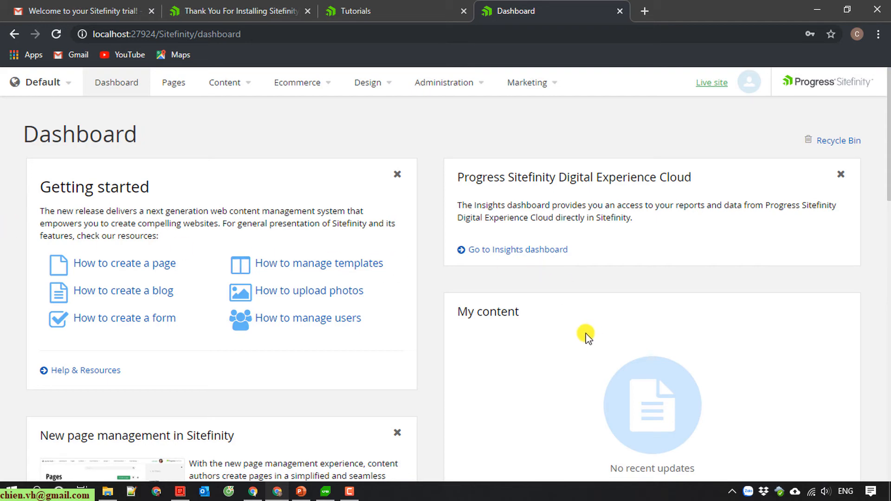
scroll("down", 3)
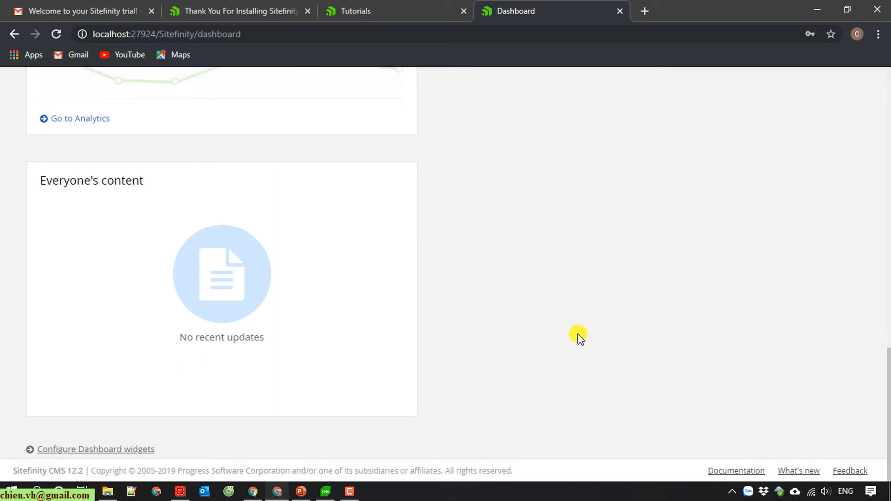
scroll("up", 3)
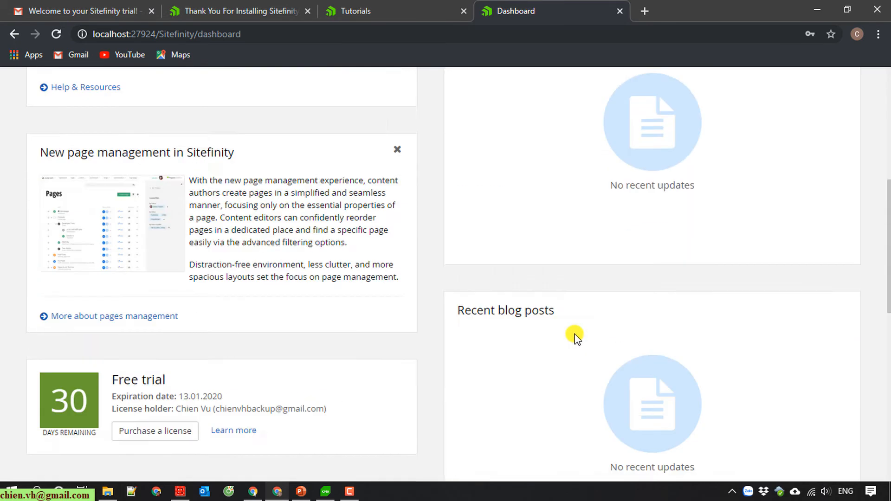
scroll("up", 3)
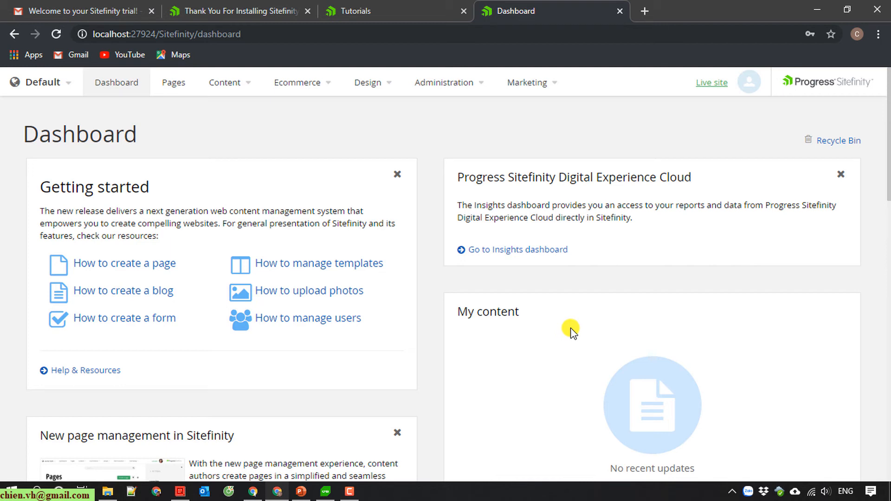
mouse_move(600, 311)
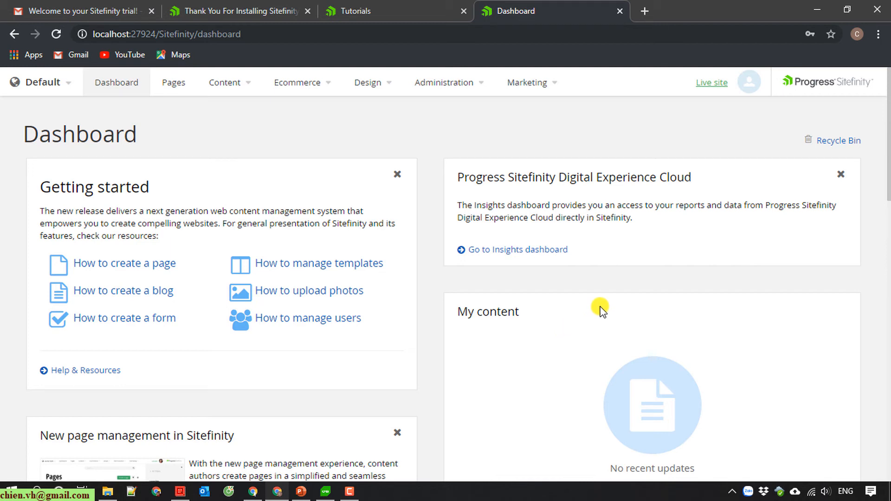
mouse_move(199, 143)
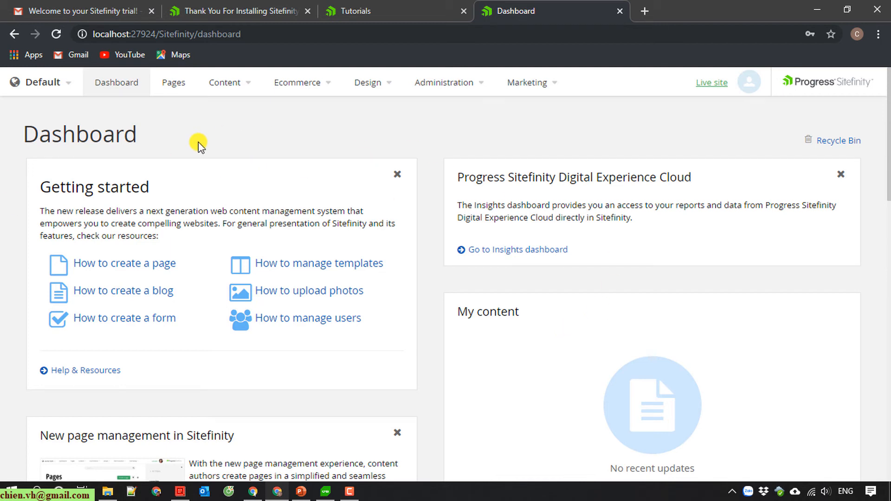
mouse_move(73, 111)
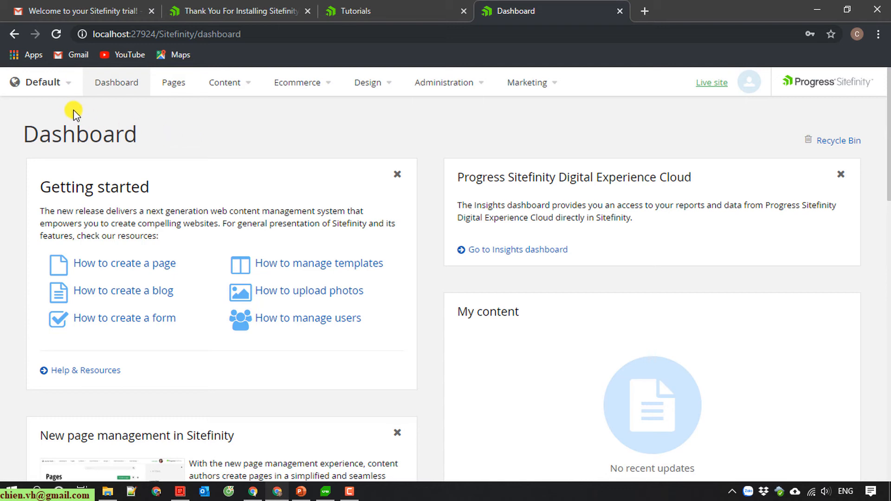
mouse_move(822, 53)
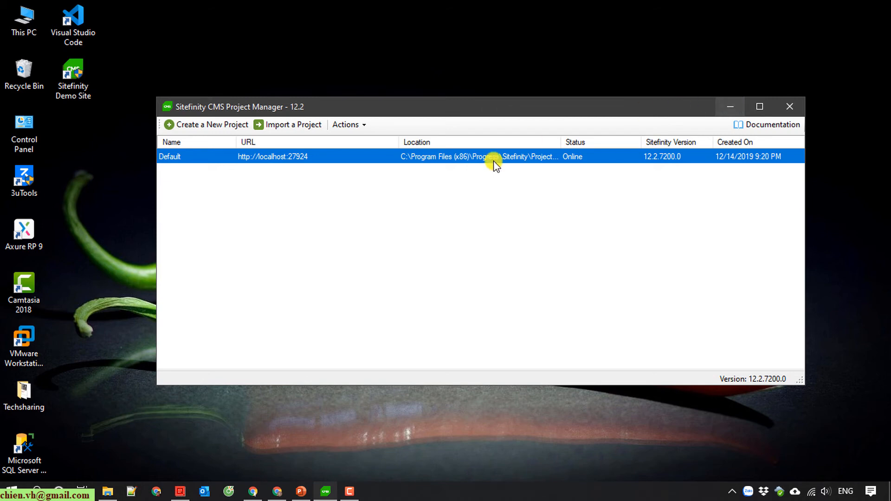
mouse_move(183, 111)
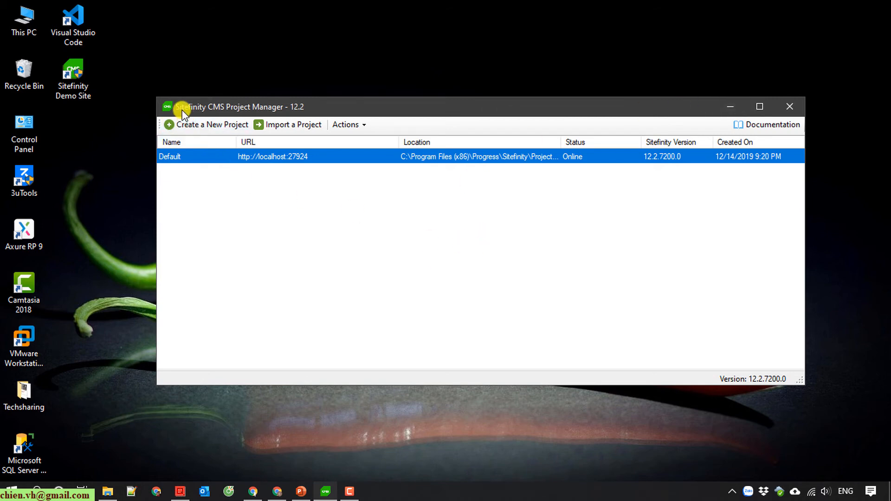
mouse_move(466, 238)
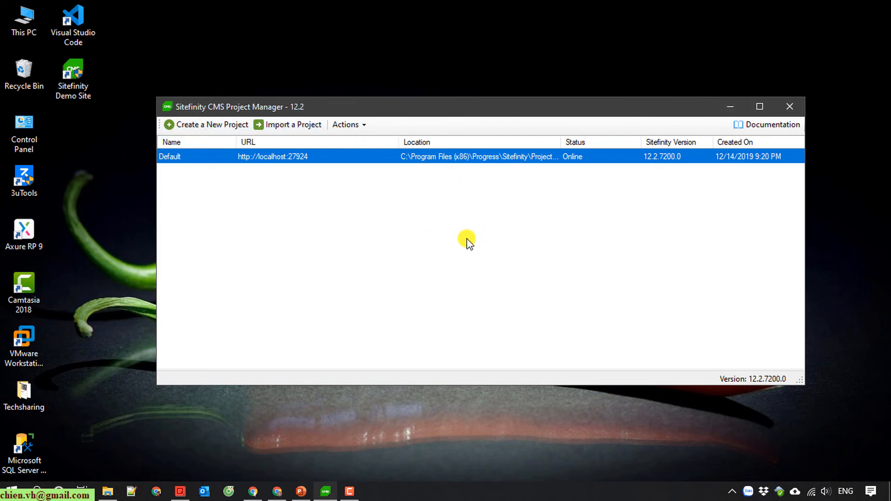
mouse_move(305, 164)
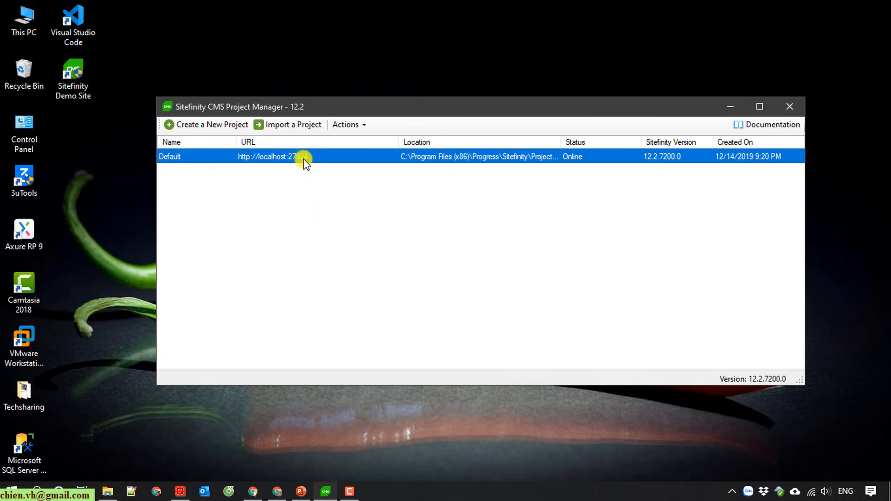
mouse_move(190, 162)
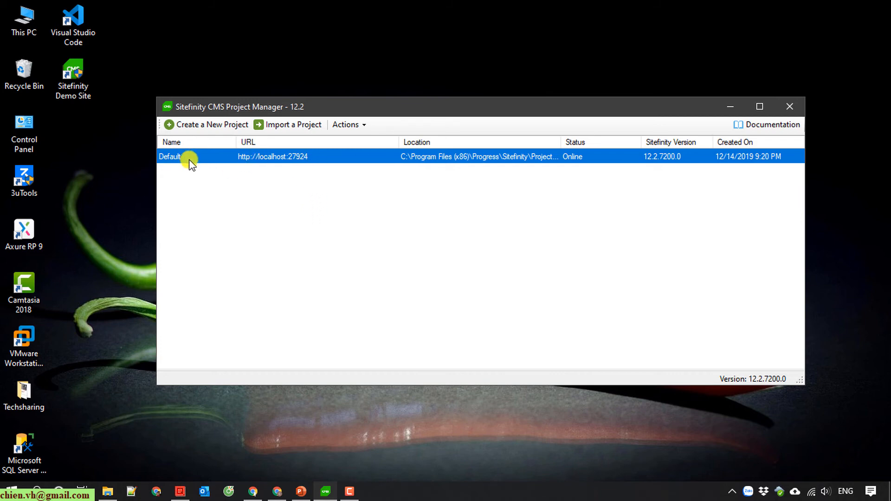
mouse_move(329, 217)
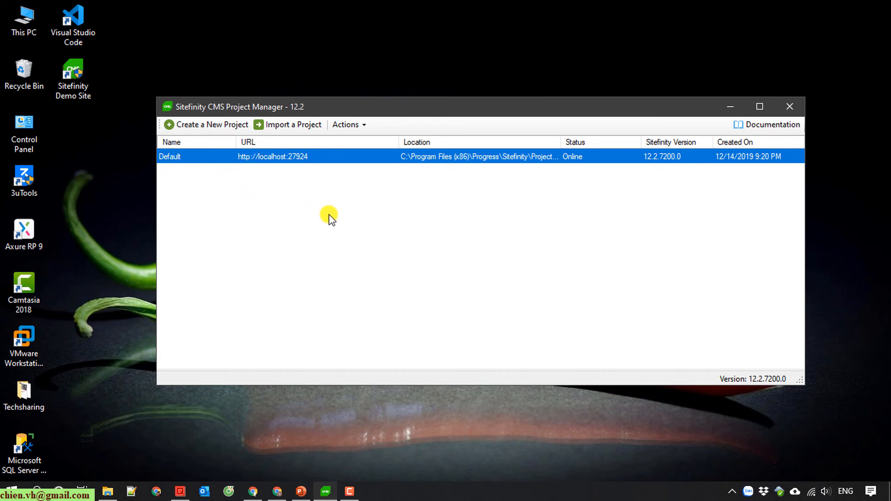
mouse_move(352, 114)
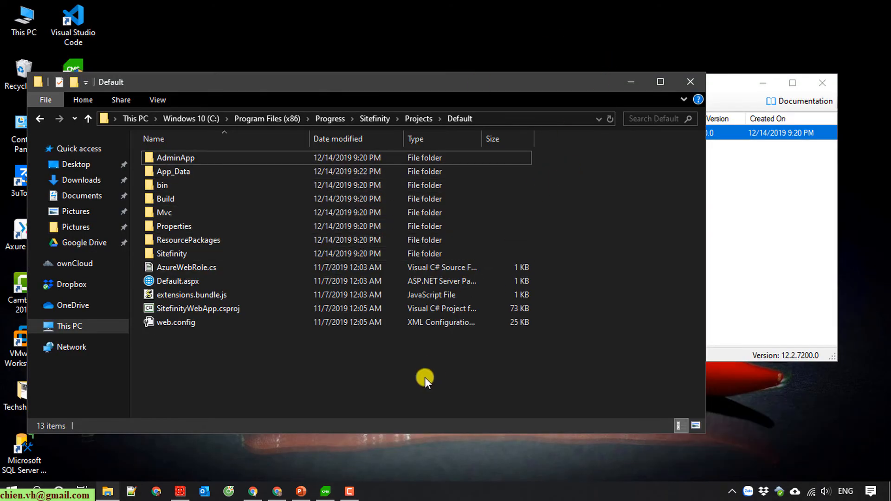
mouse_move(413, 126)
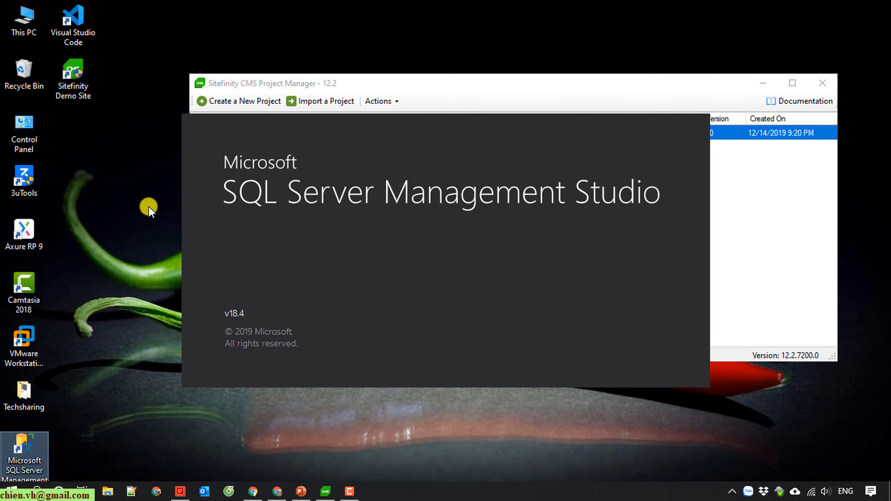
mouse_move(145, 207)
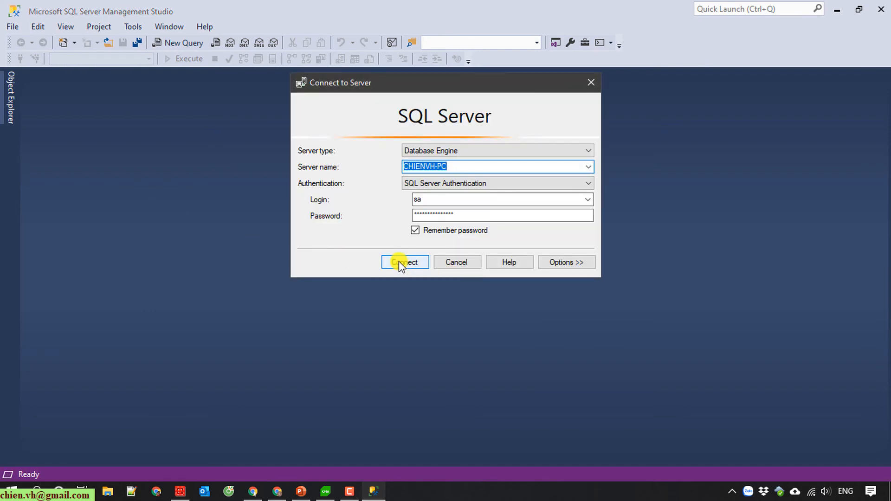
left_click(404, 262)
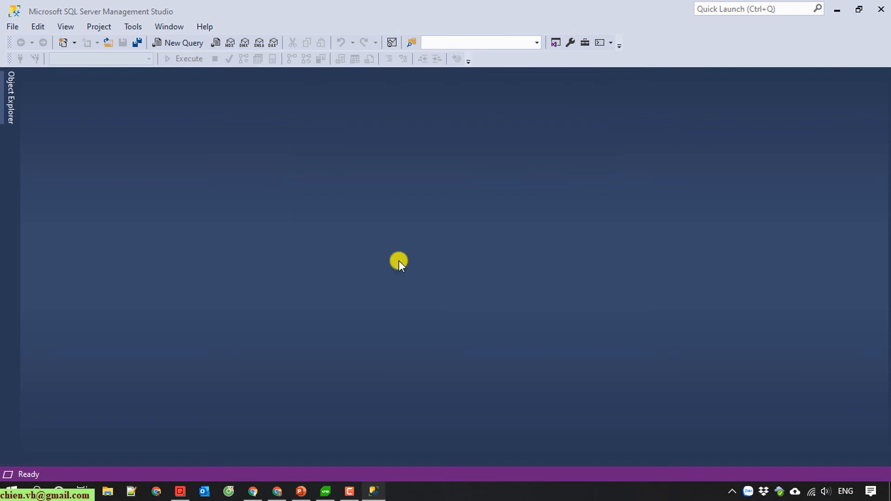
left_click(9, 97)
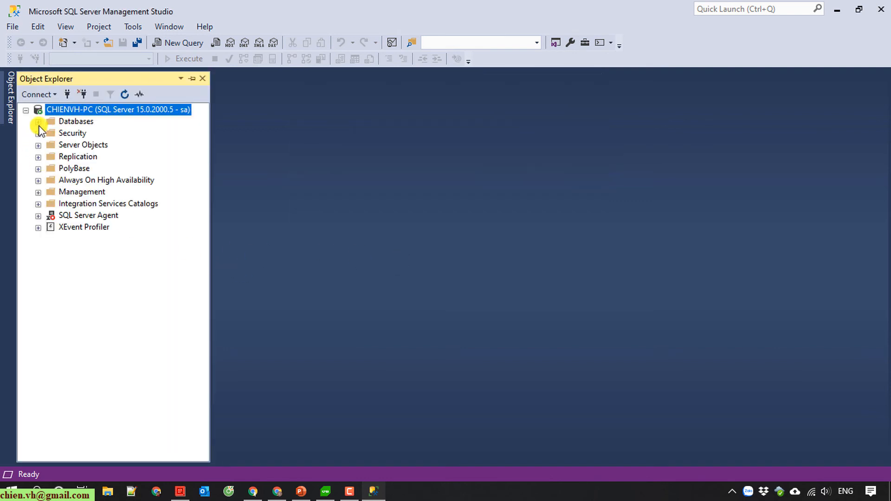
left_click(37, 122)
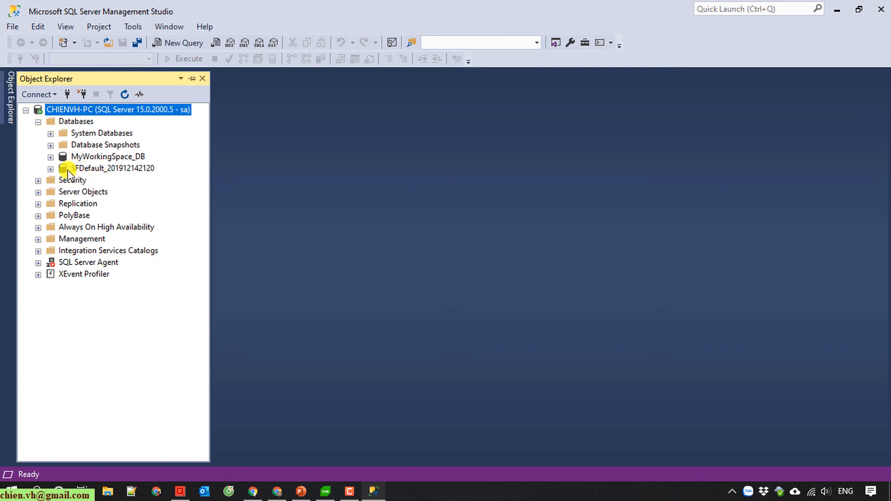
mouse_move(128, 175)
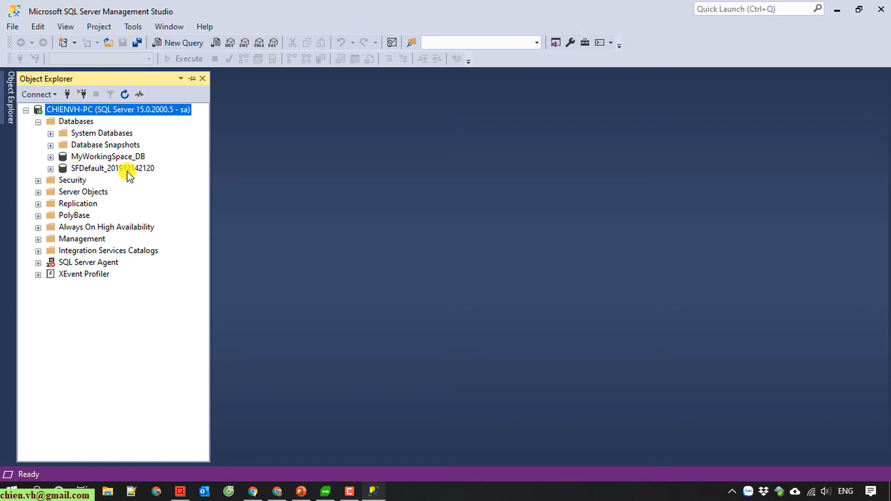
mouse_move(140, 172)
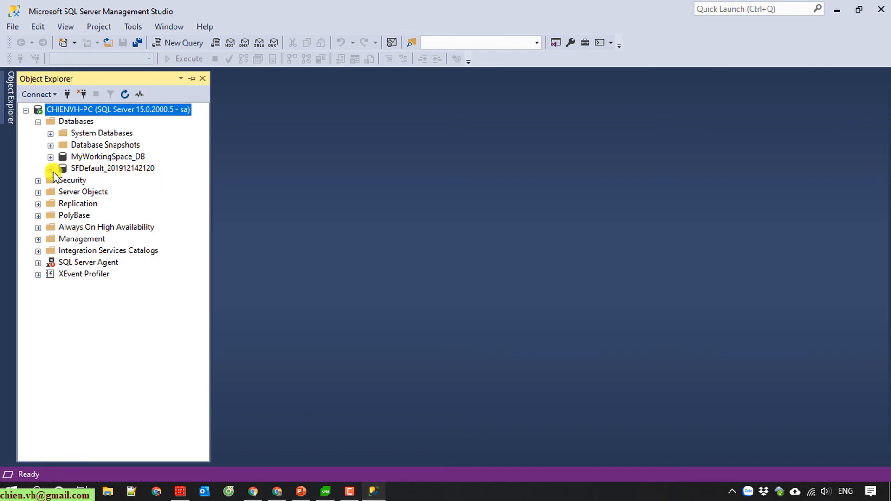
left_click(50, 168)
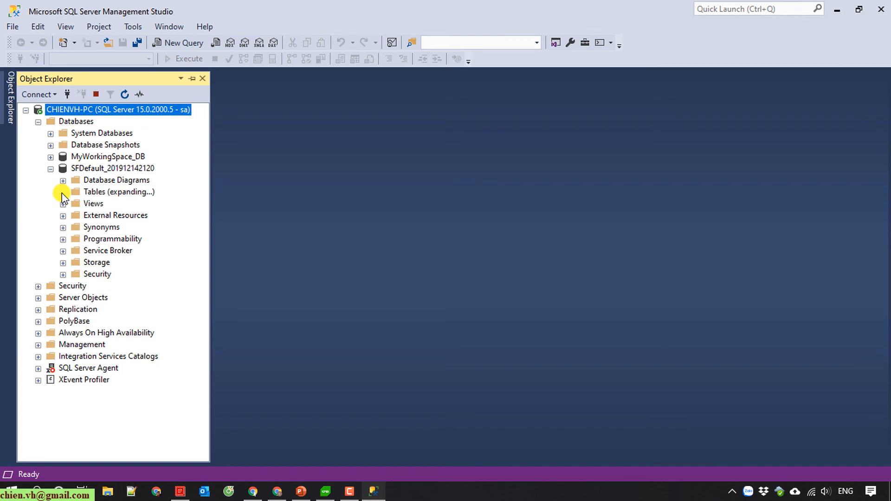
left_click(63, 192)
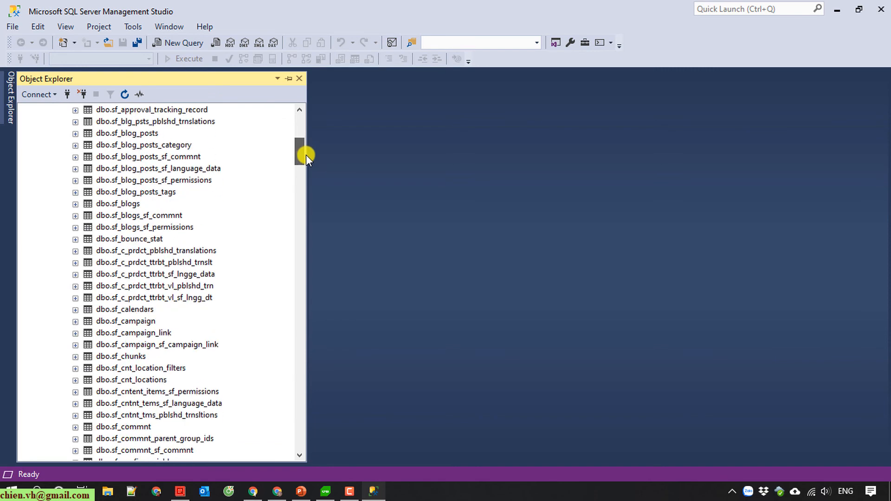
scroll("up", 3)
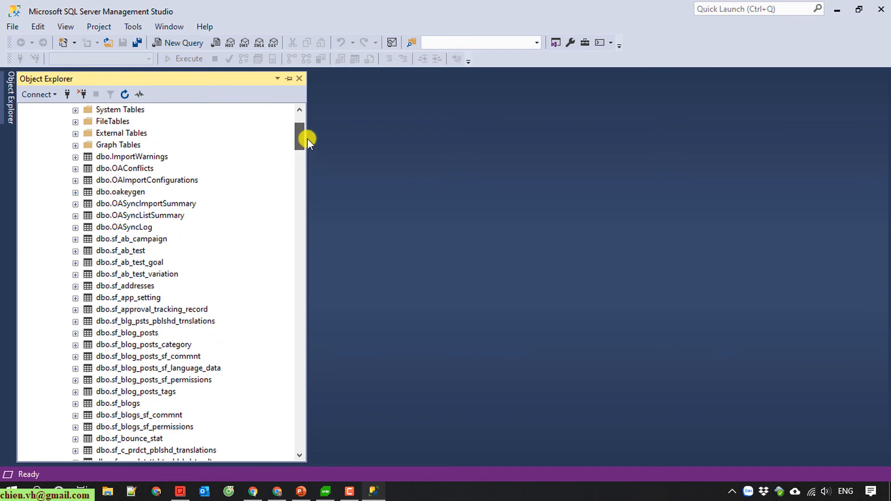
scroll("down", 3)
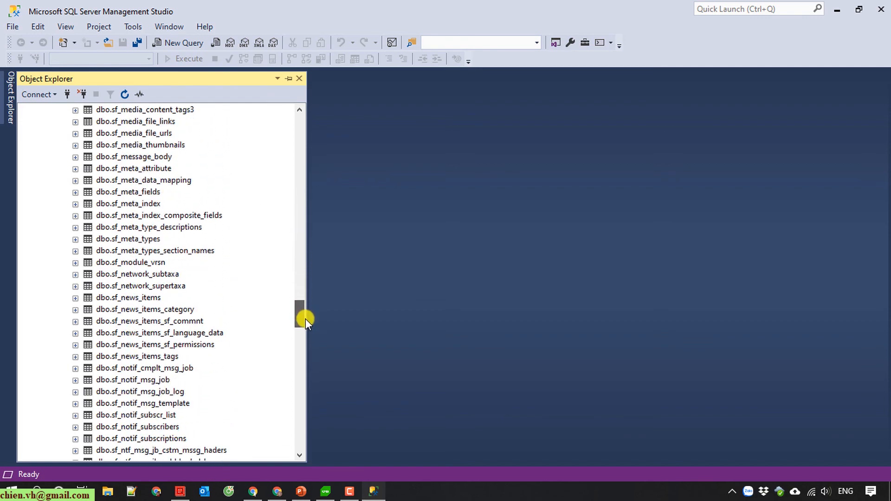
scroll("down", 3)
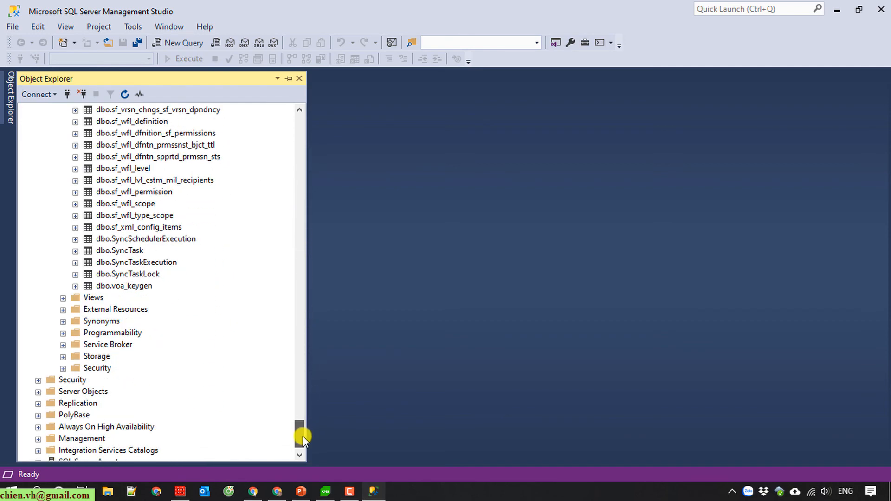
scroll("up", 3)
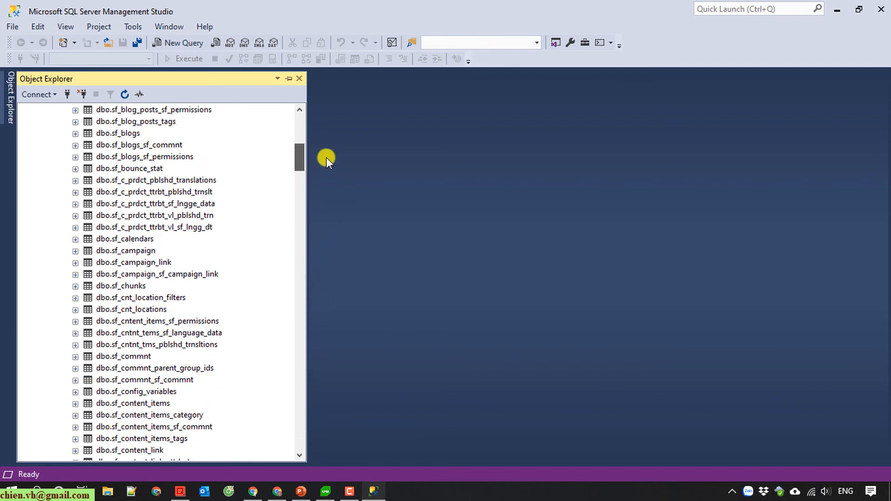
scroll("up", 3)
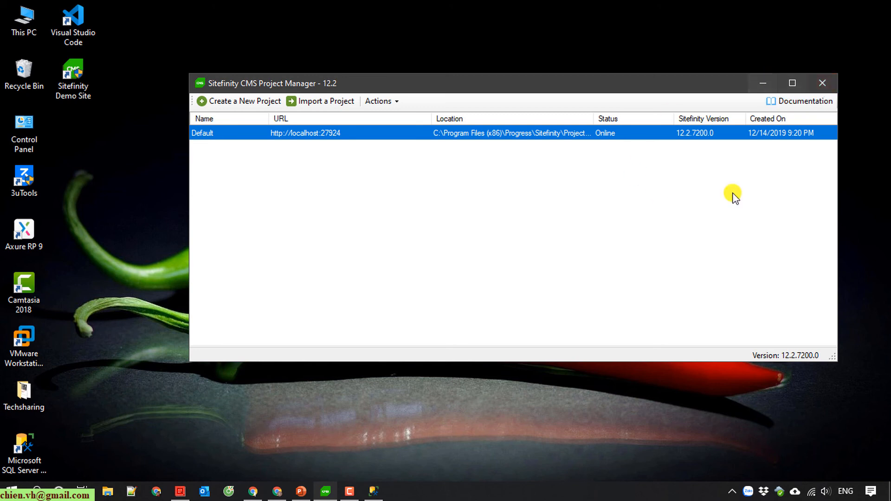
- Minimize the Project Manager and open the Sitefinity Dashboard's Administration menu
left_click(822, 83)
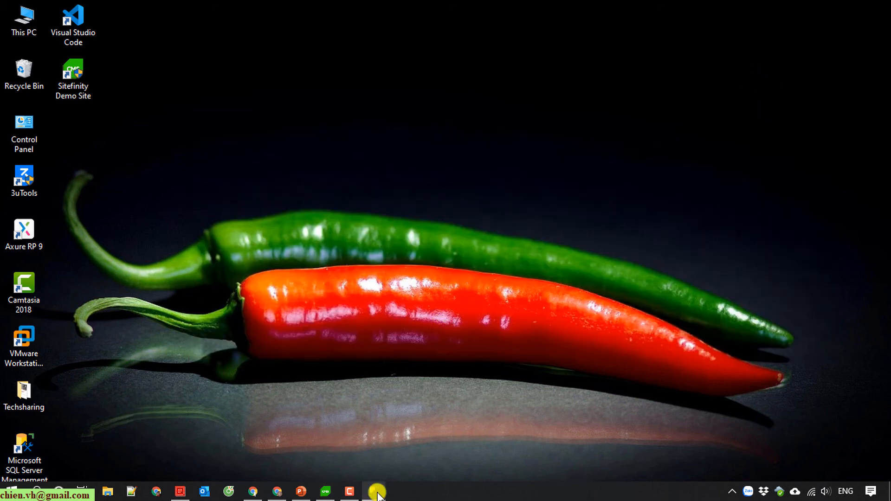
mouse_move(491, 317)
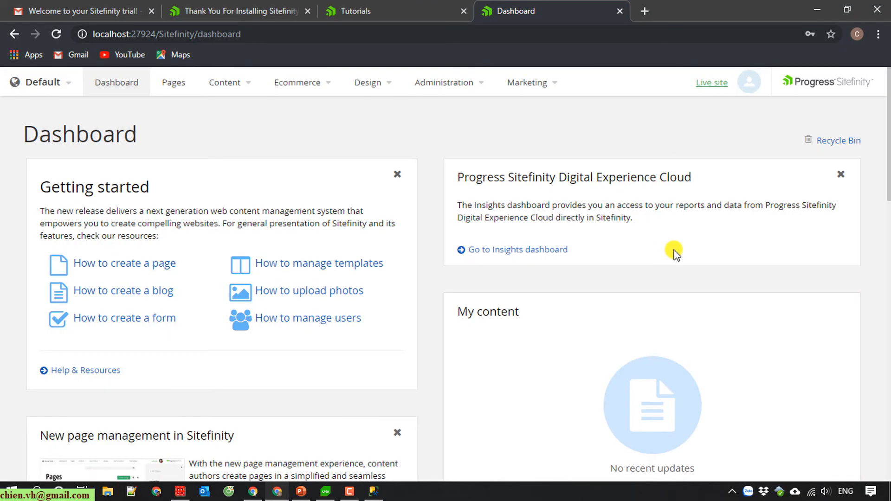
mouse_move(630, 283)
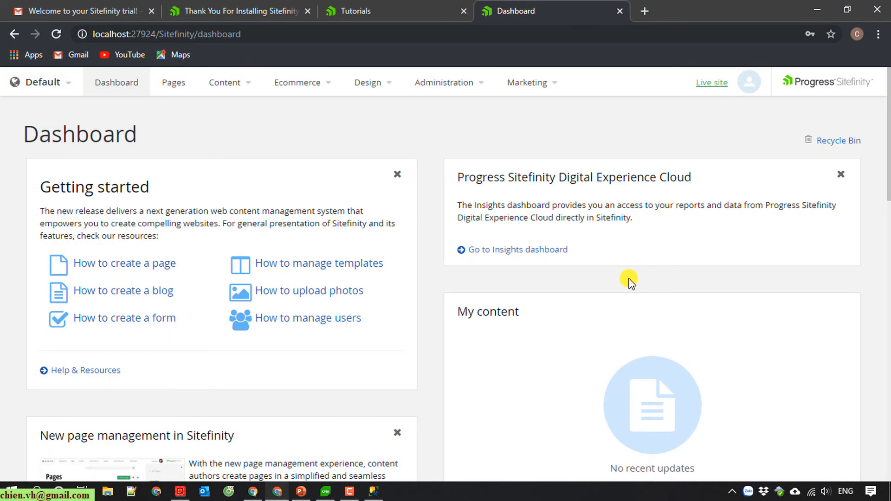
left_click(445, 82)
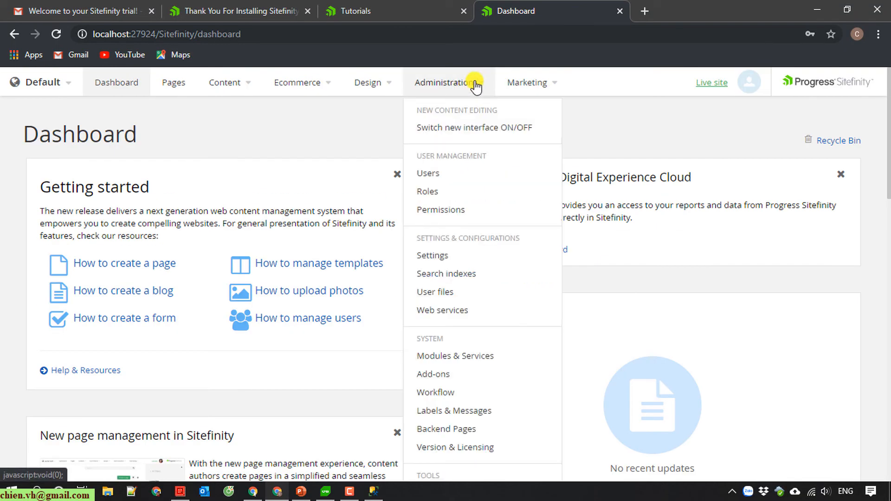
left_click(527, 82)
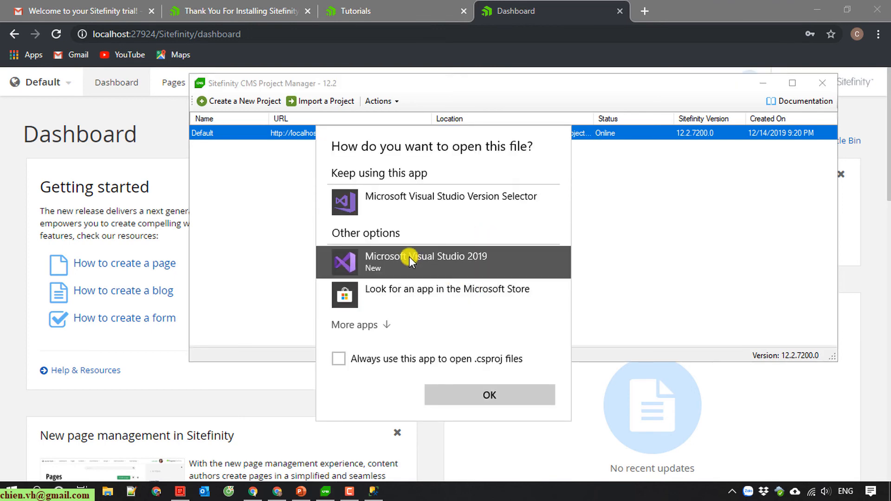
- Open the .csproj in Visual Studio 2019, always using it for this file type
left_click(339, 358)
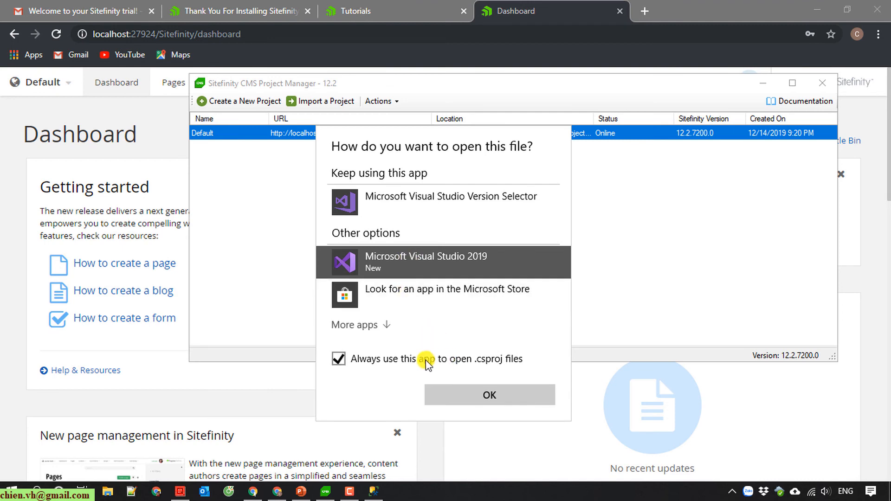
left_click(487, 395)
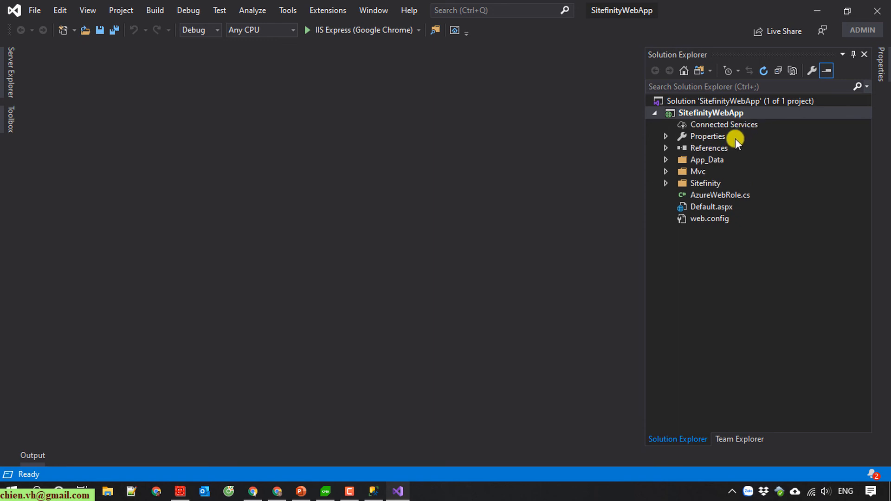
mouse_move(755, 256)
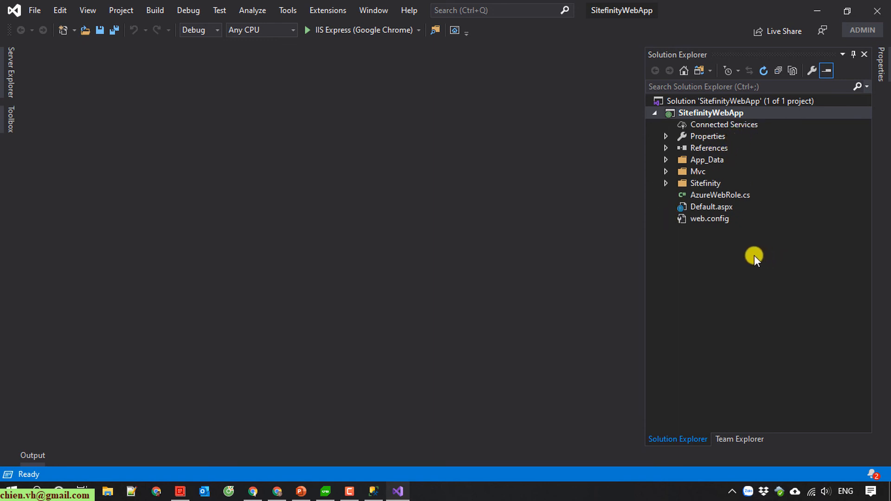
- Expand the Mvc, Sitefinity, Public and Services folders in Solution Explorer, then collapse Sitefinity
left_click(665, 172)
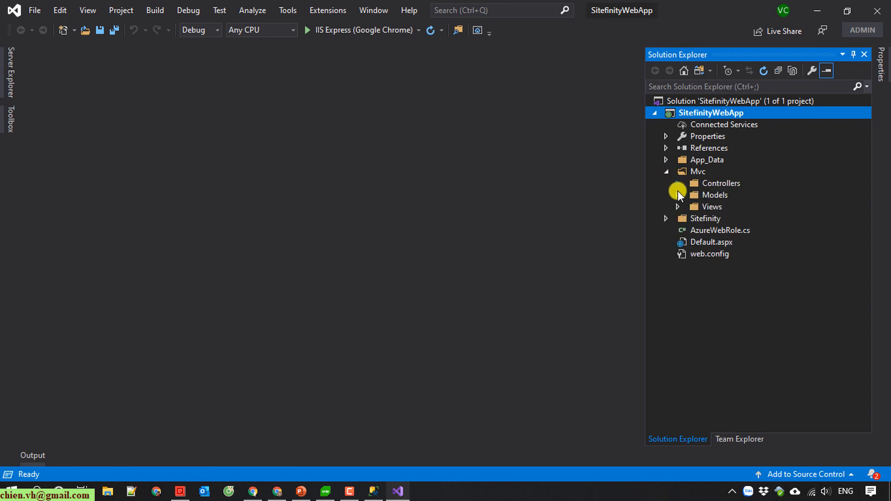
mouse_move(679, 187)
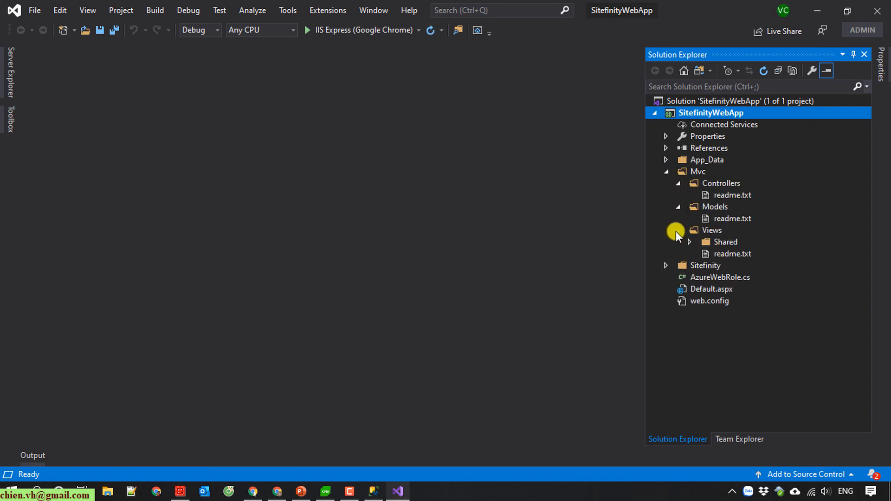
left_click(666, 265)
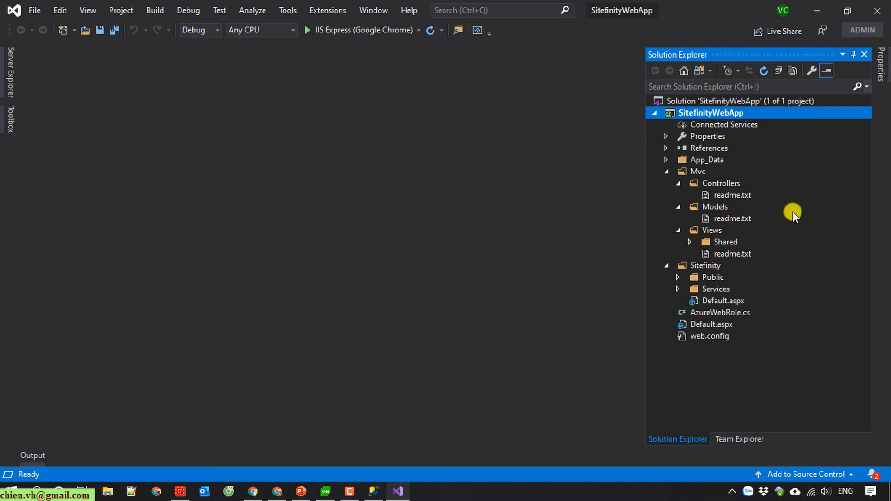
mouse_move(719, 207)
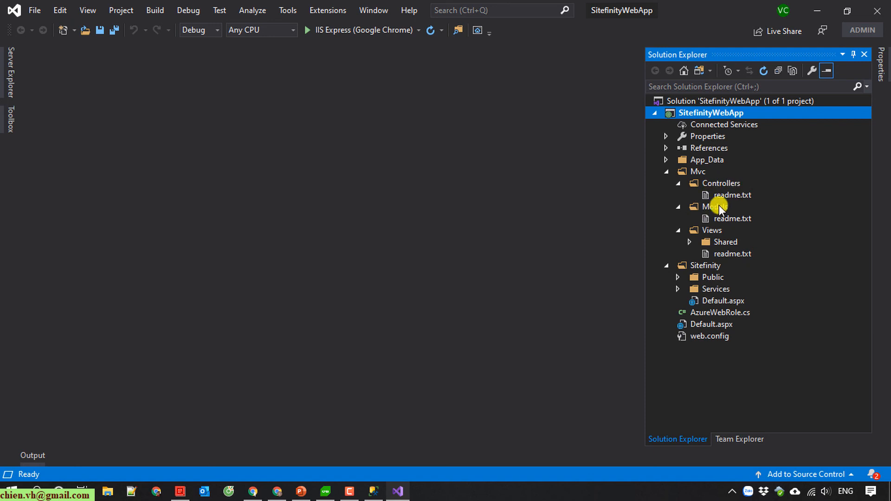
left_click(677, 278)
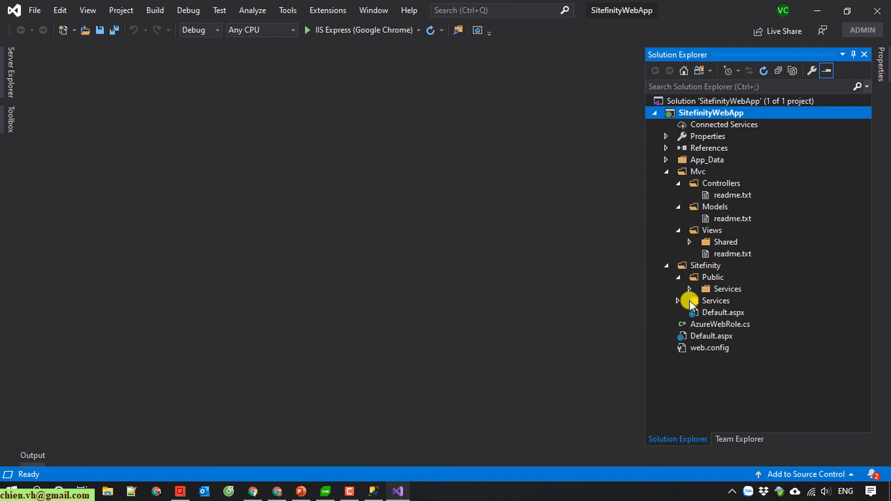
left_click(689, 289)
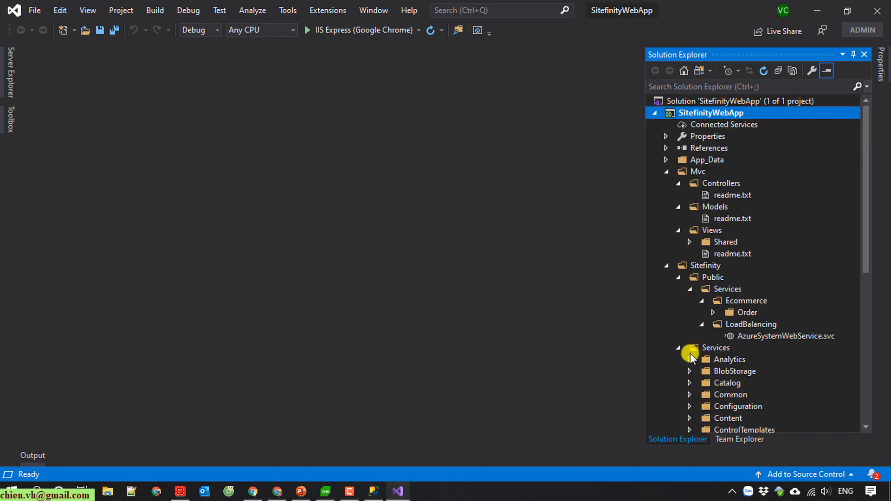
left_click(663, 266)
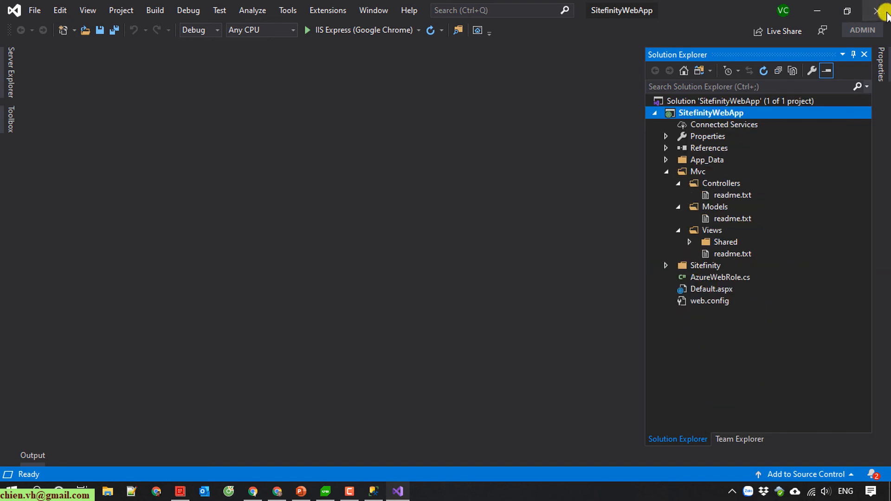
- Close Visual Studio, saving SitefinityWebApp.sln in the Default project folder
left_click(880, 11)
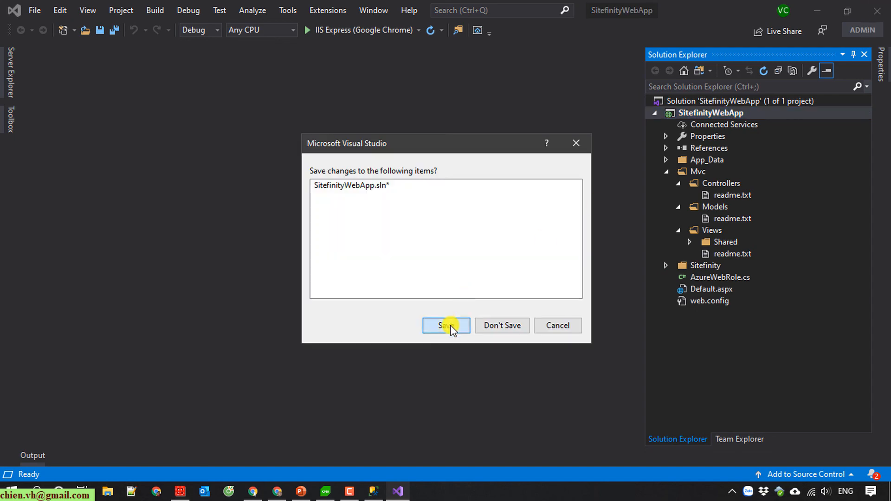
left_click(446, 325)
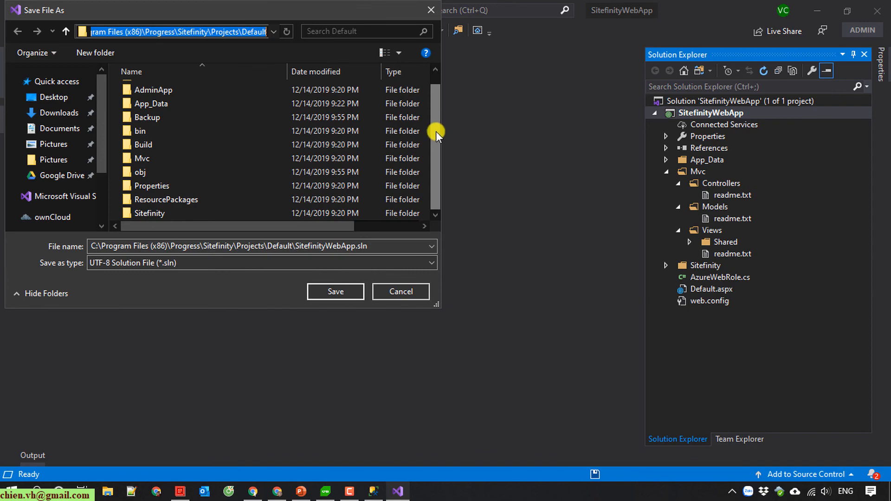
left_click(400, 292)
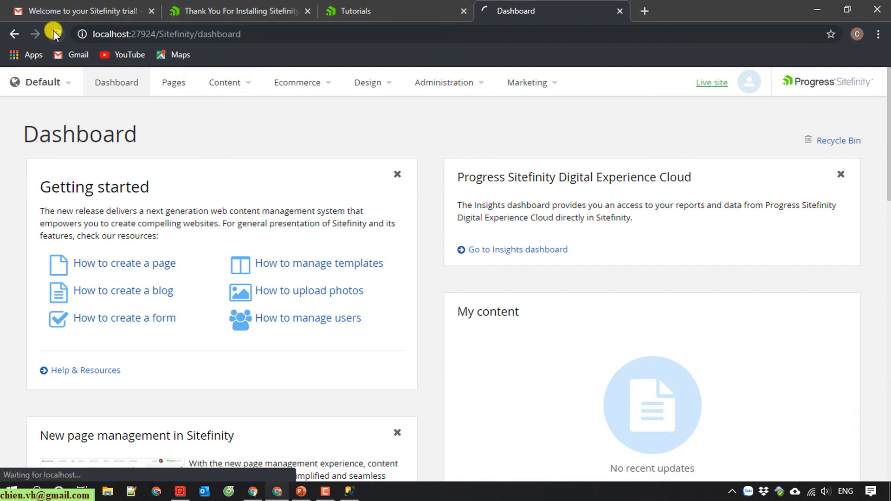
mouse_move(404, 483)
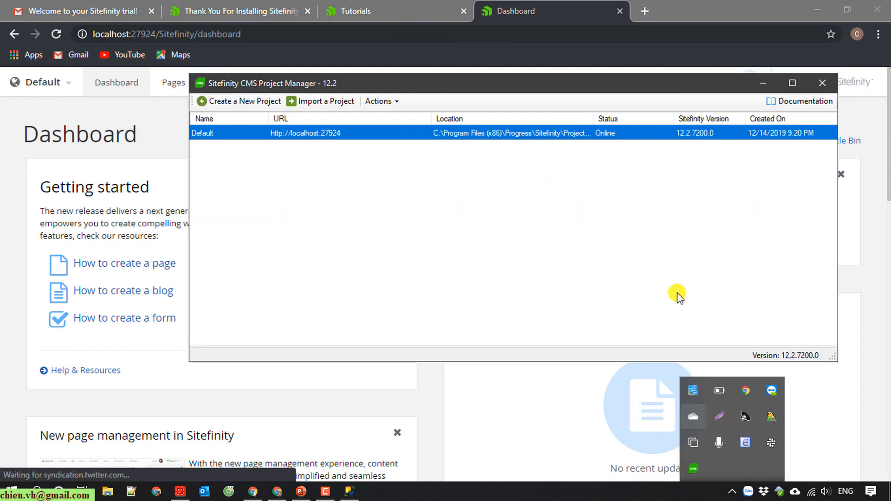
mouse_move(547, 220)
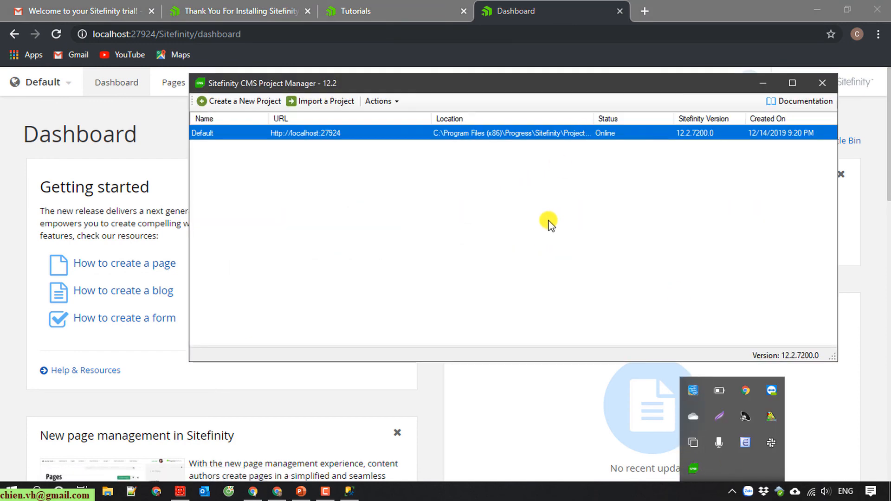
left_click(380, 101)
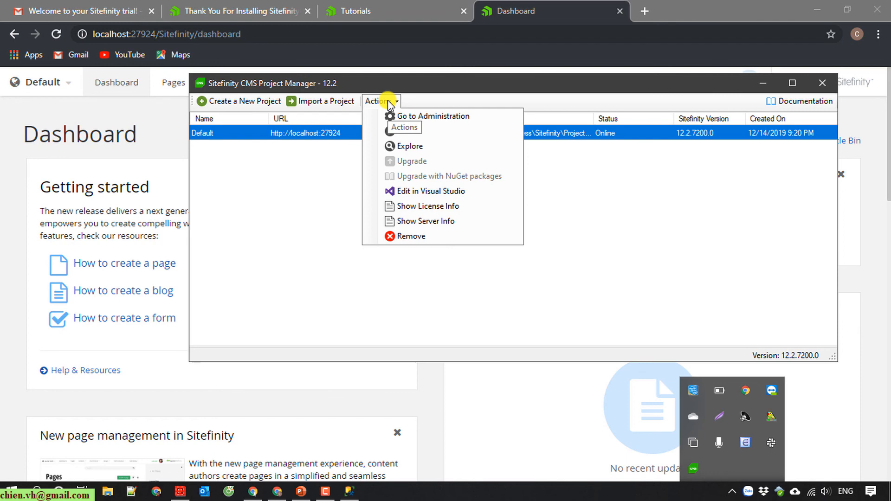
mouse_move(278, 139)
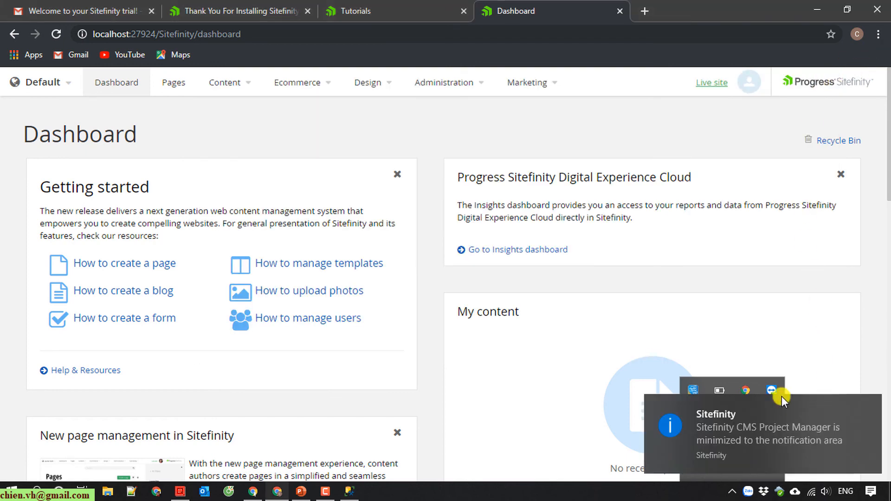
mouse_move(736, 493)
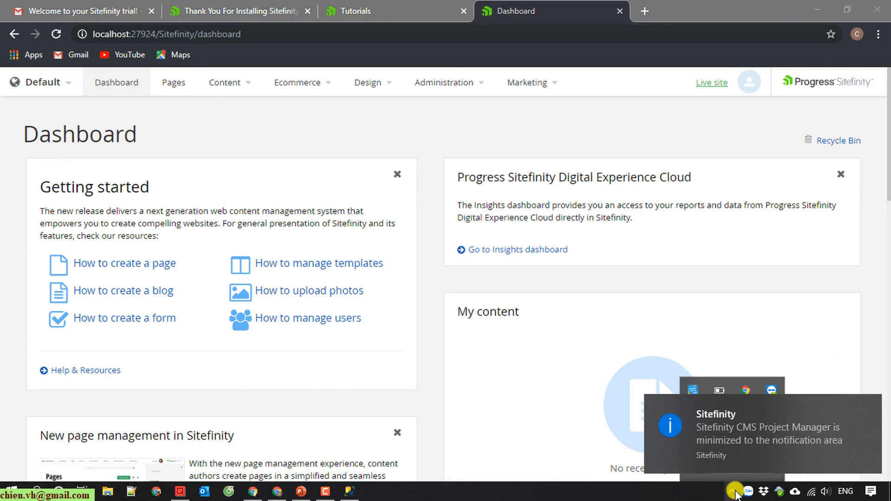